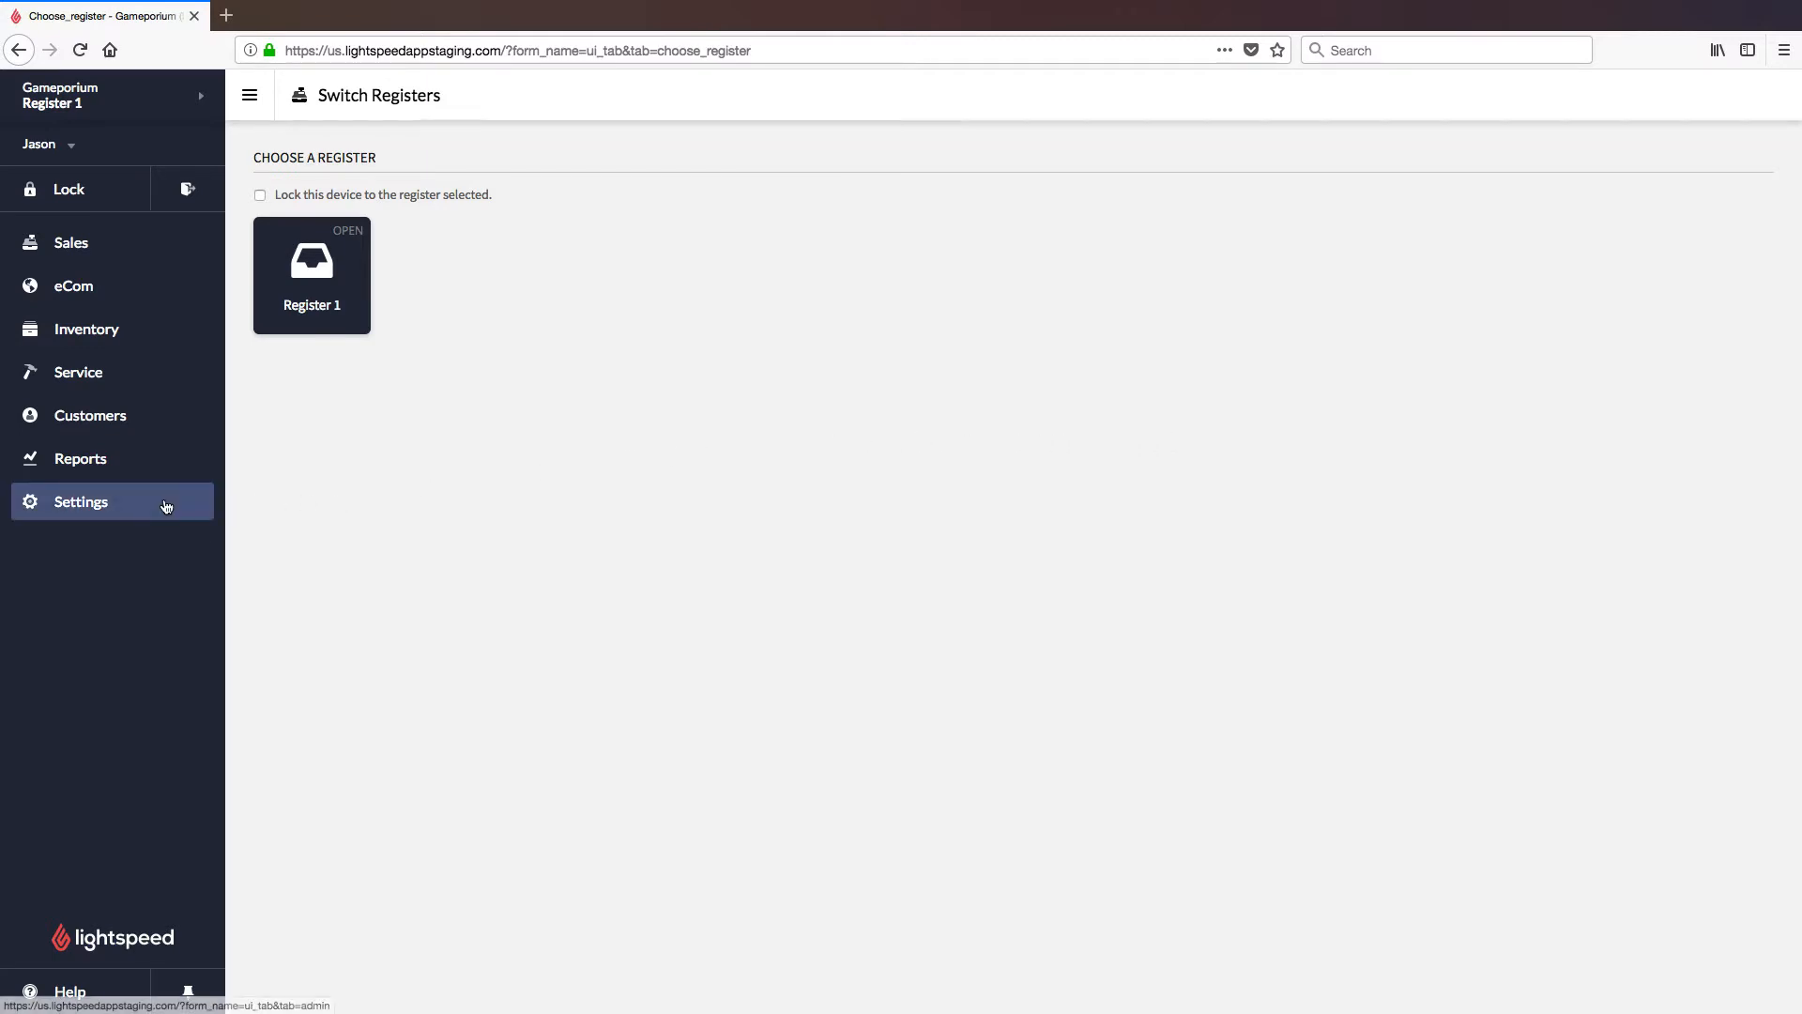
Go to Settings and open the Payment Processing settings page.
left_click(81, 502)
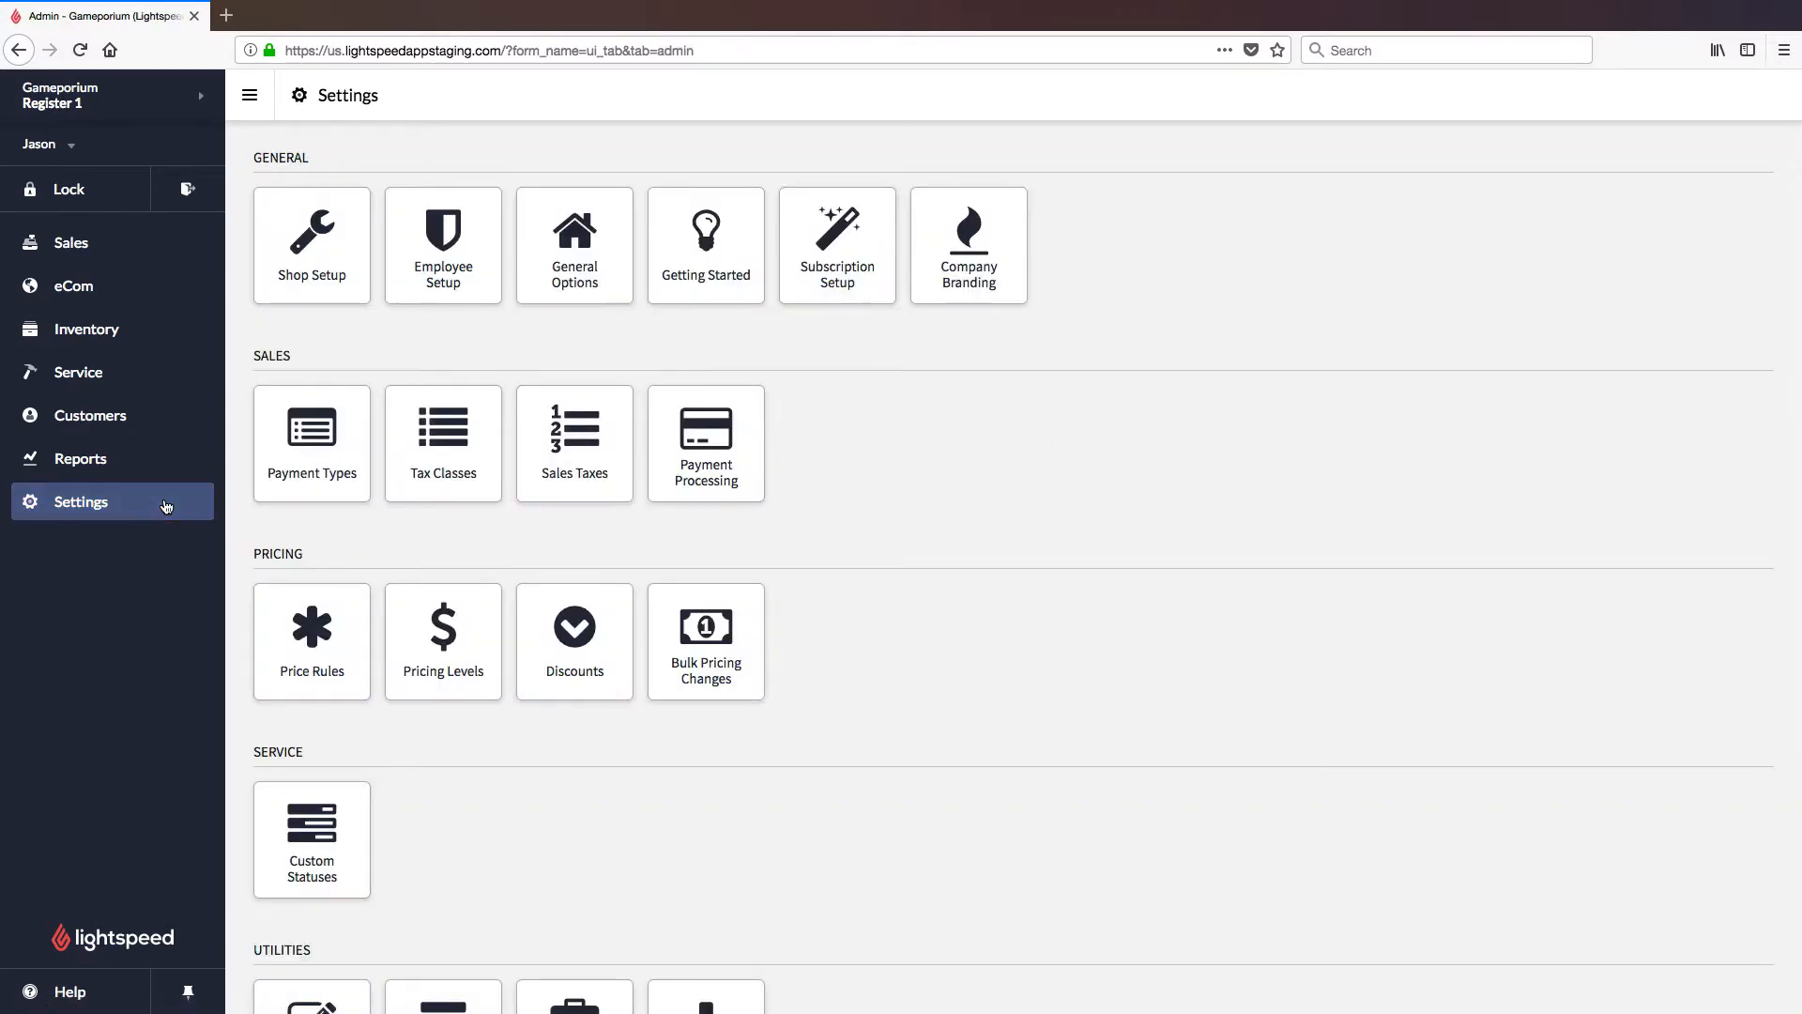
mouse_move(706, 442)
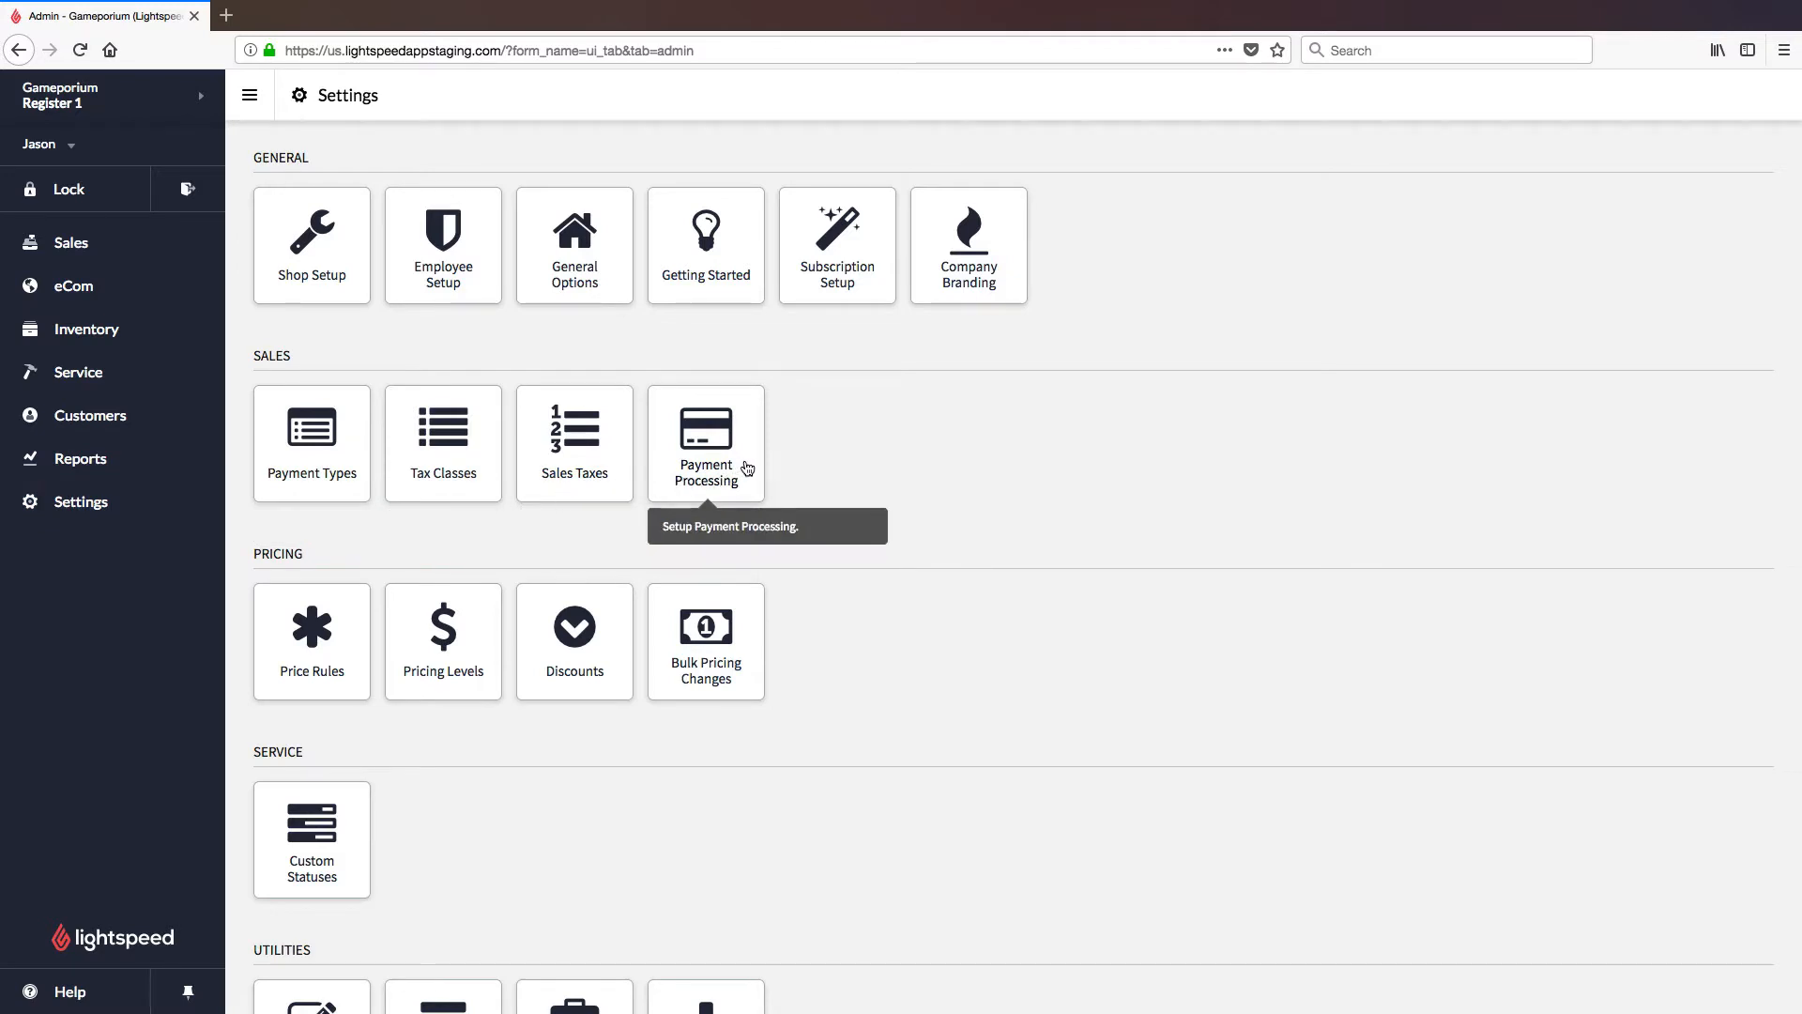
left_click(706, 442)
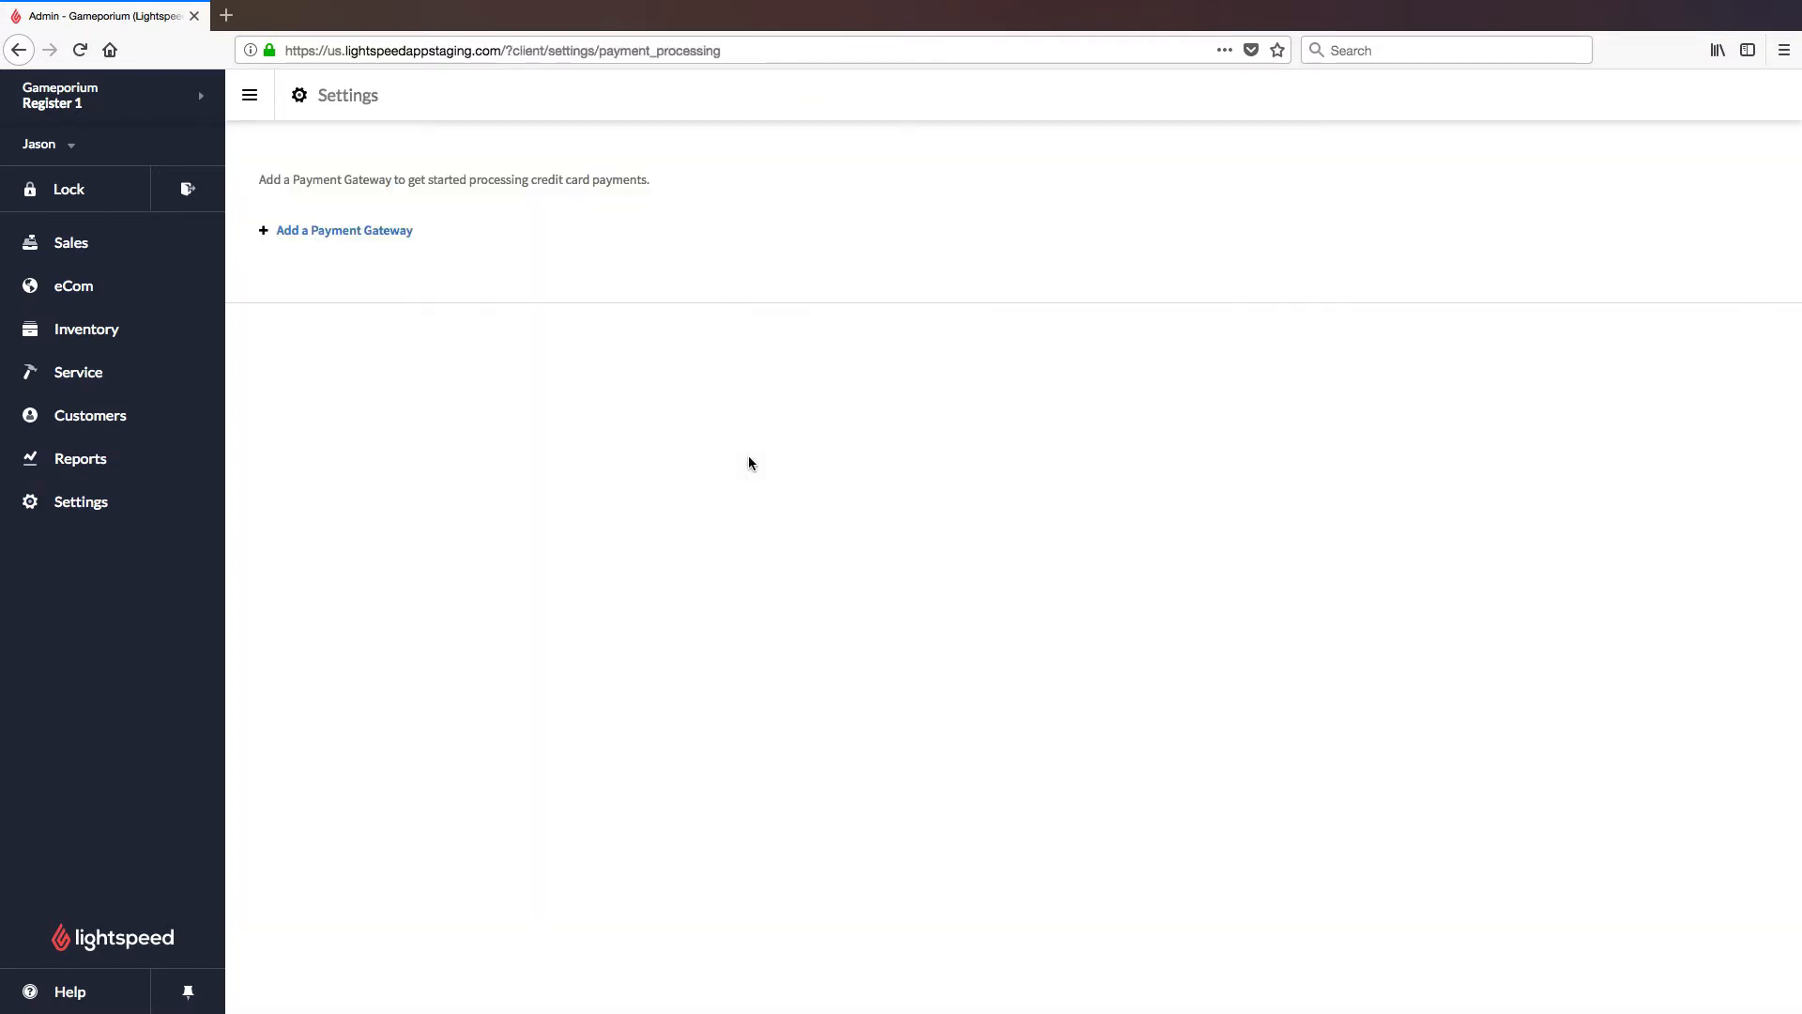
mouse_move(378, 235)
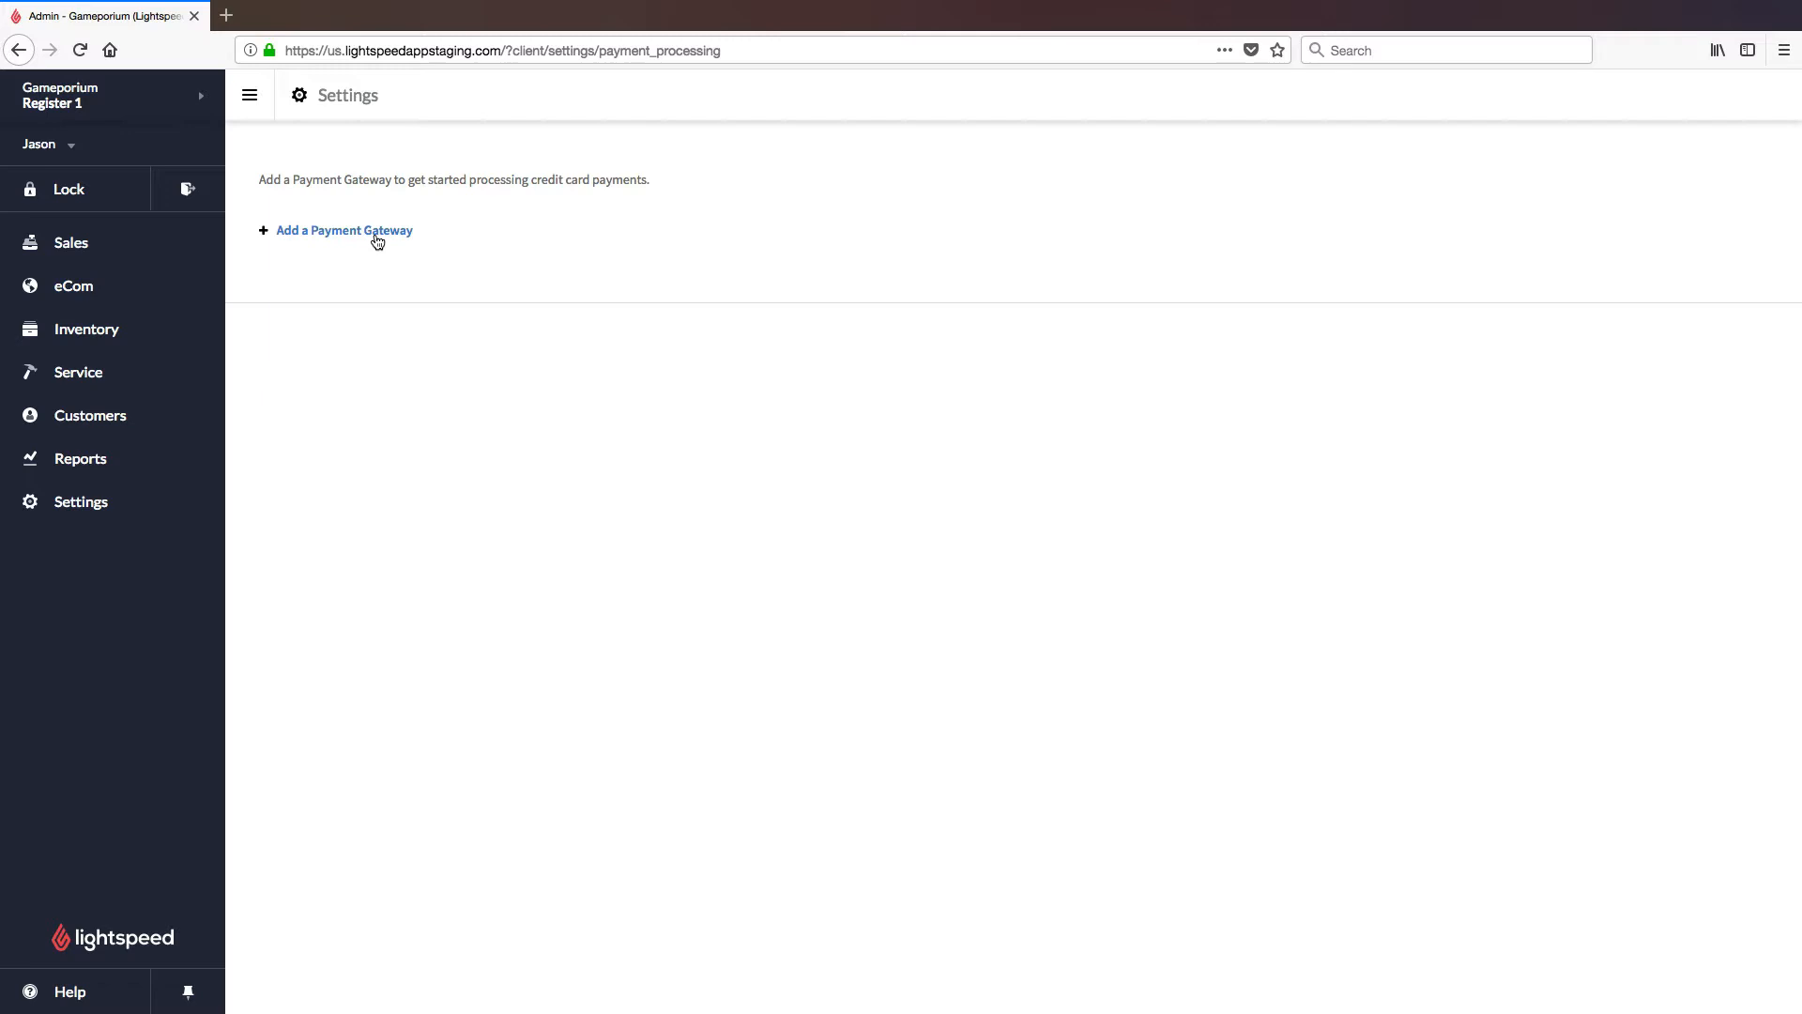
Add a new payment gateway with Vantiv triPOS as the processor.
left_click(343, 230)
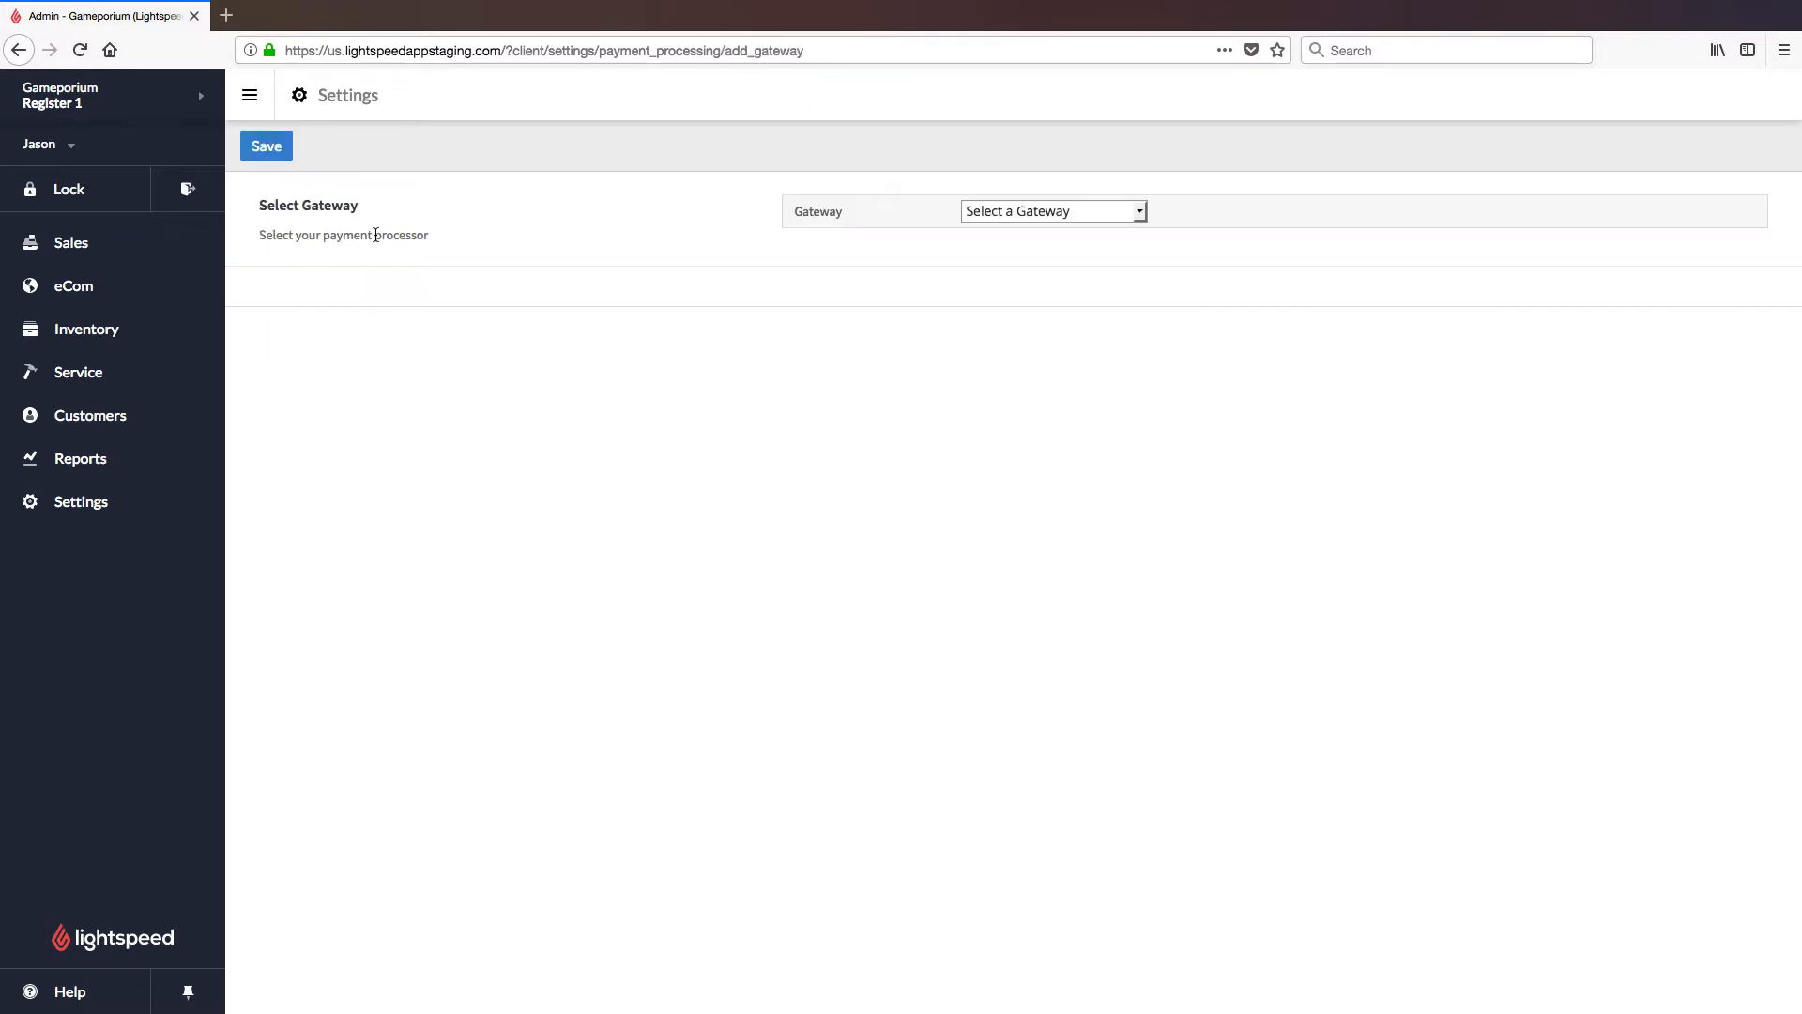
mouse_move(1134, 215)
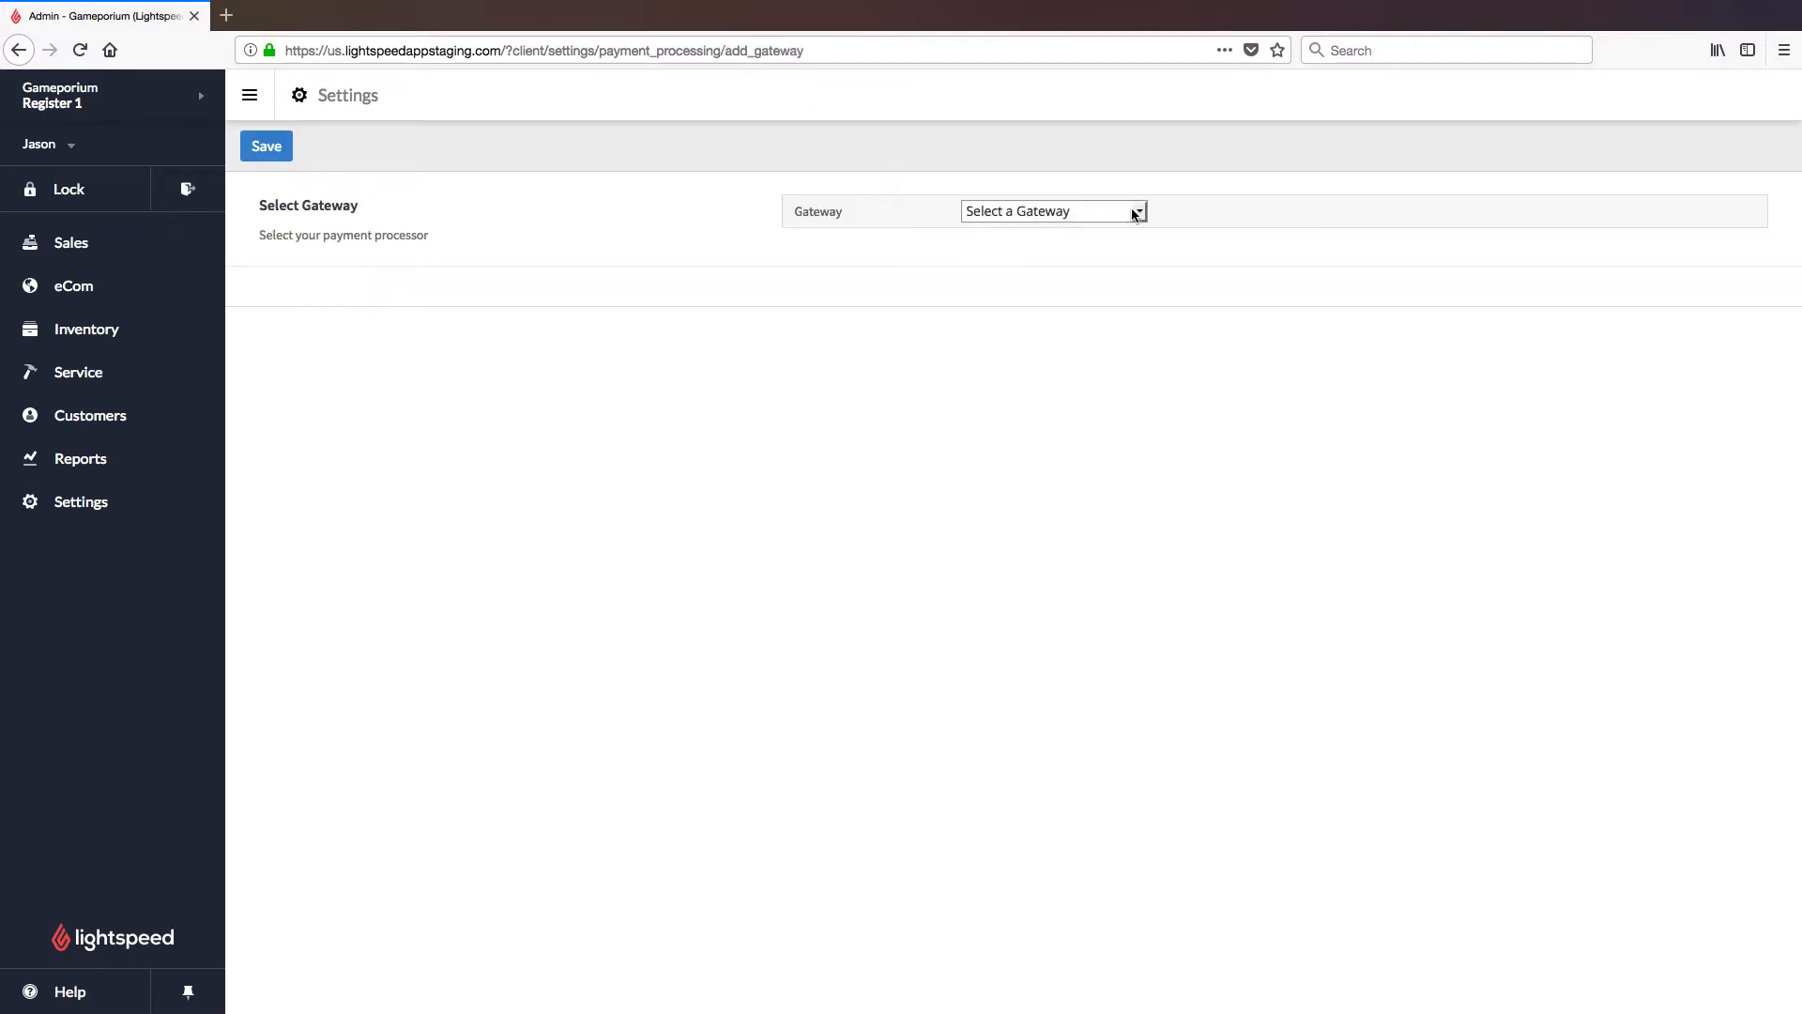
left_click(1050, 210)
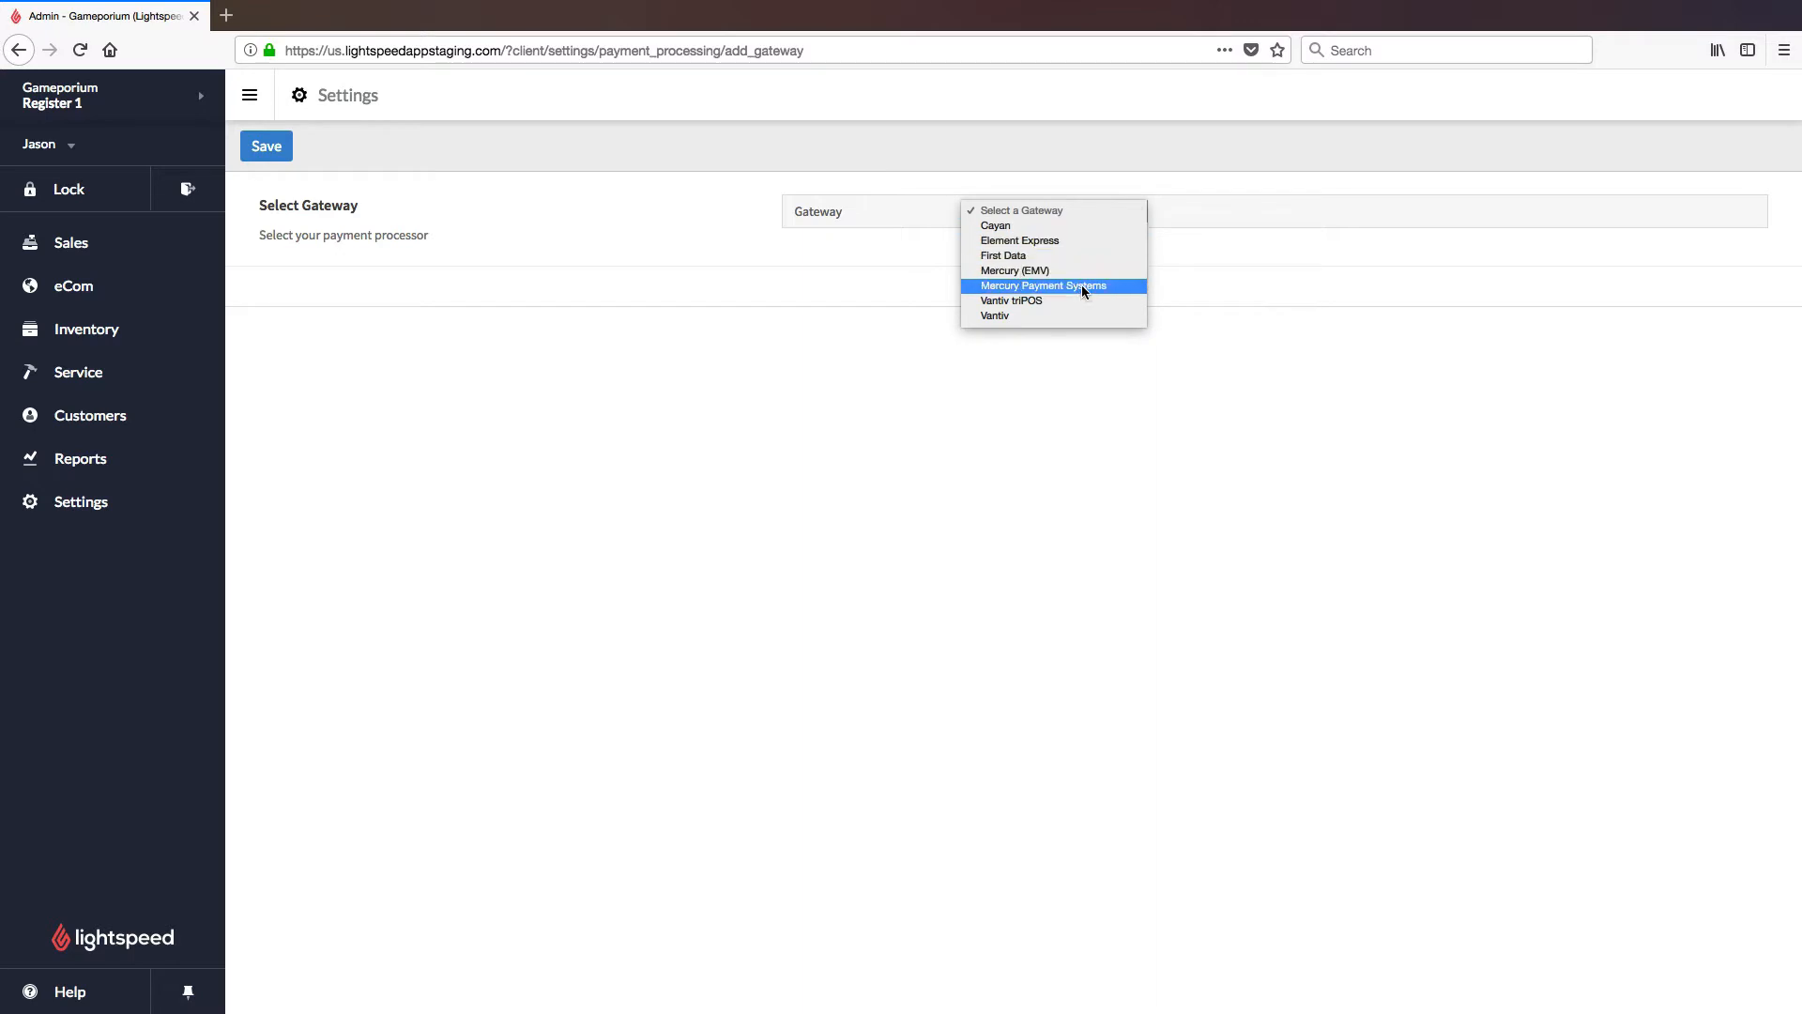
left_click(1012, 302)
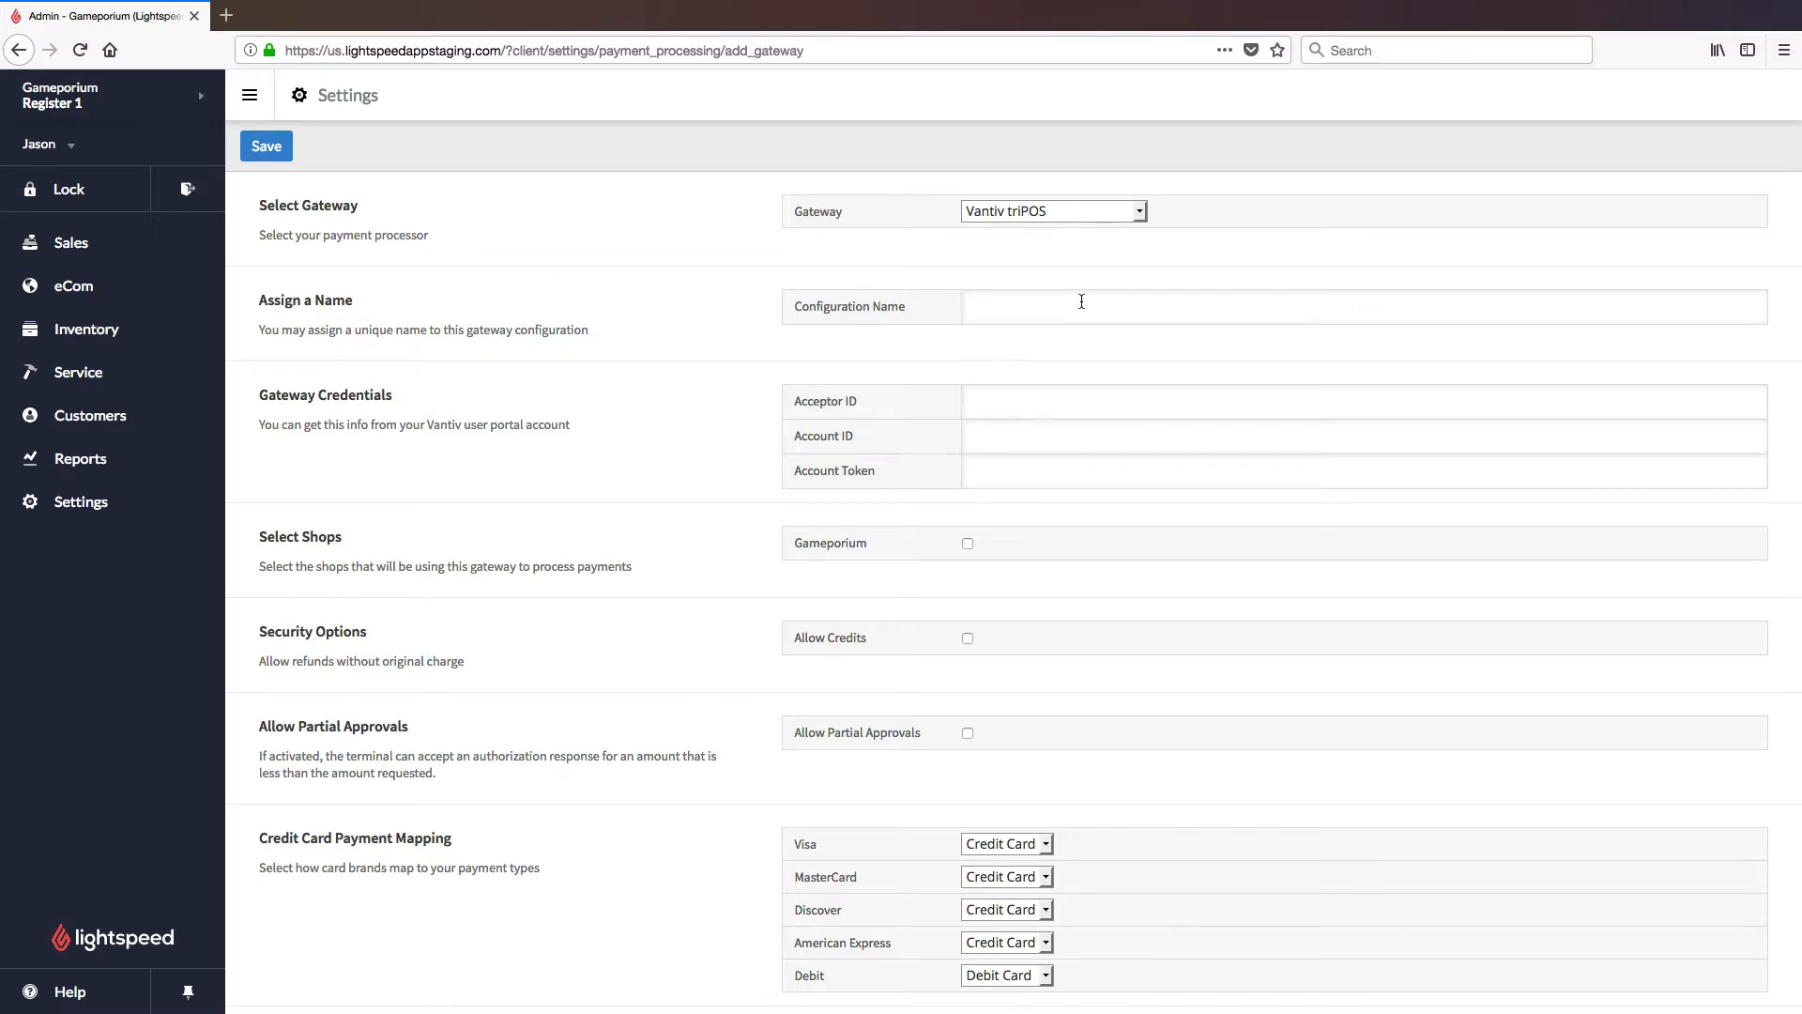
Name the configuration 'triPOS' and begin entering the Acceptor ID credential.
type("triPO")
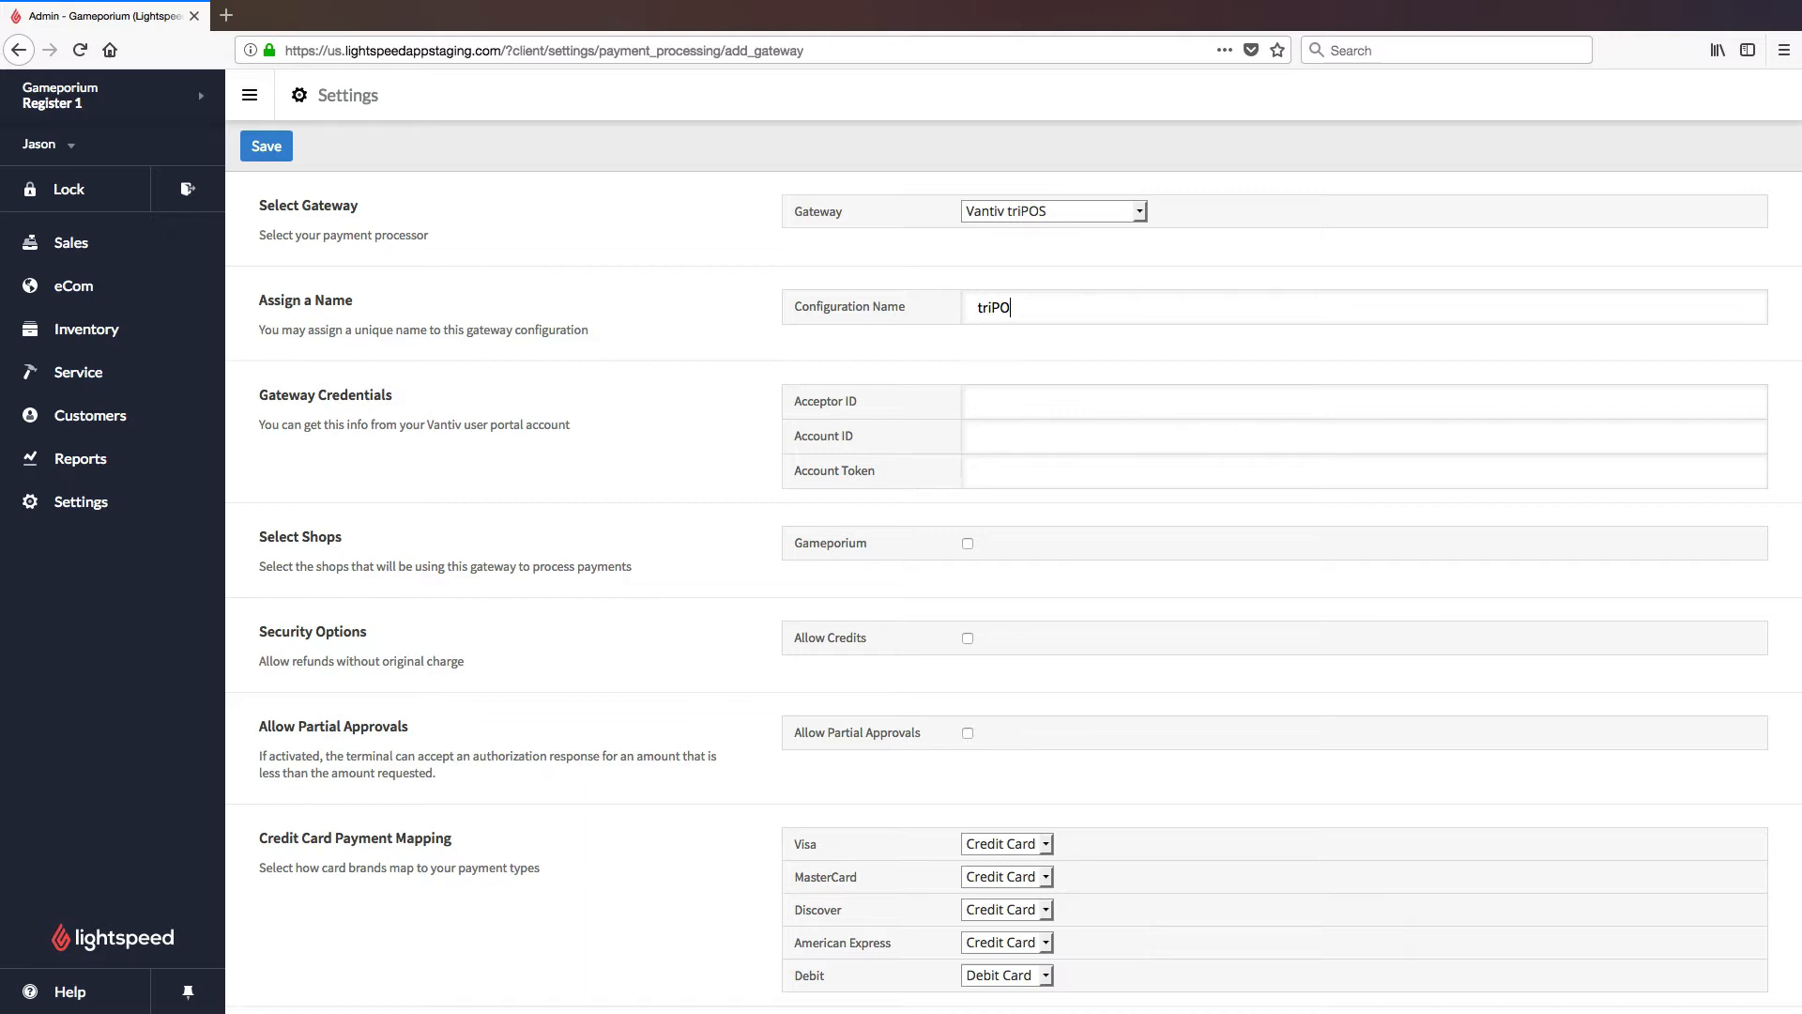
type("S")
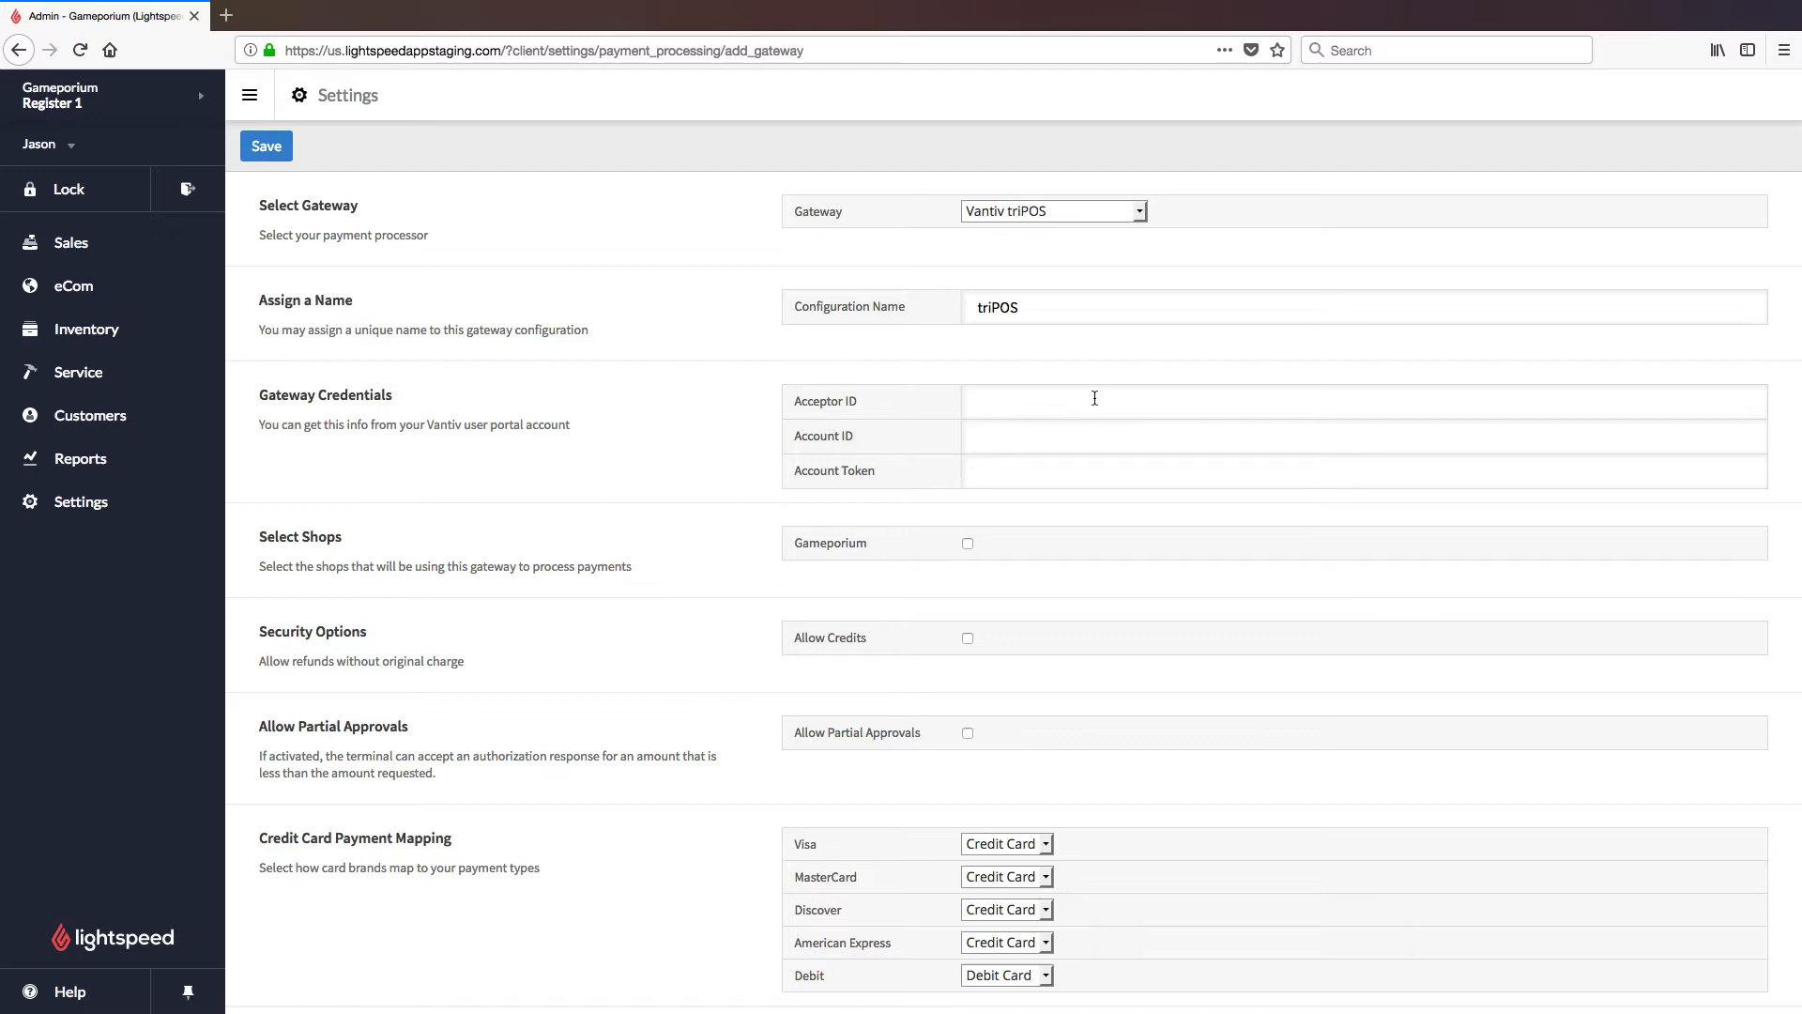
left_click(1265, 400)
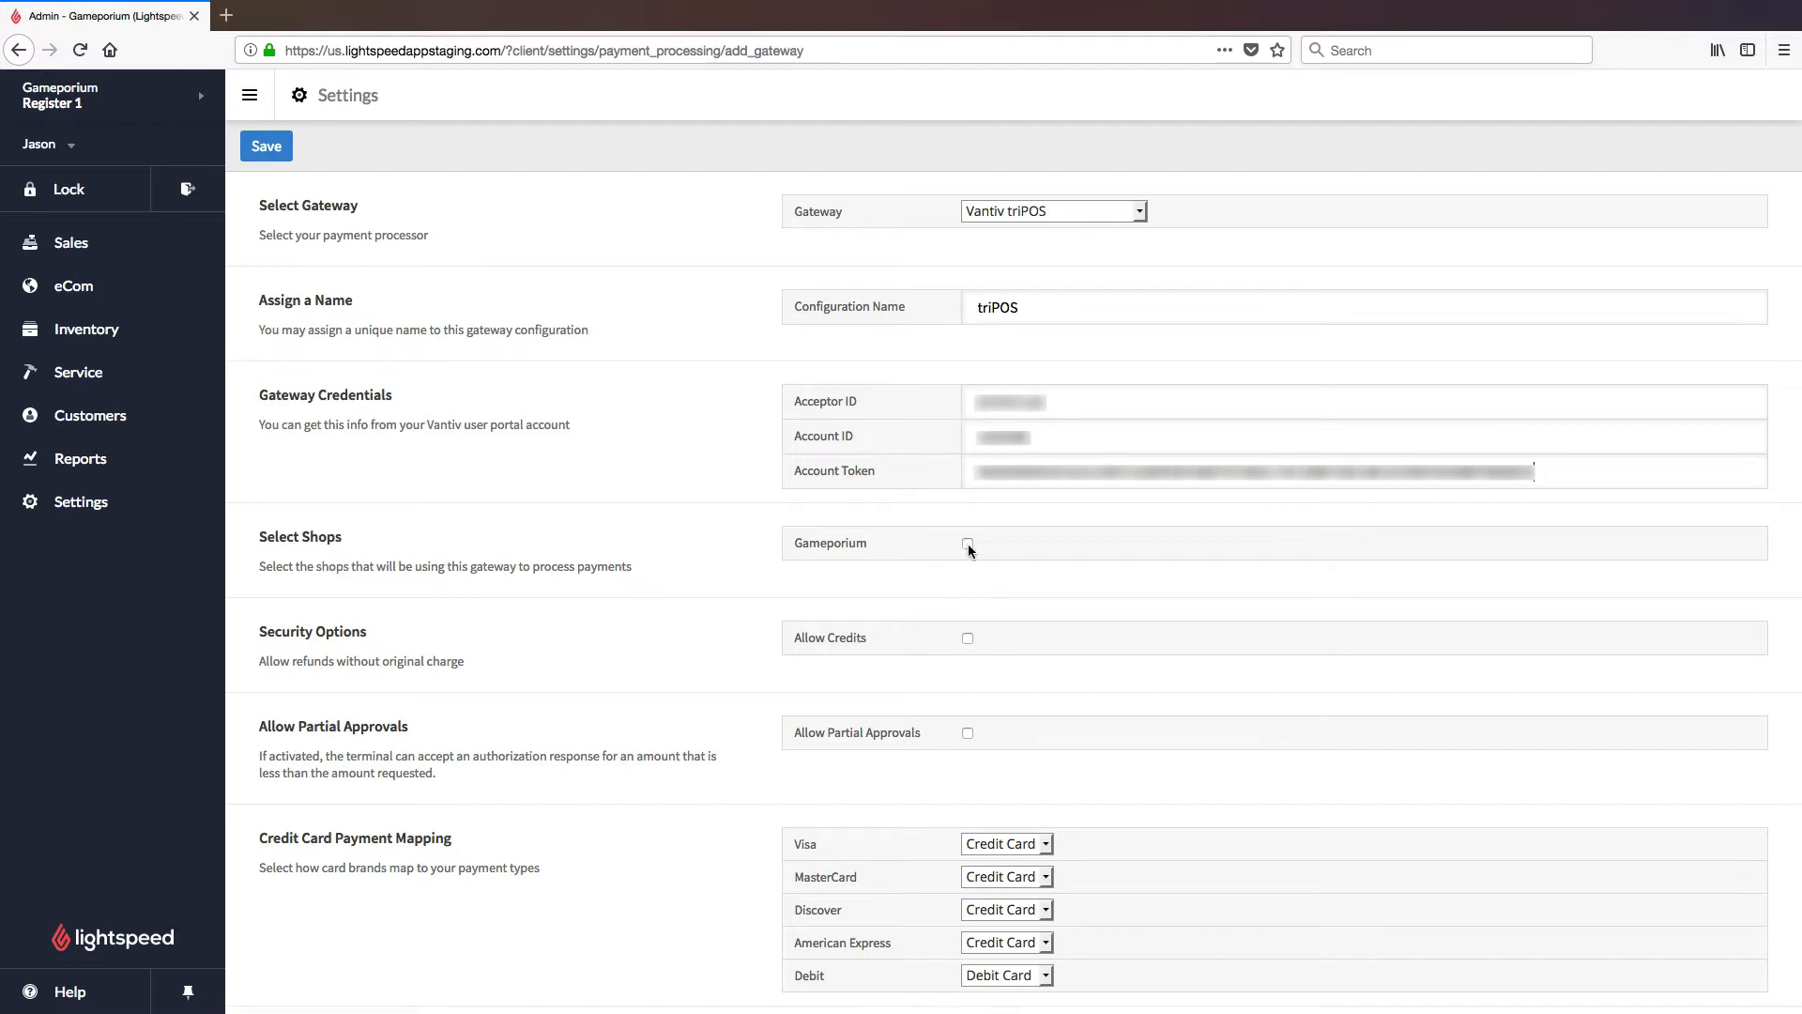
Enable the gateway for Gameporium and tick Allow Credits and Allow Partial Approvals.
left_click(967, 542)
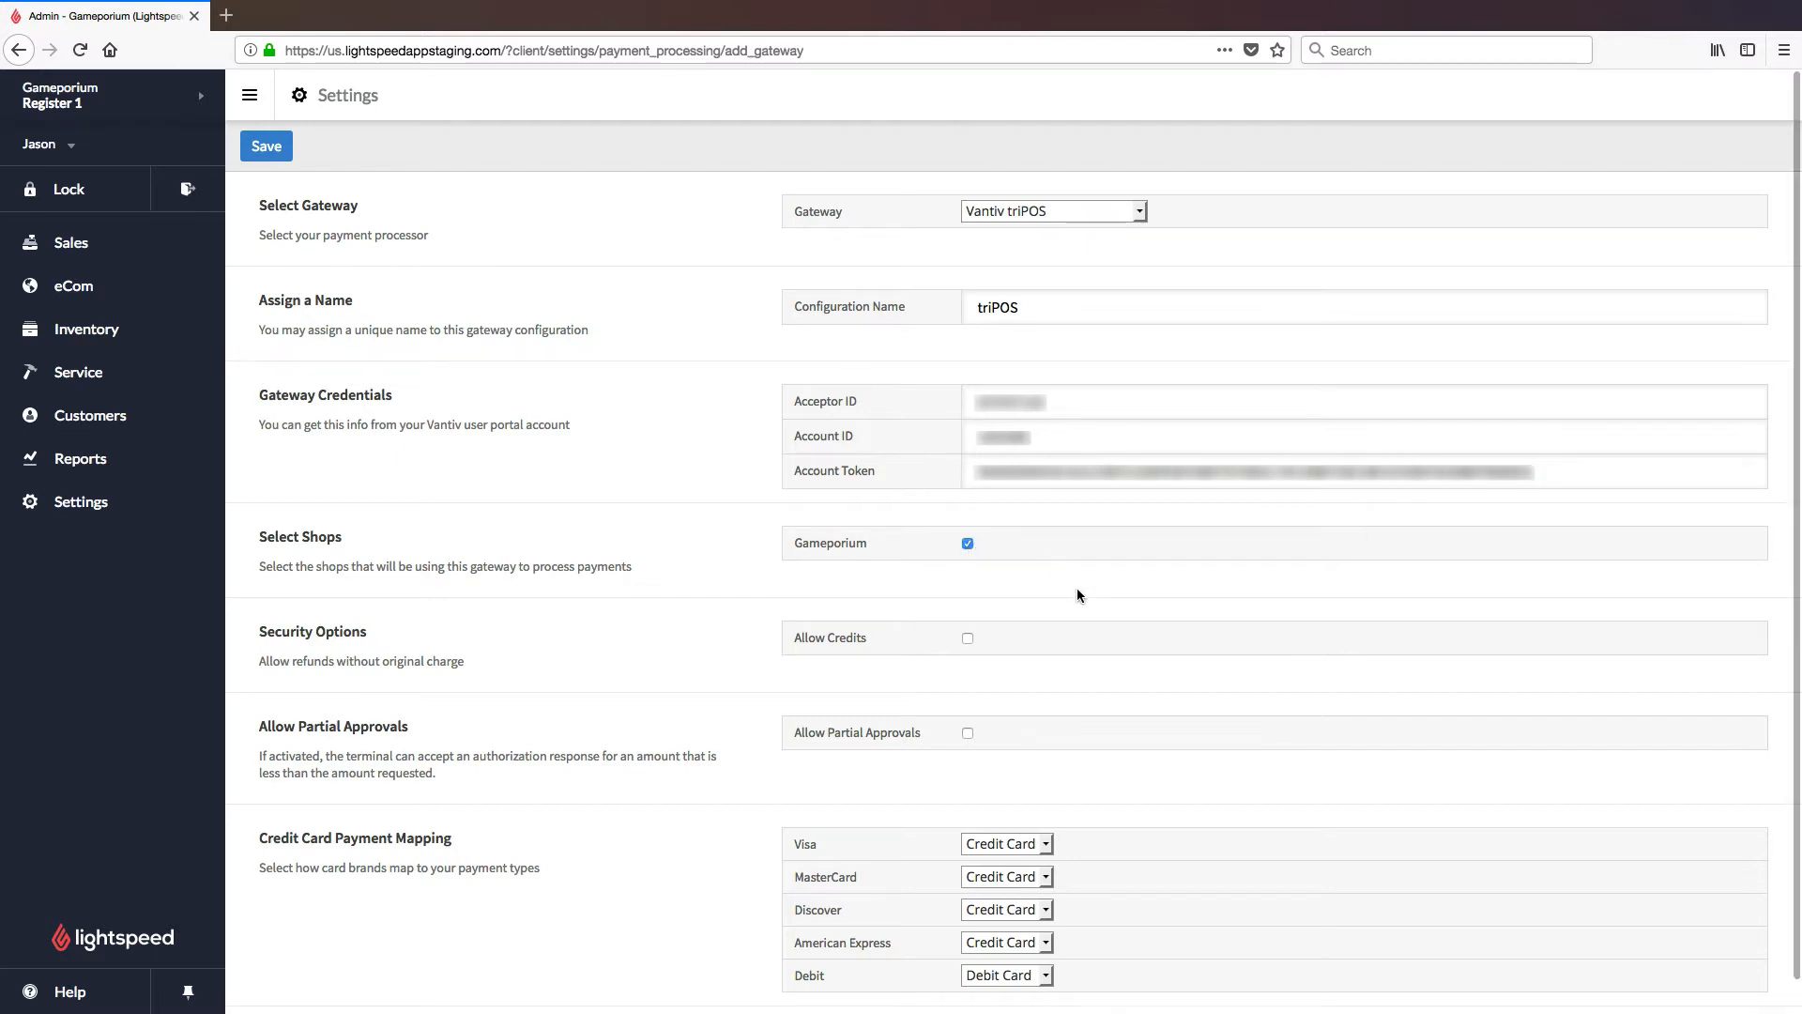
mouse_move(1012, 639)
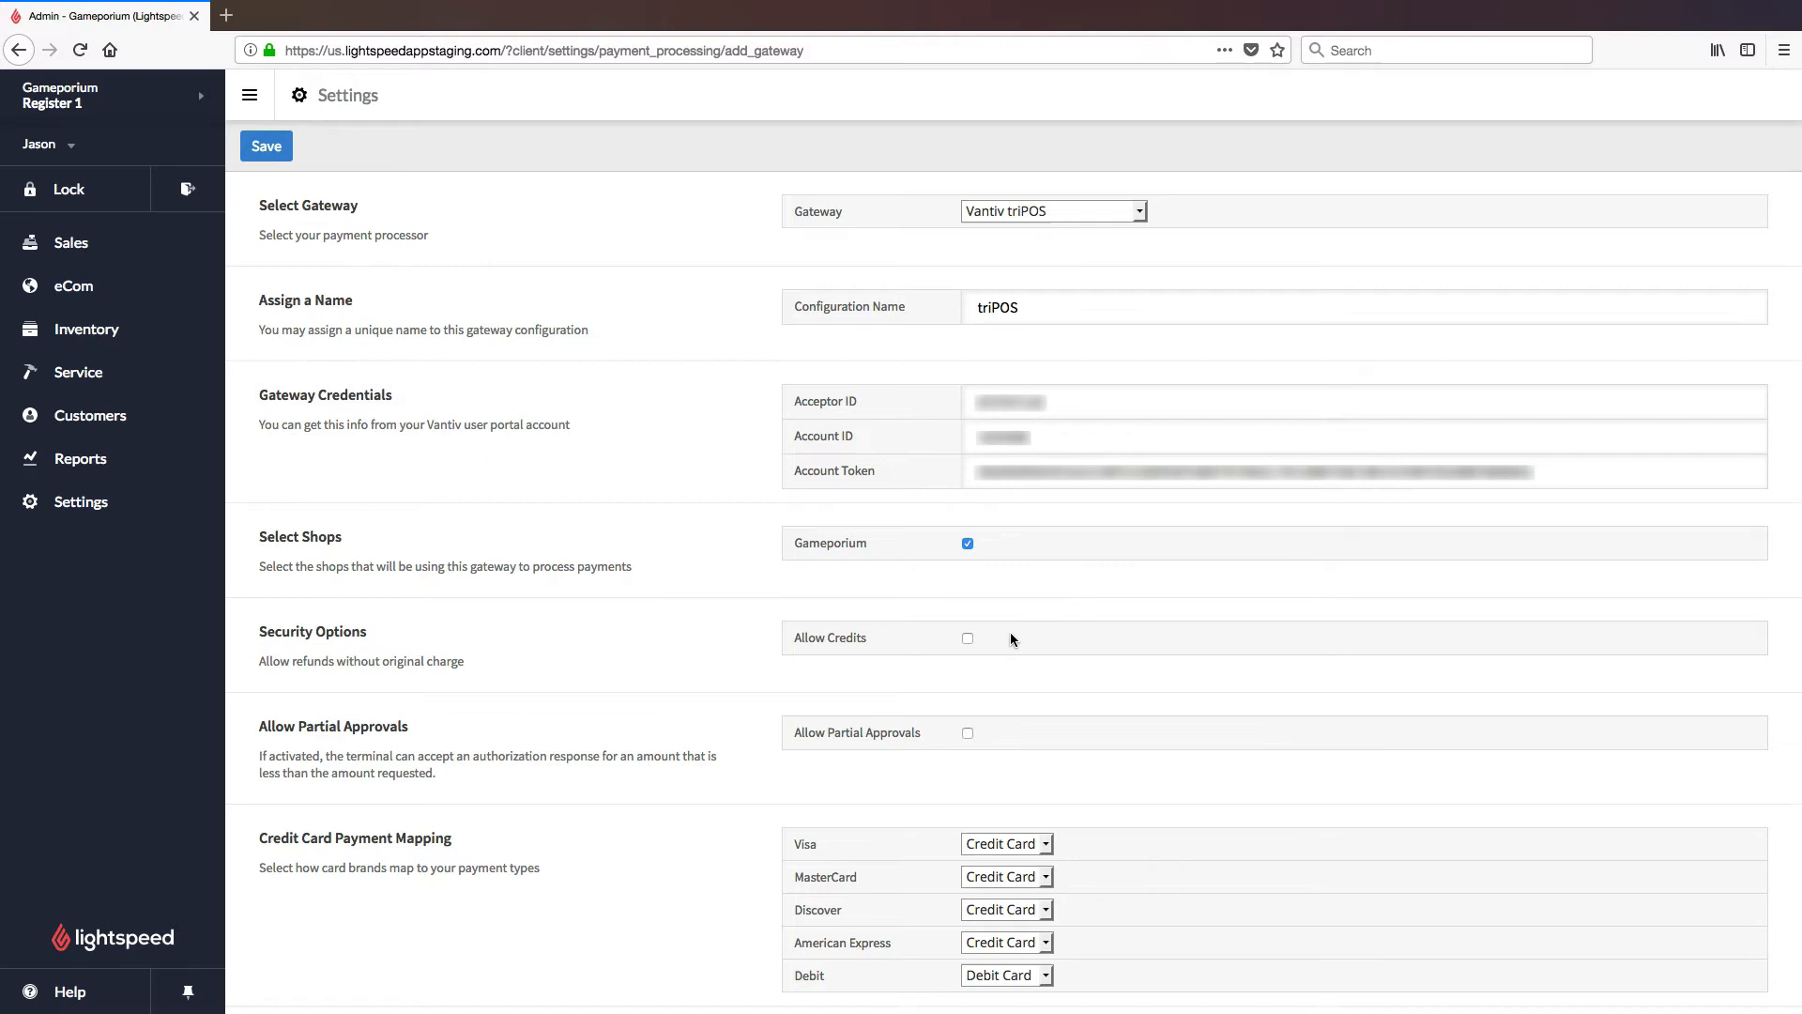
left_click(966, 639)
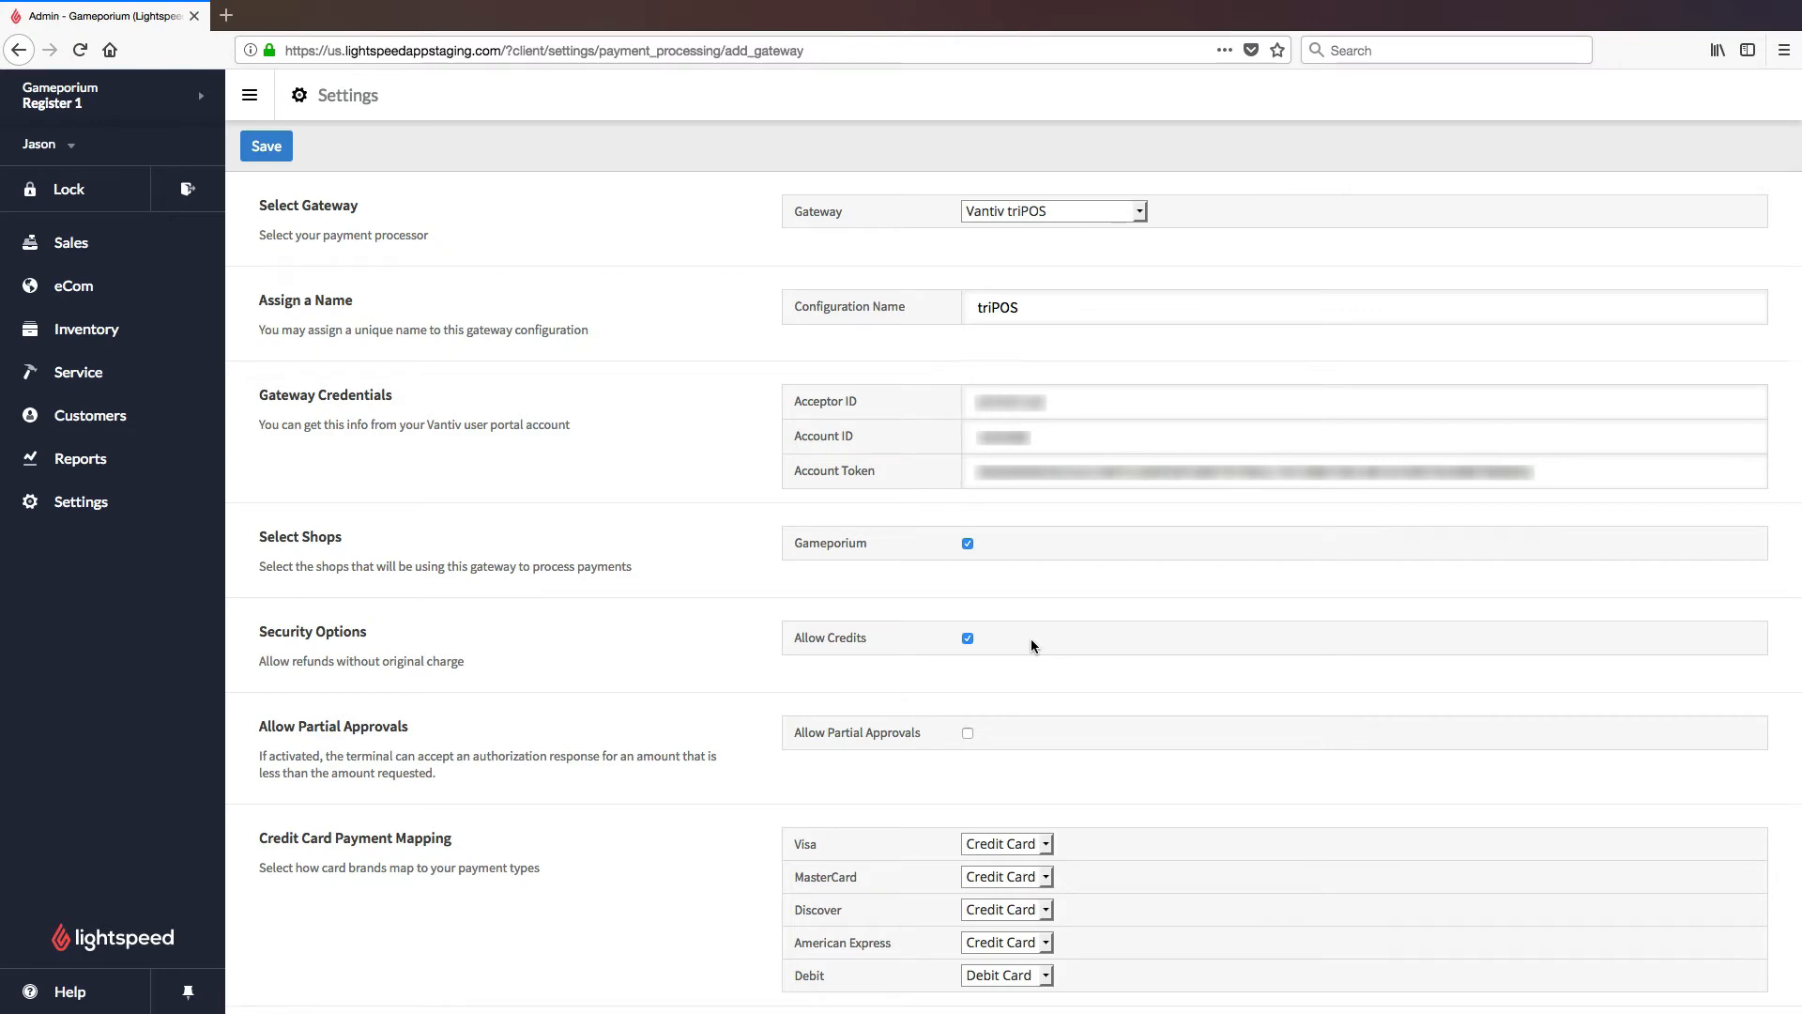
left_click(967, 732)
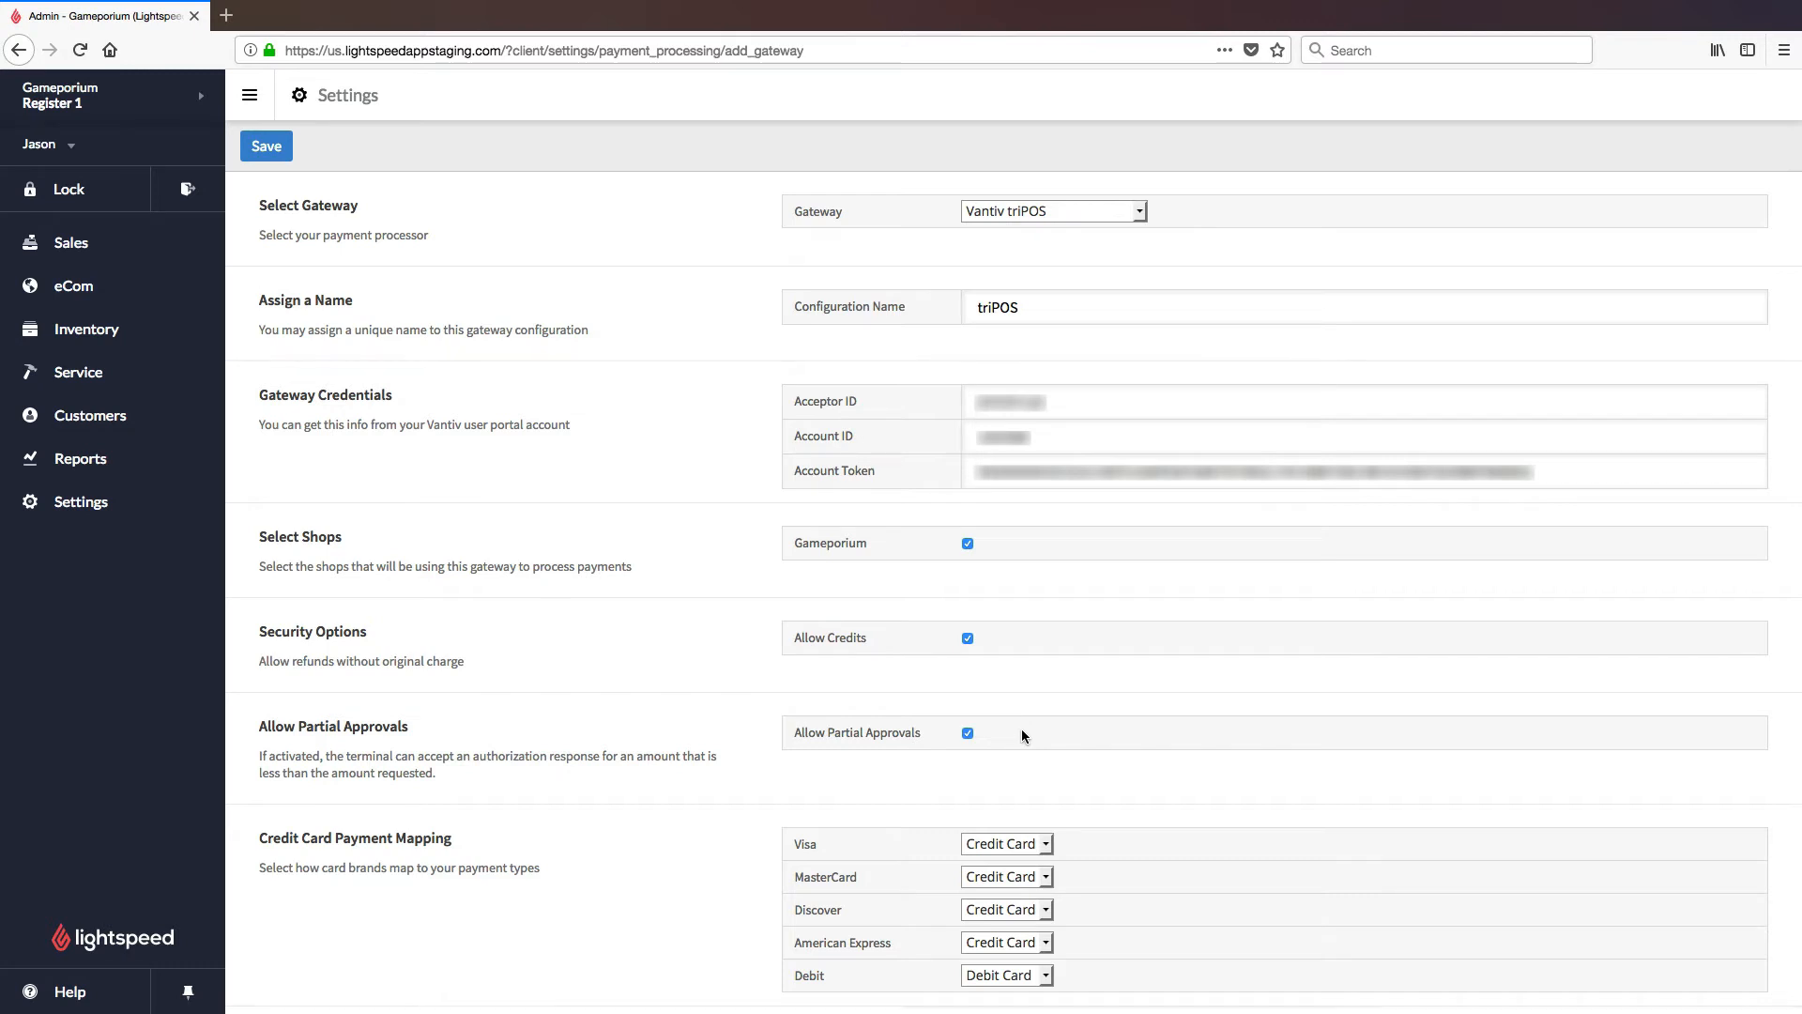
scroll("down", 3)
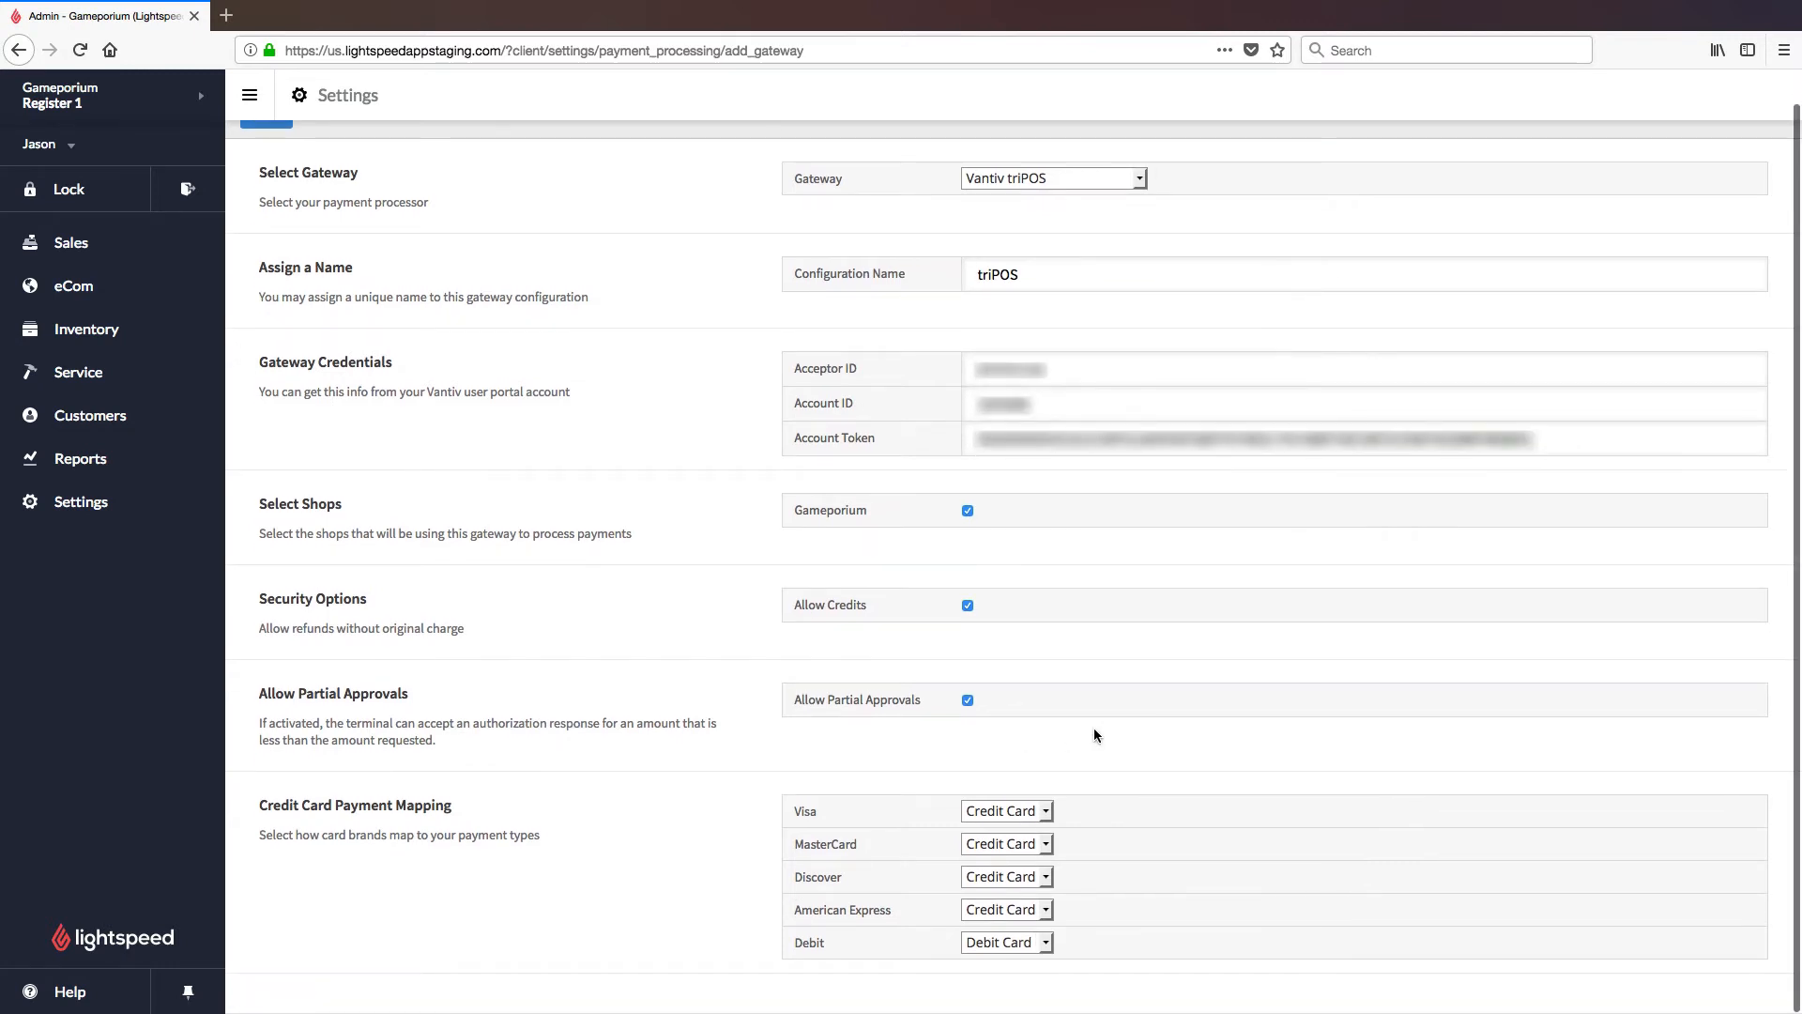
mouse_move(1107, 748)
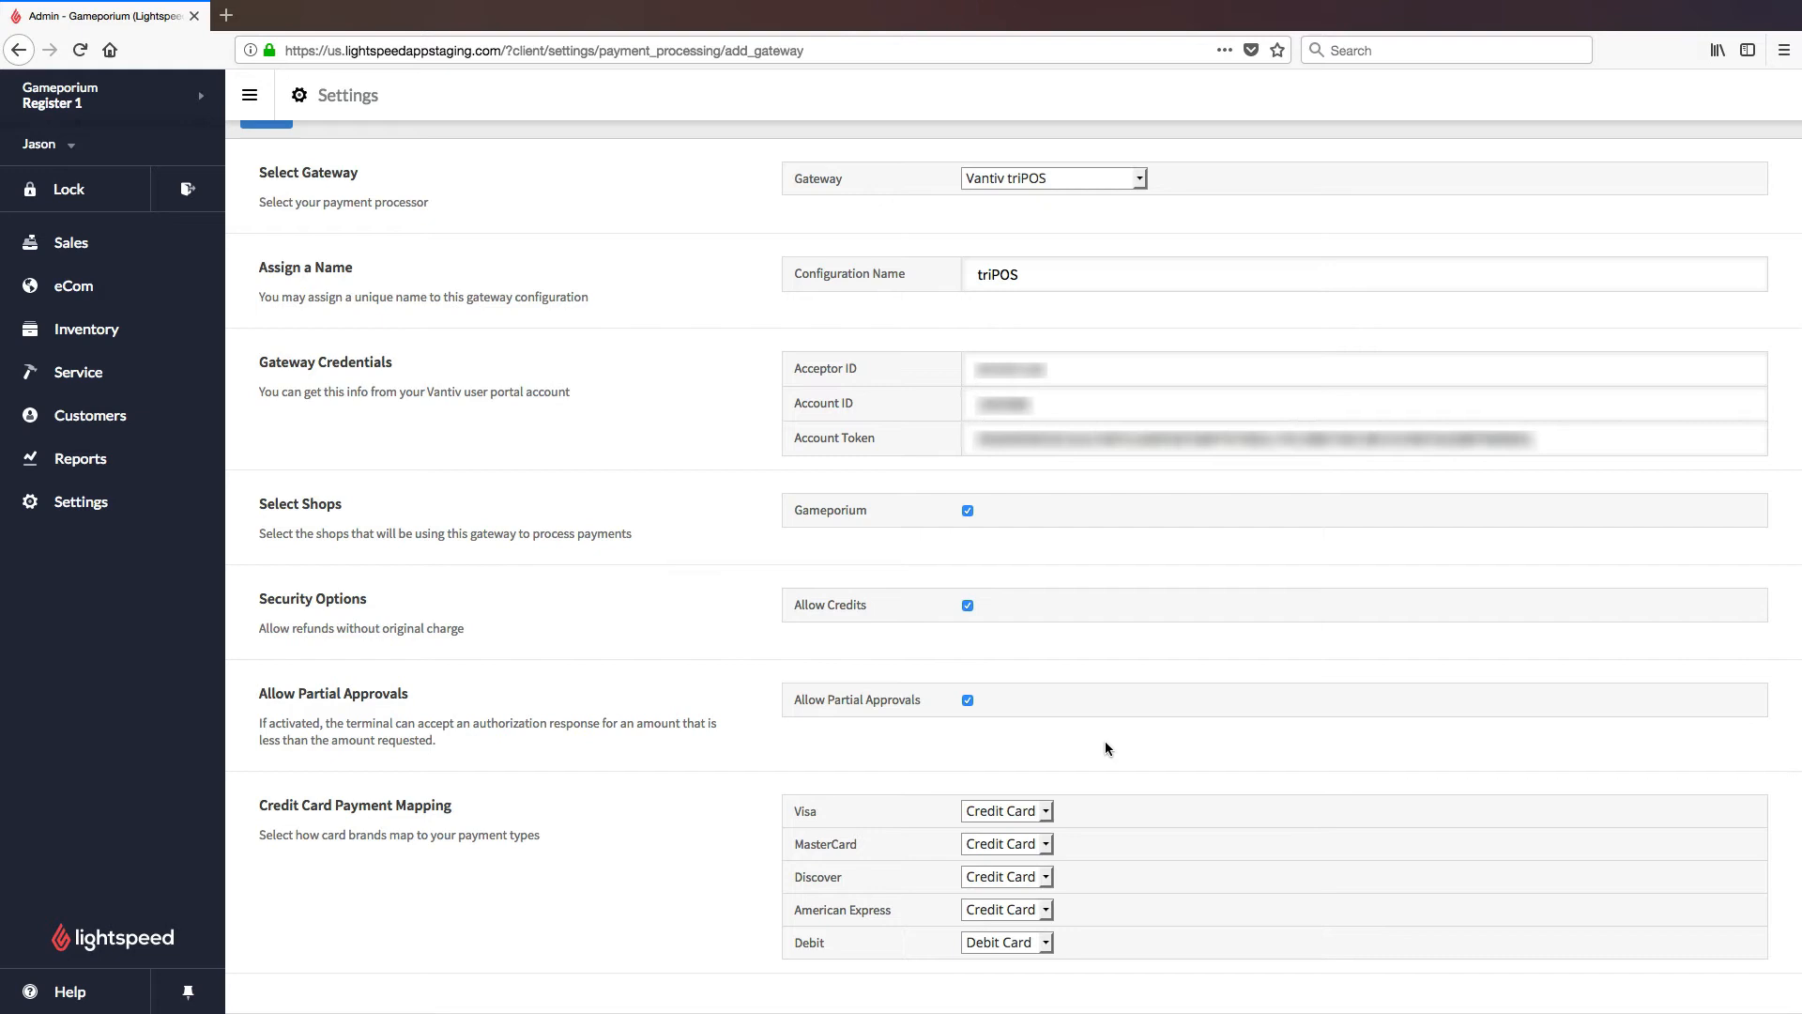
mouse_move(1098, 749)
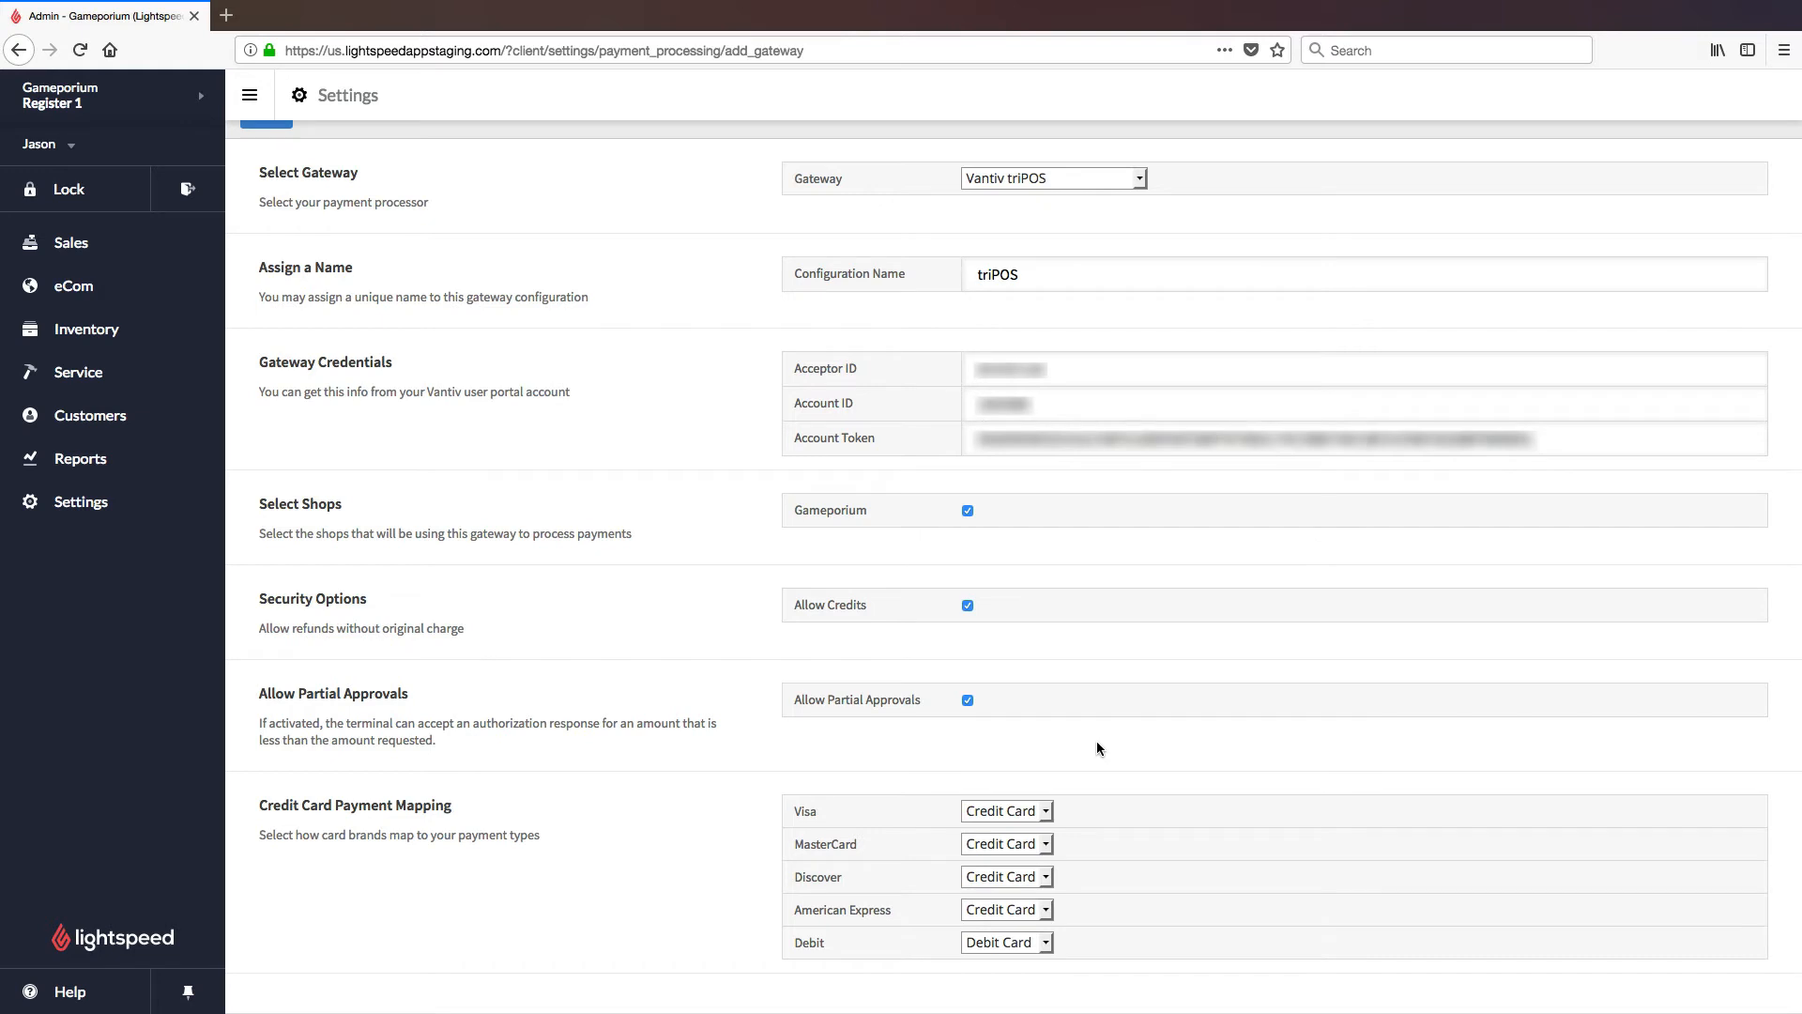
mouse_move(1049, 816)
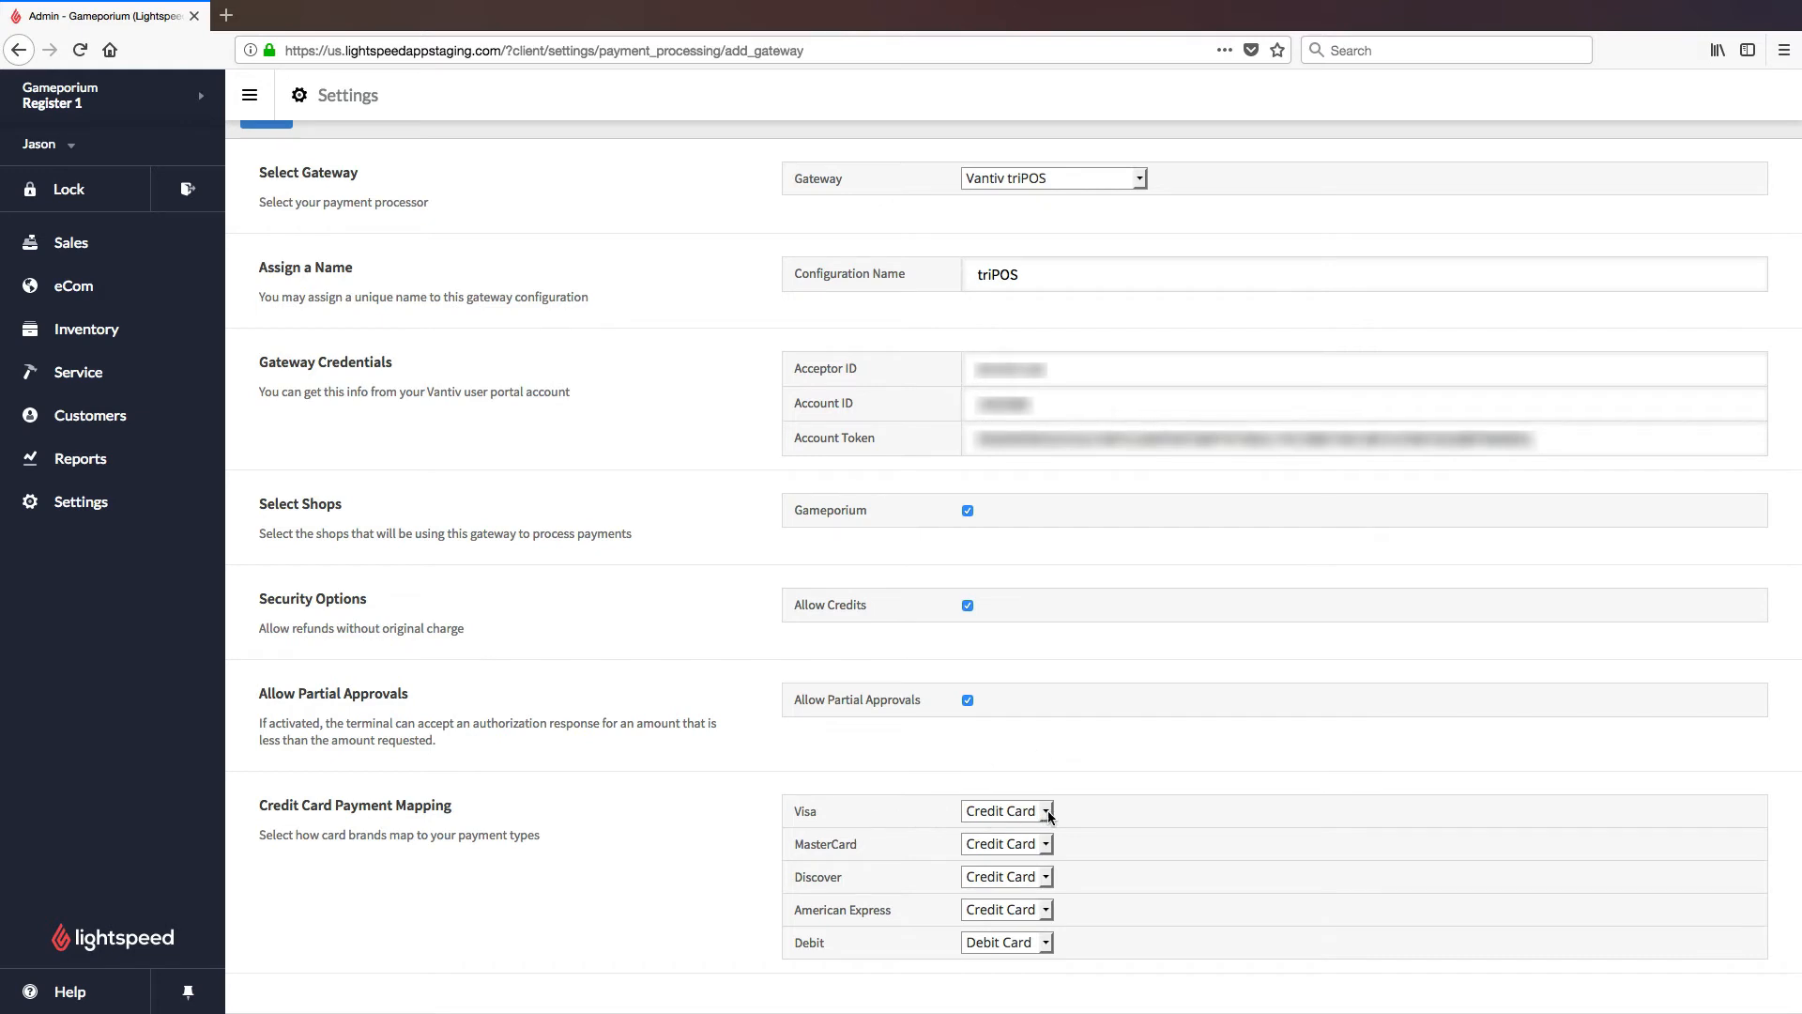
mouse_move(1060, 818)
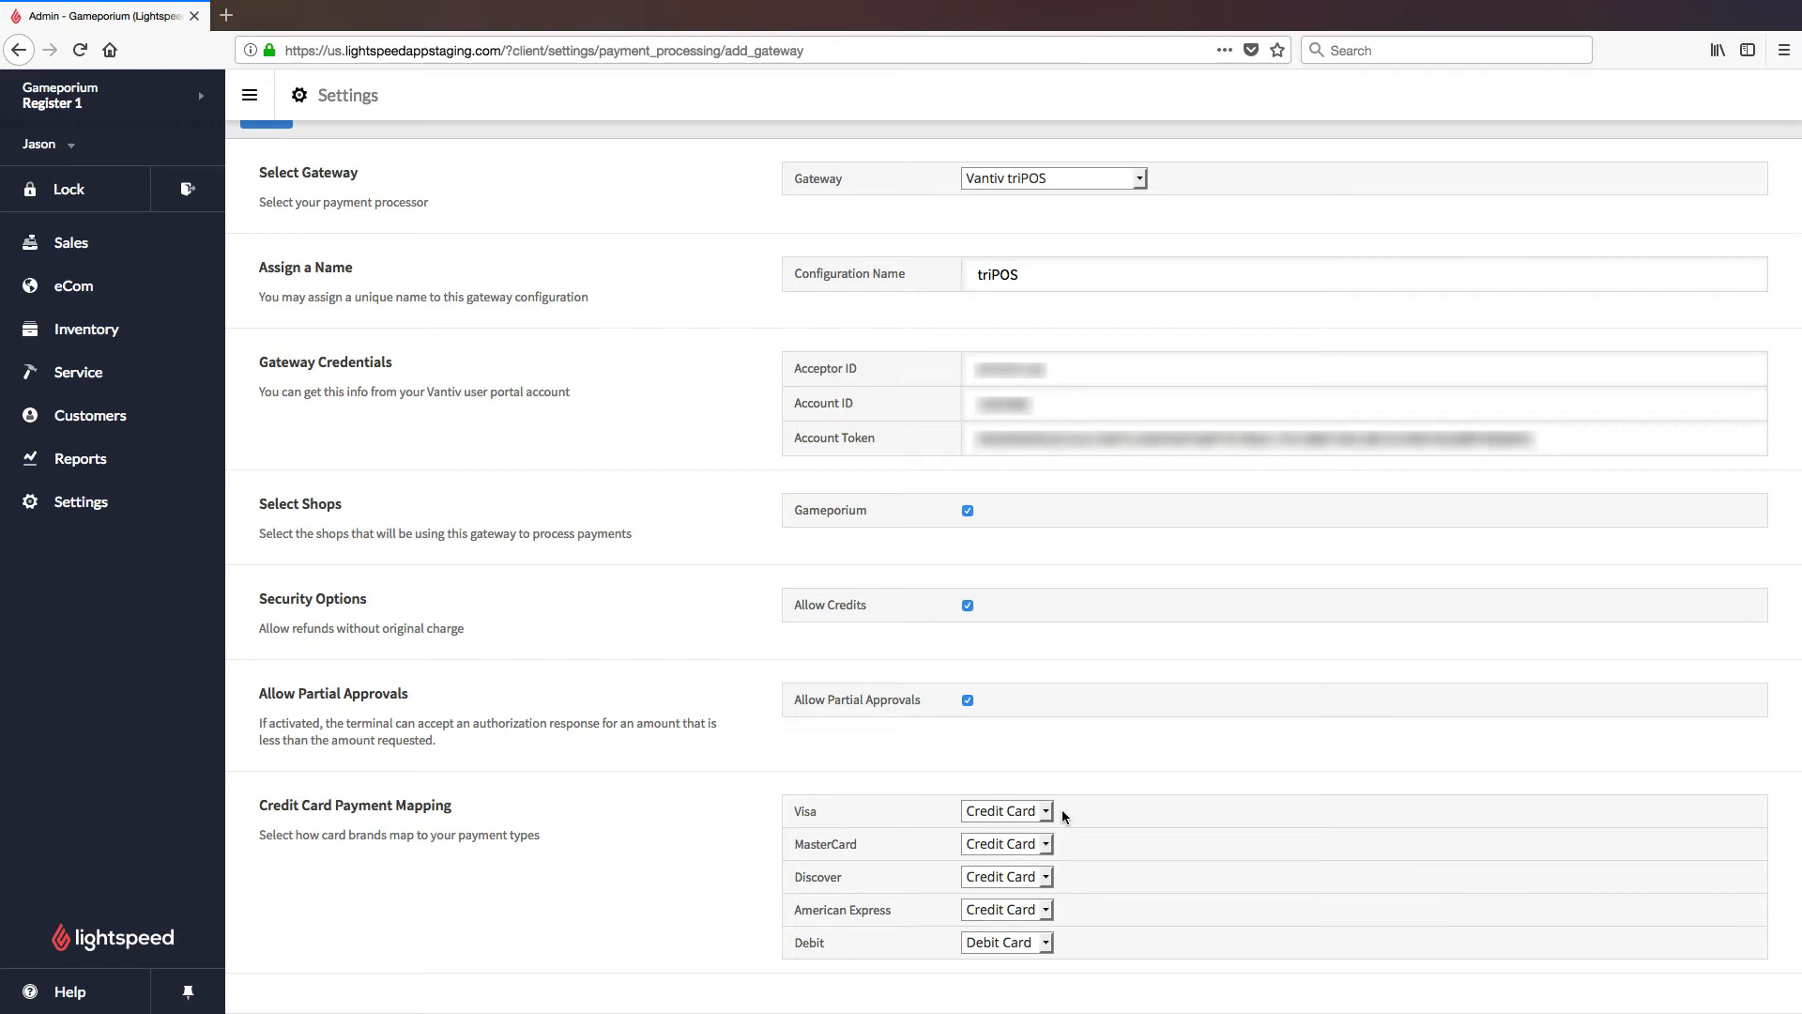
scroll("up", 3)
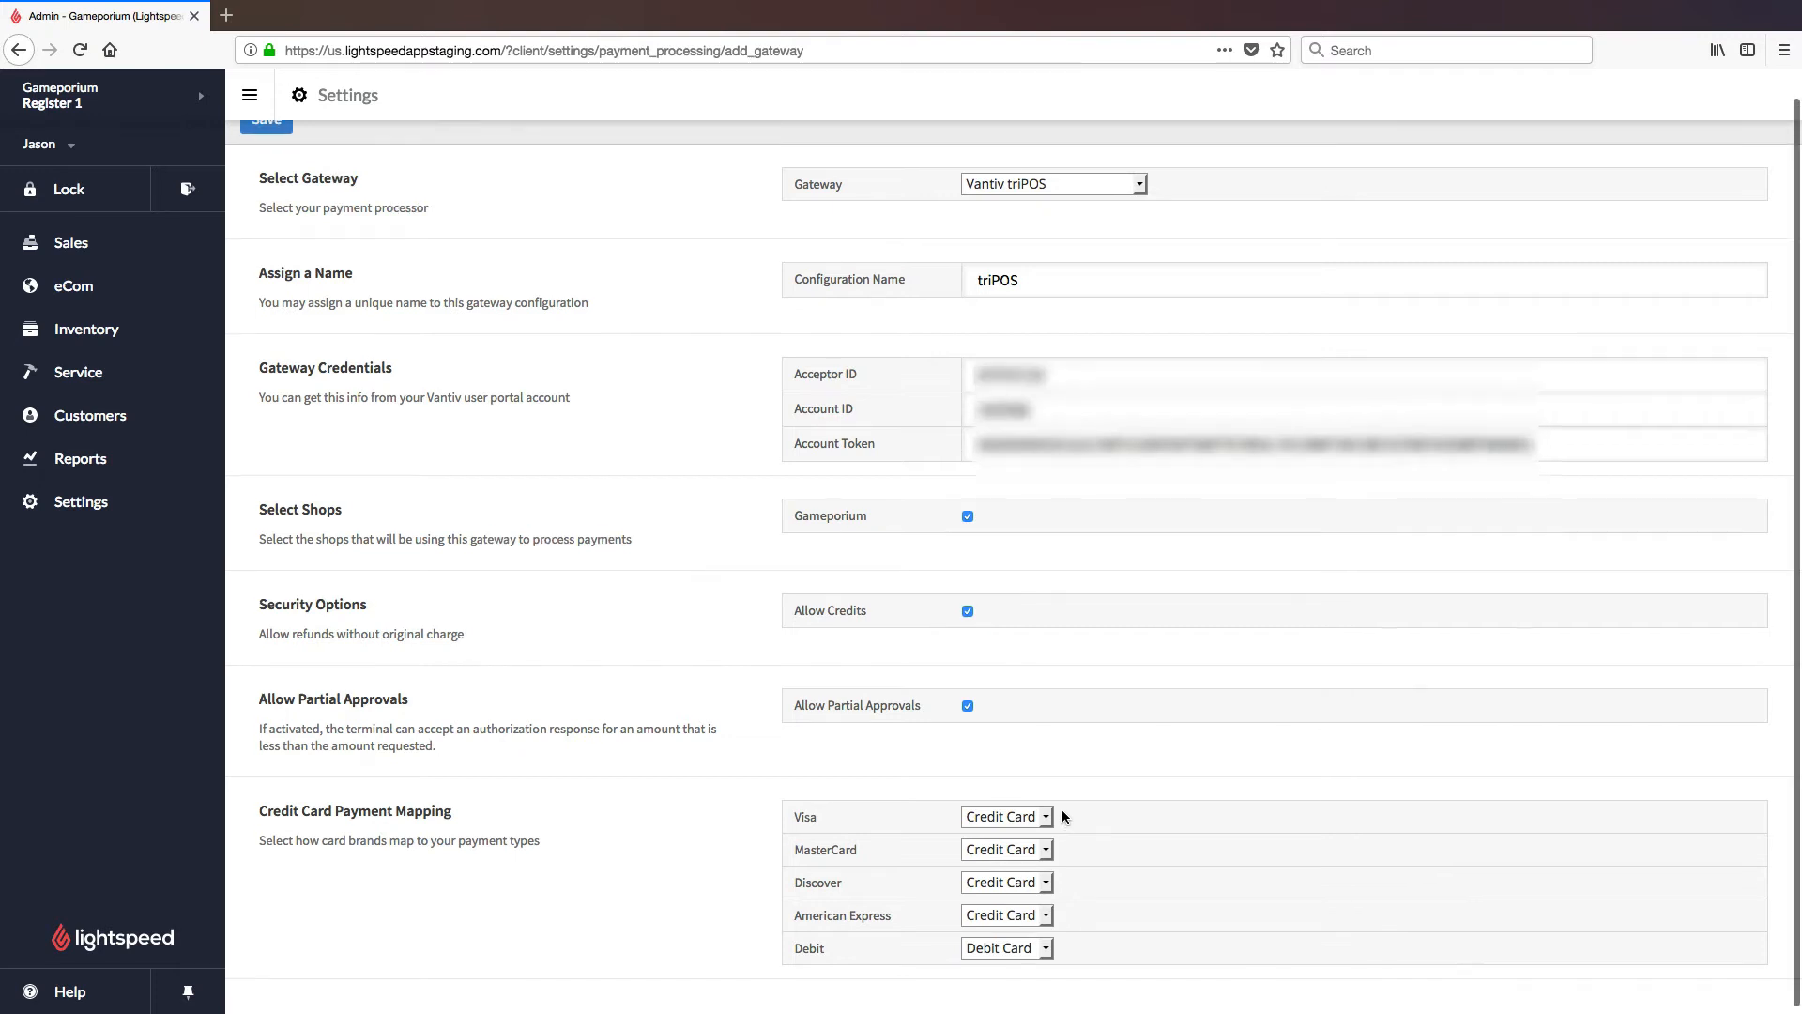
scroll("up", 3)
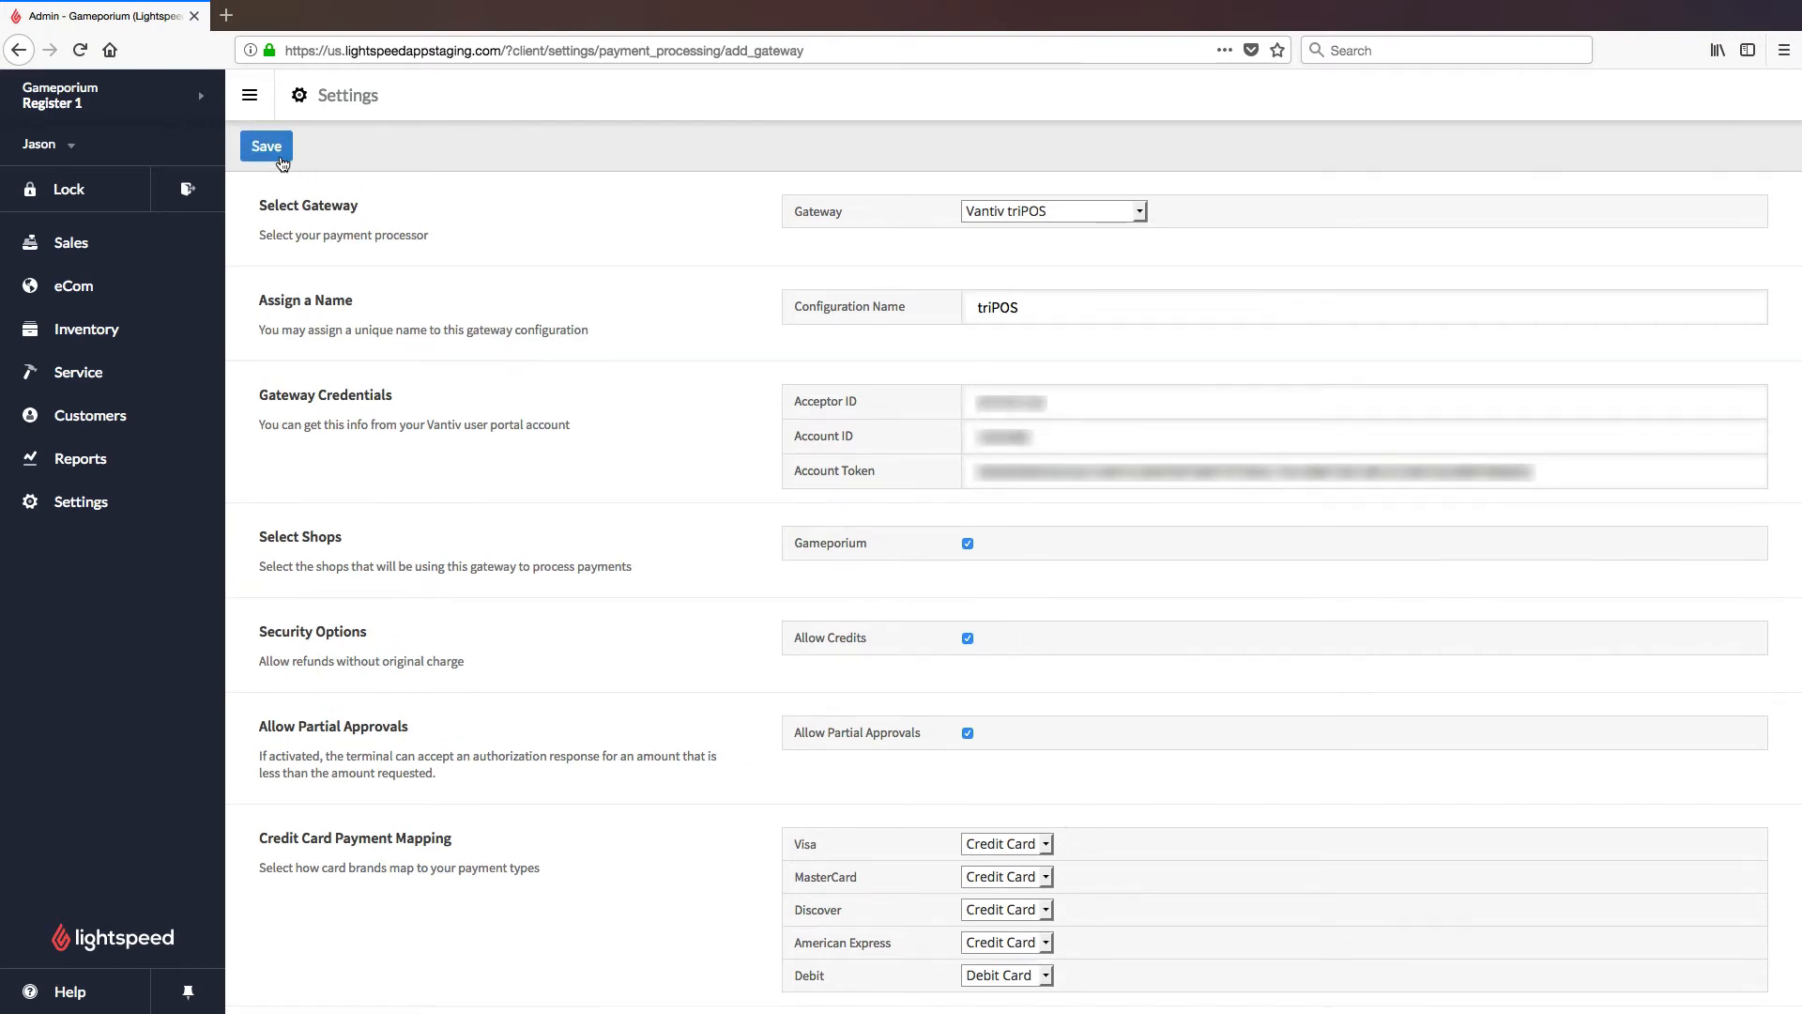
Save the triPOS gateway and start adding a new payment terminal.
left_click(265, 147)
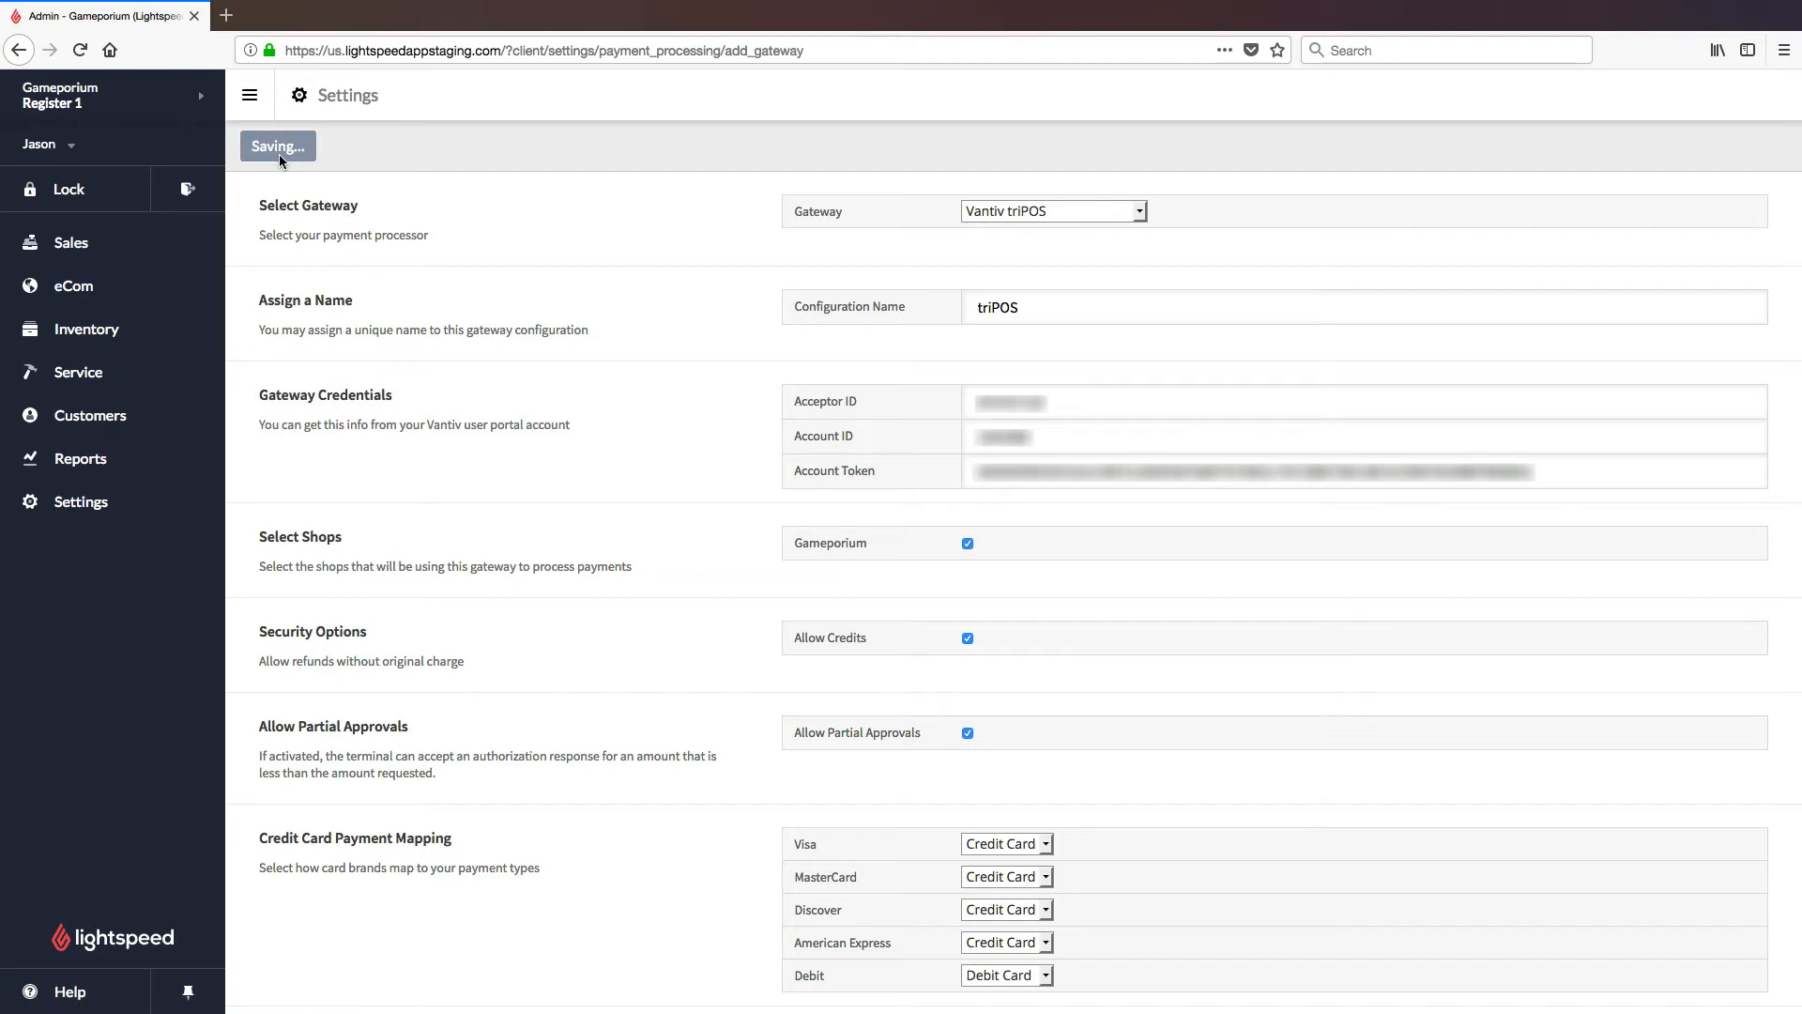
left_click(277, 147)
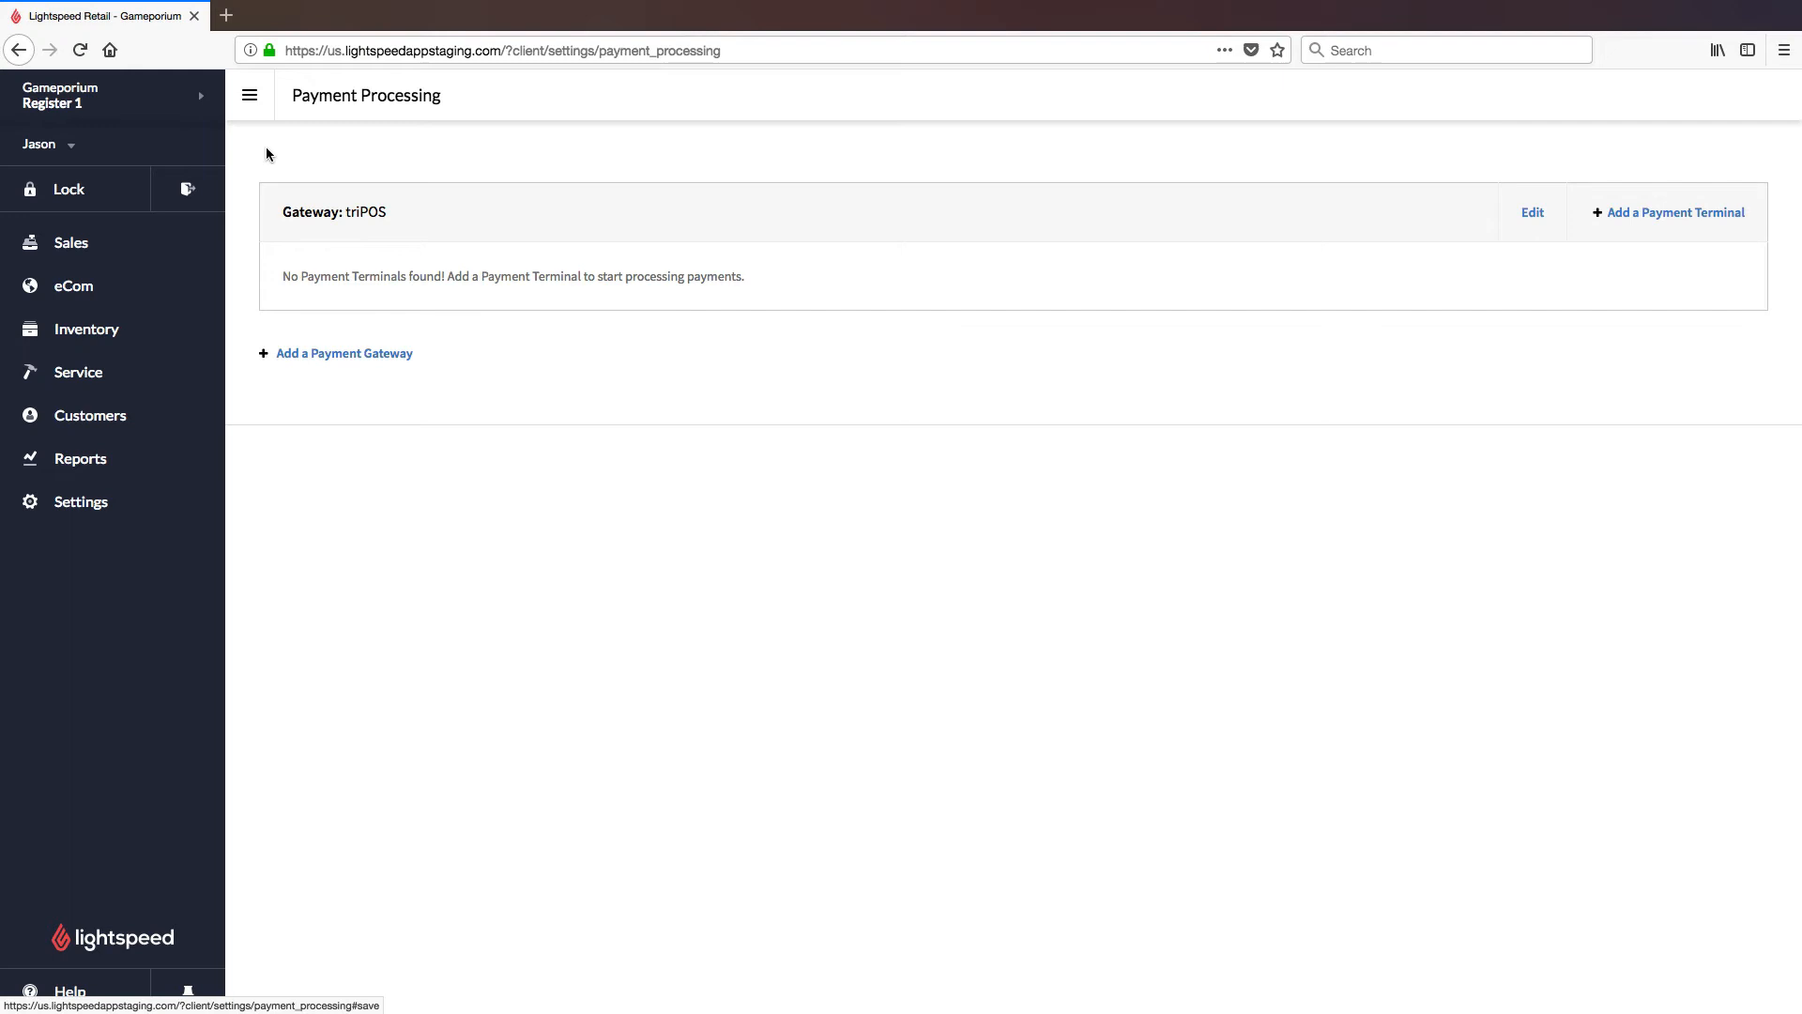
mouse_move(1444, 179)
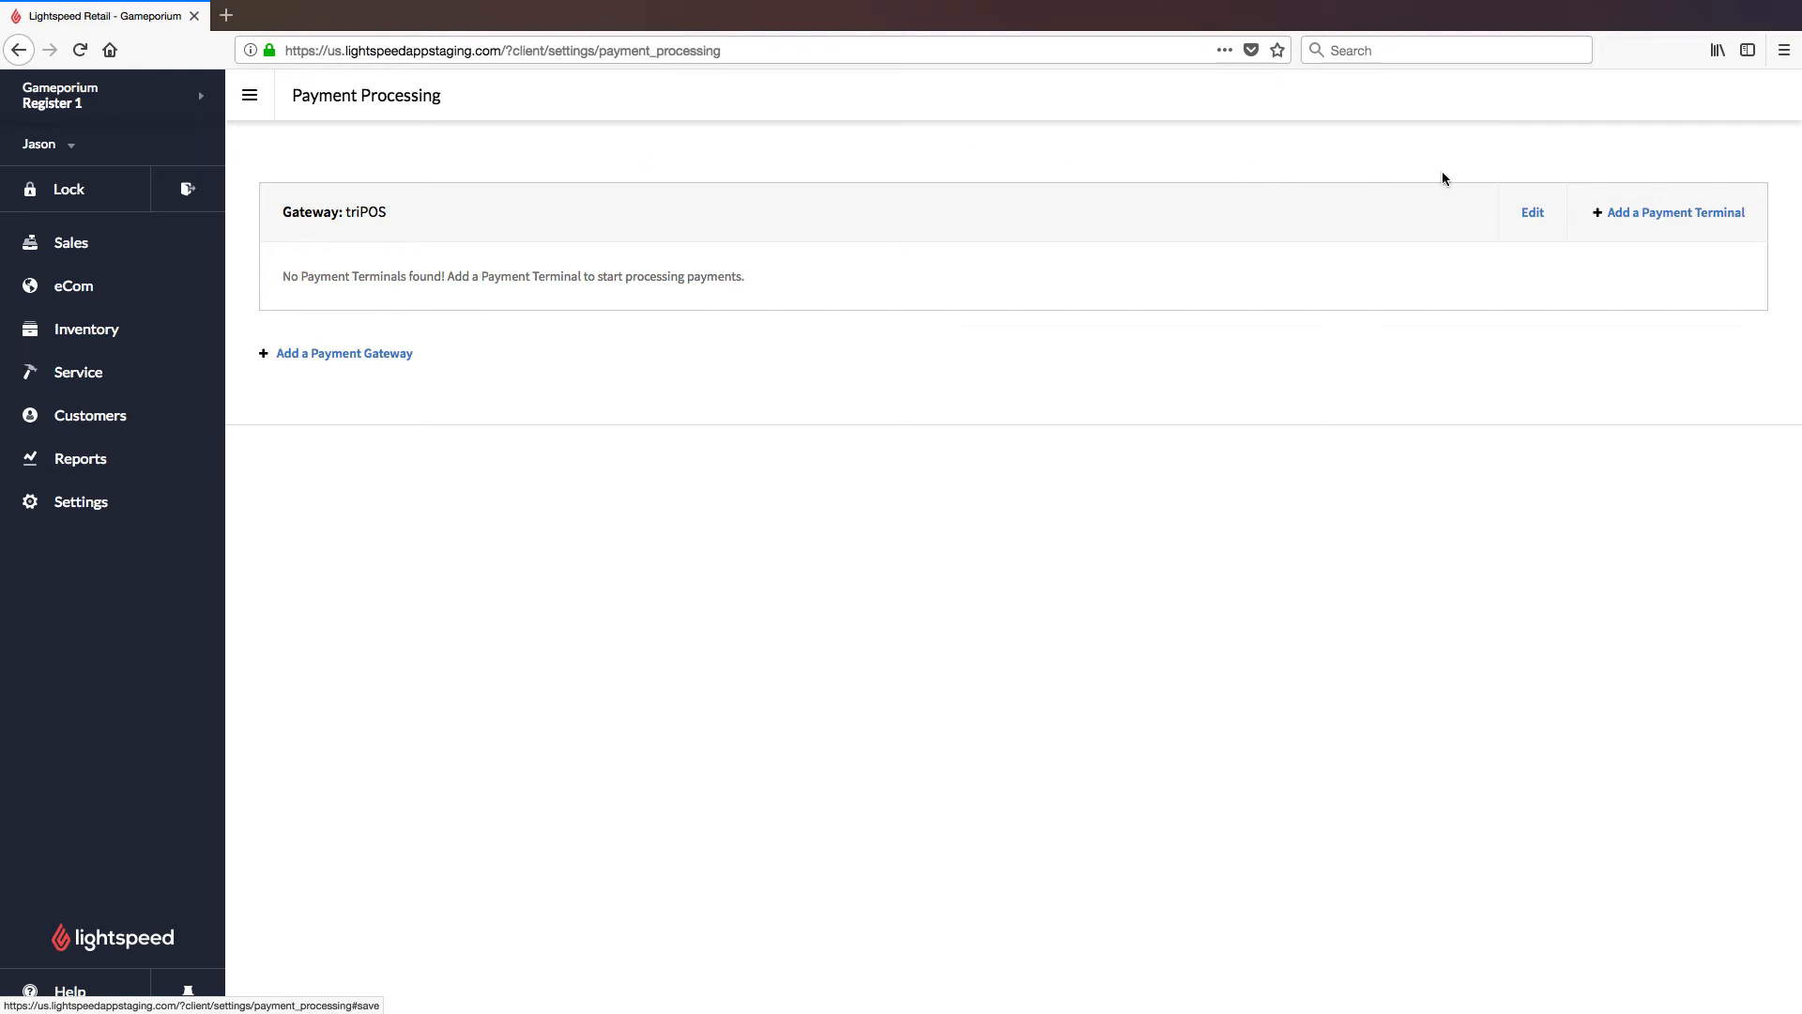
left_click(1668, 213)
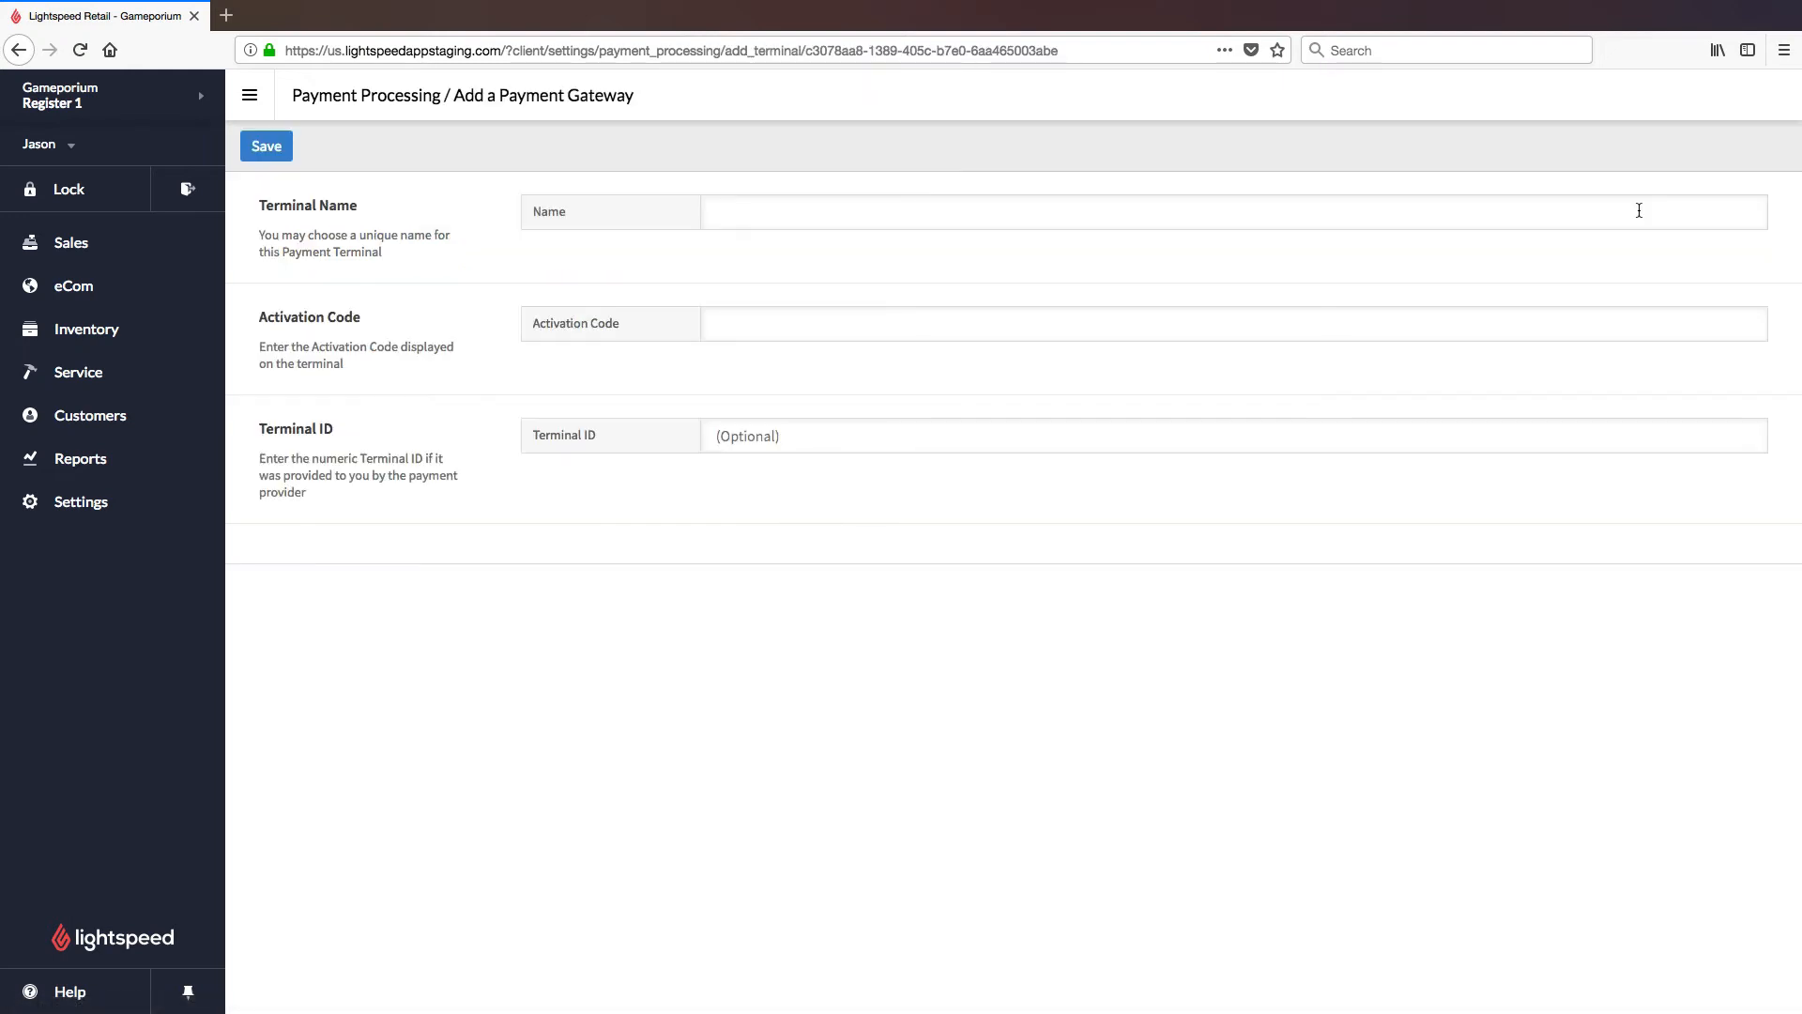
left_click(1149, 211)
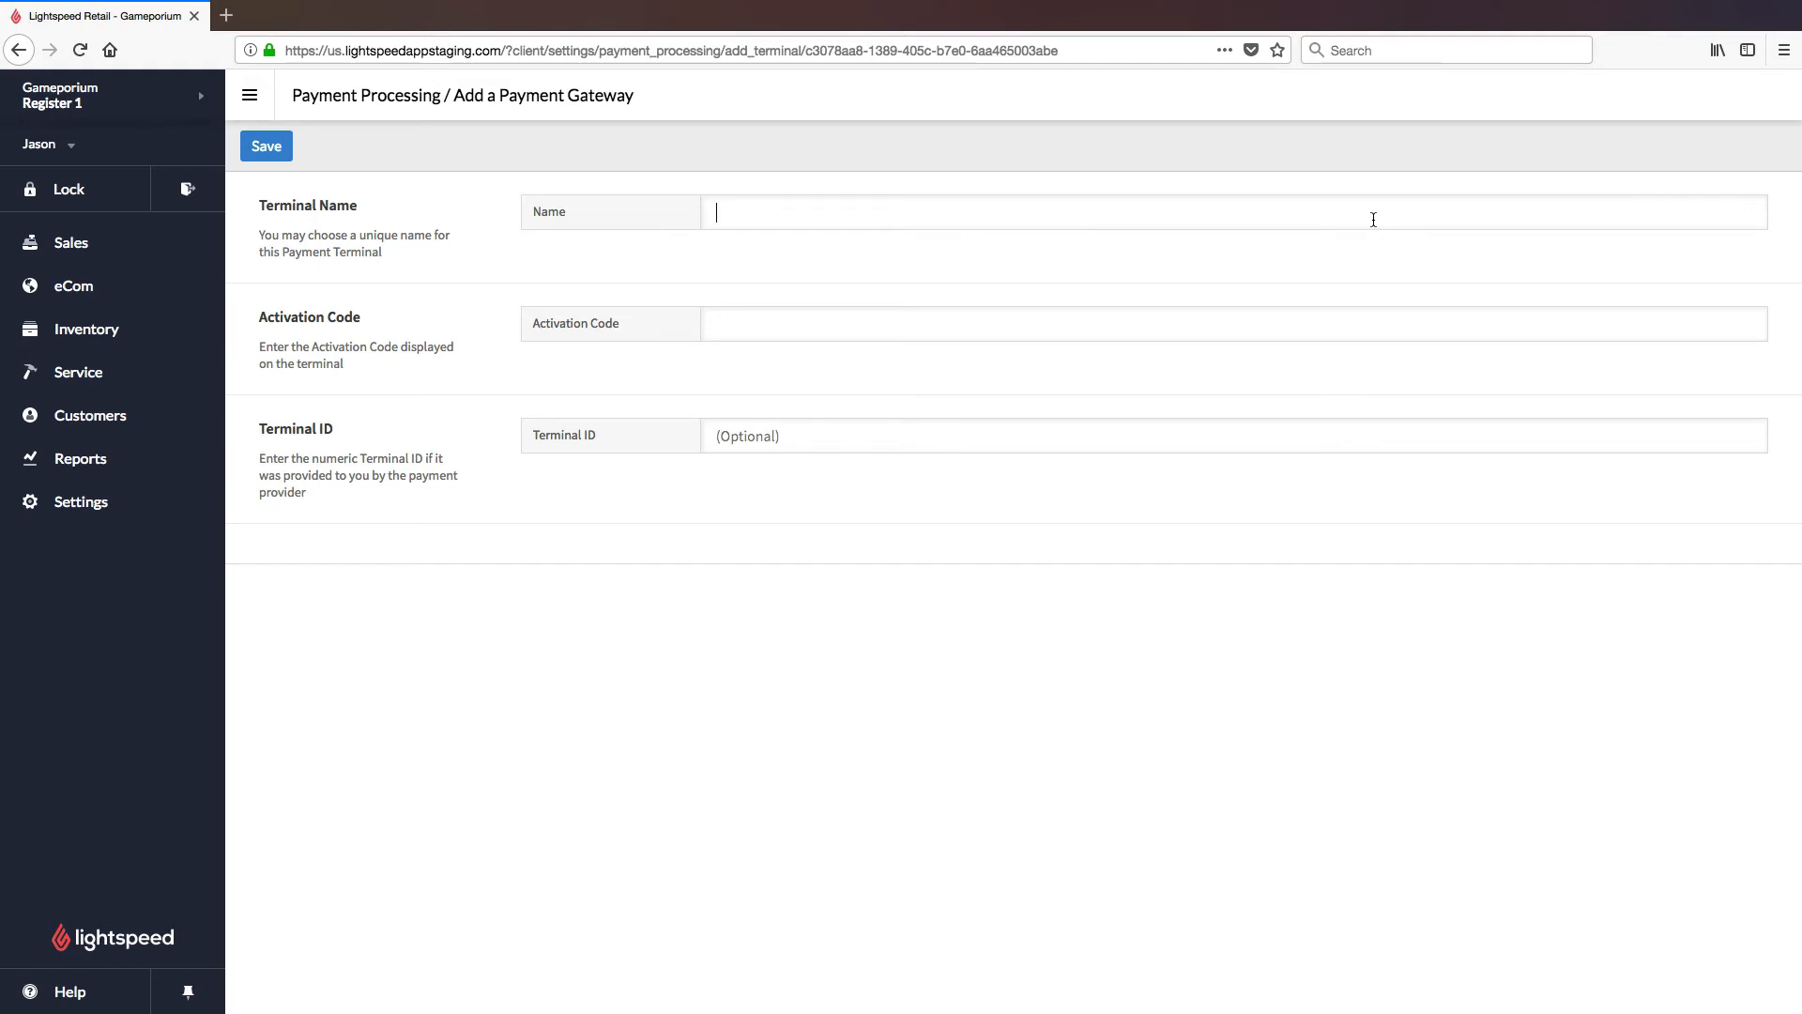
type("Terminal")
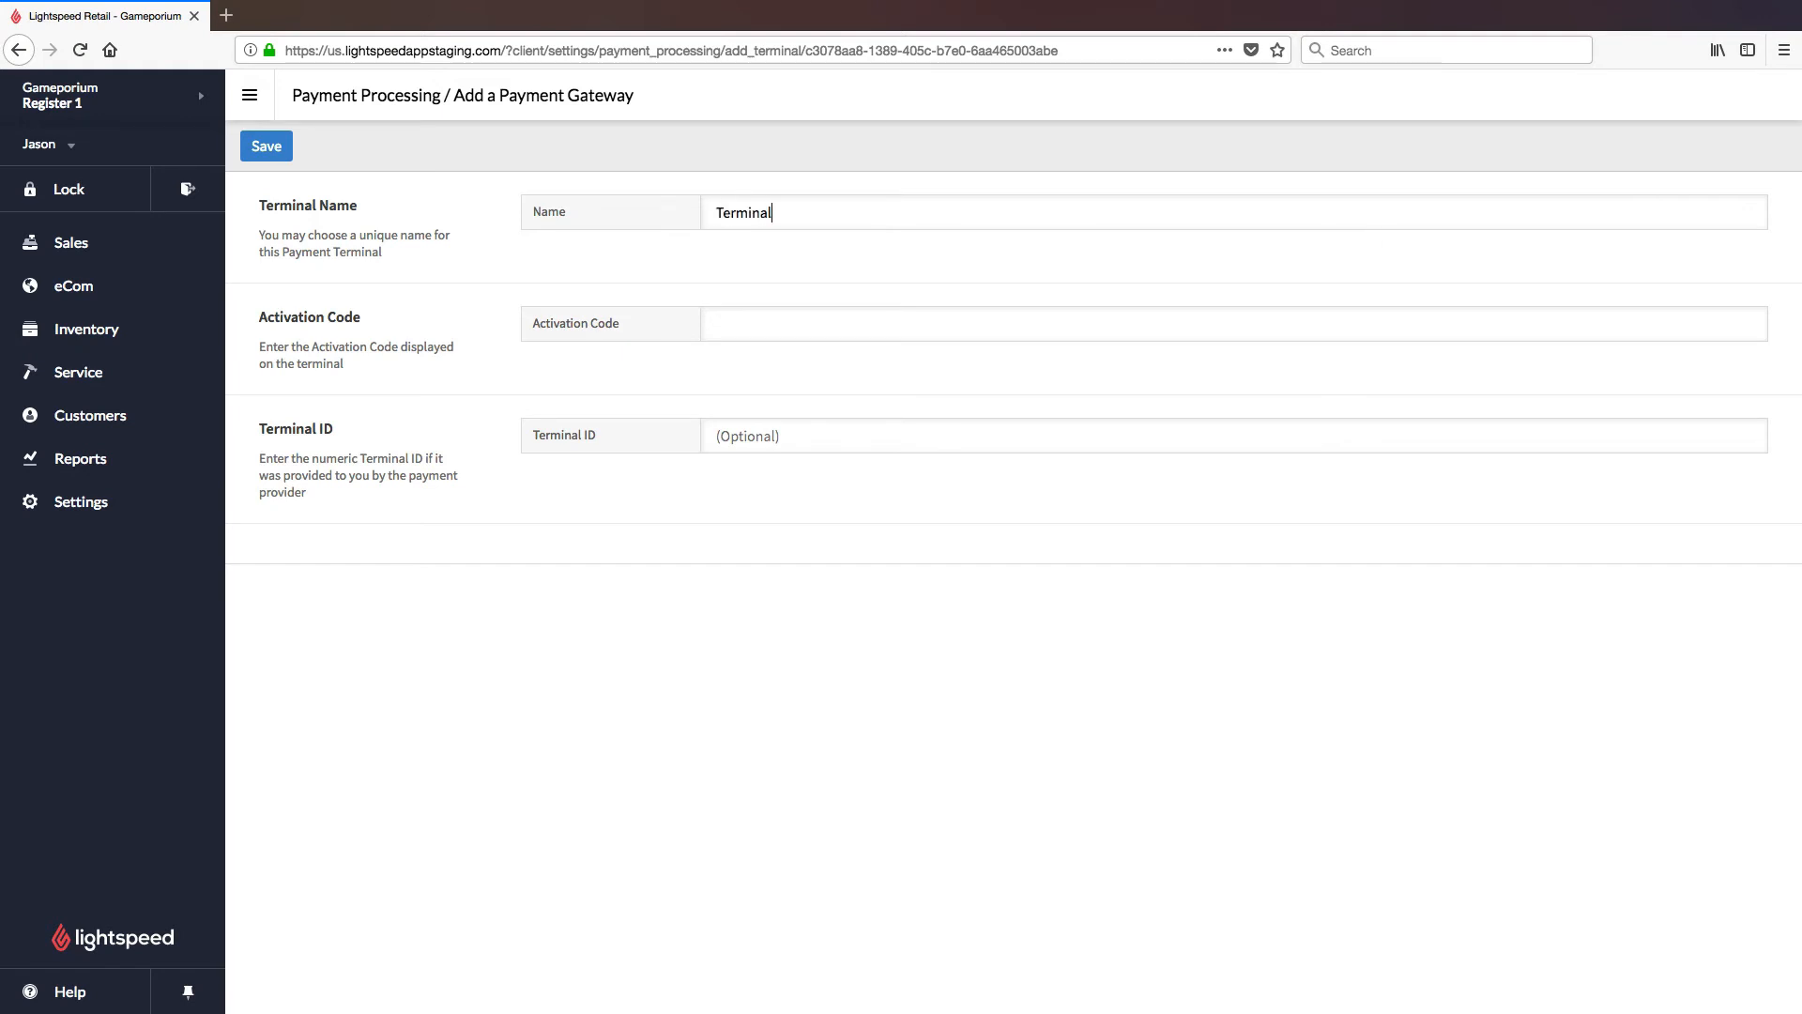
mouse_move(1274, 299)
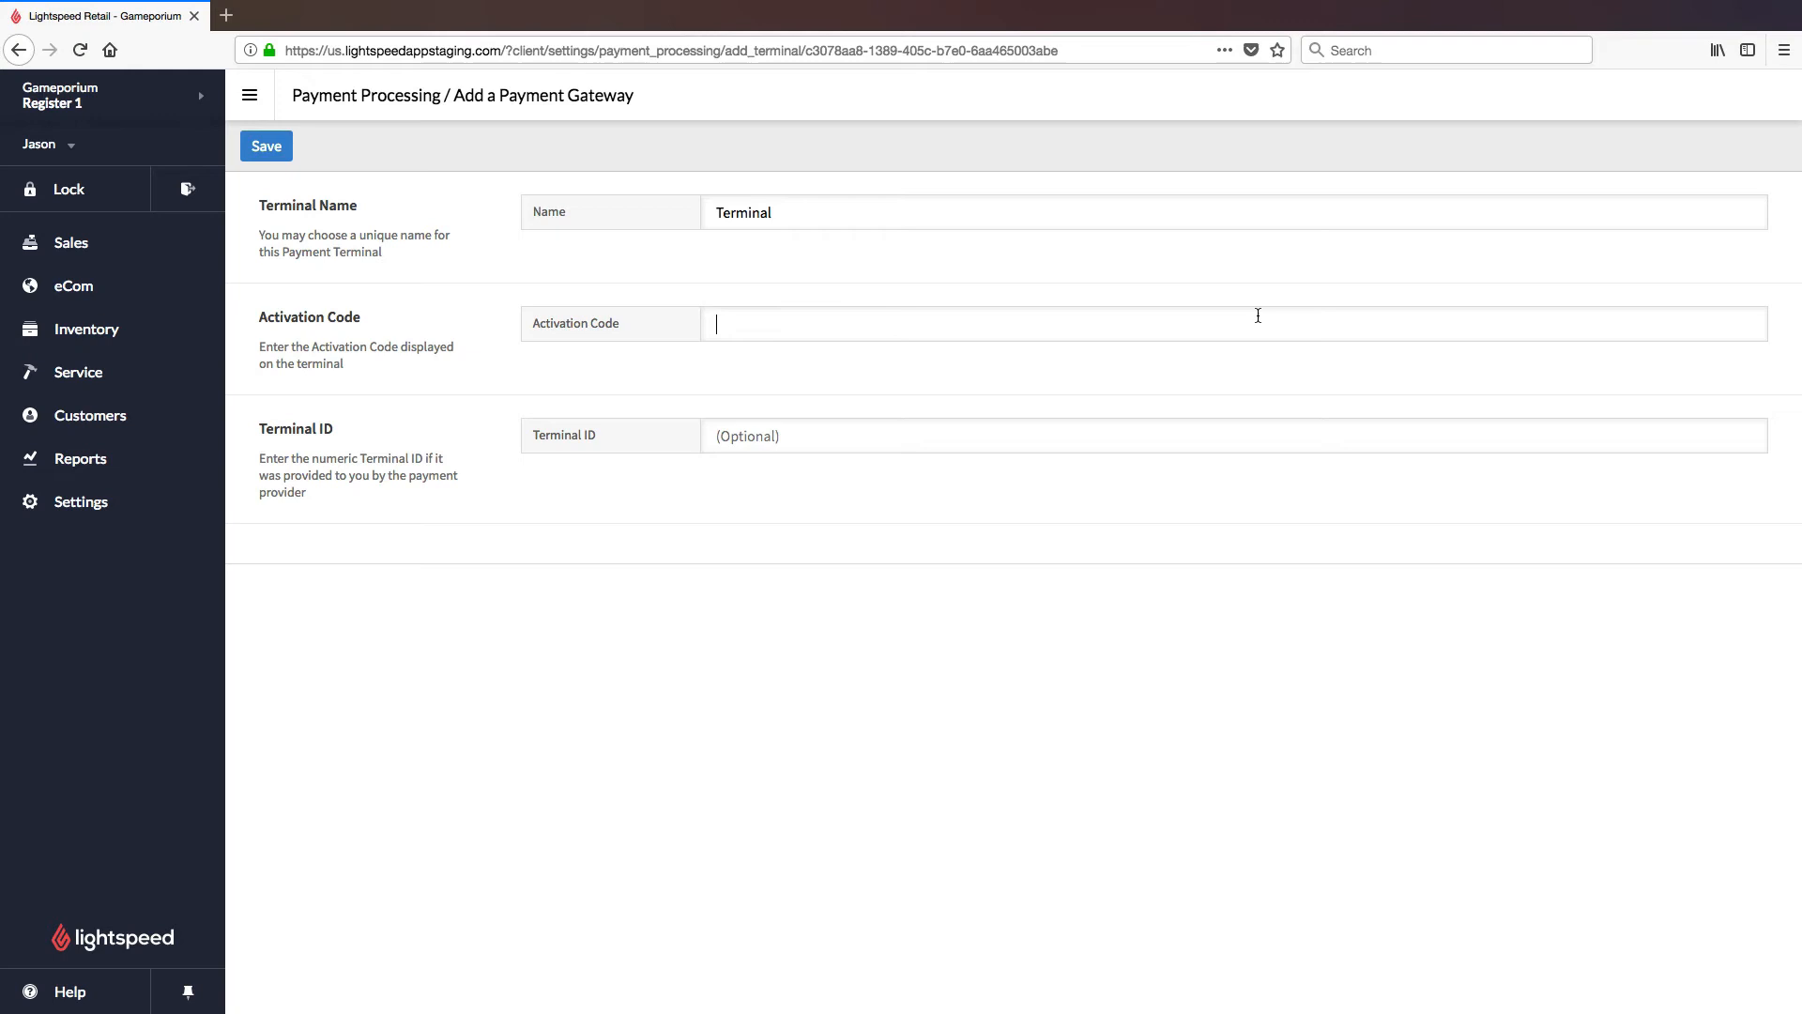
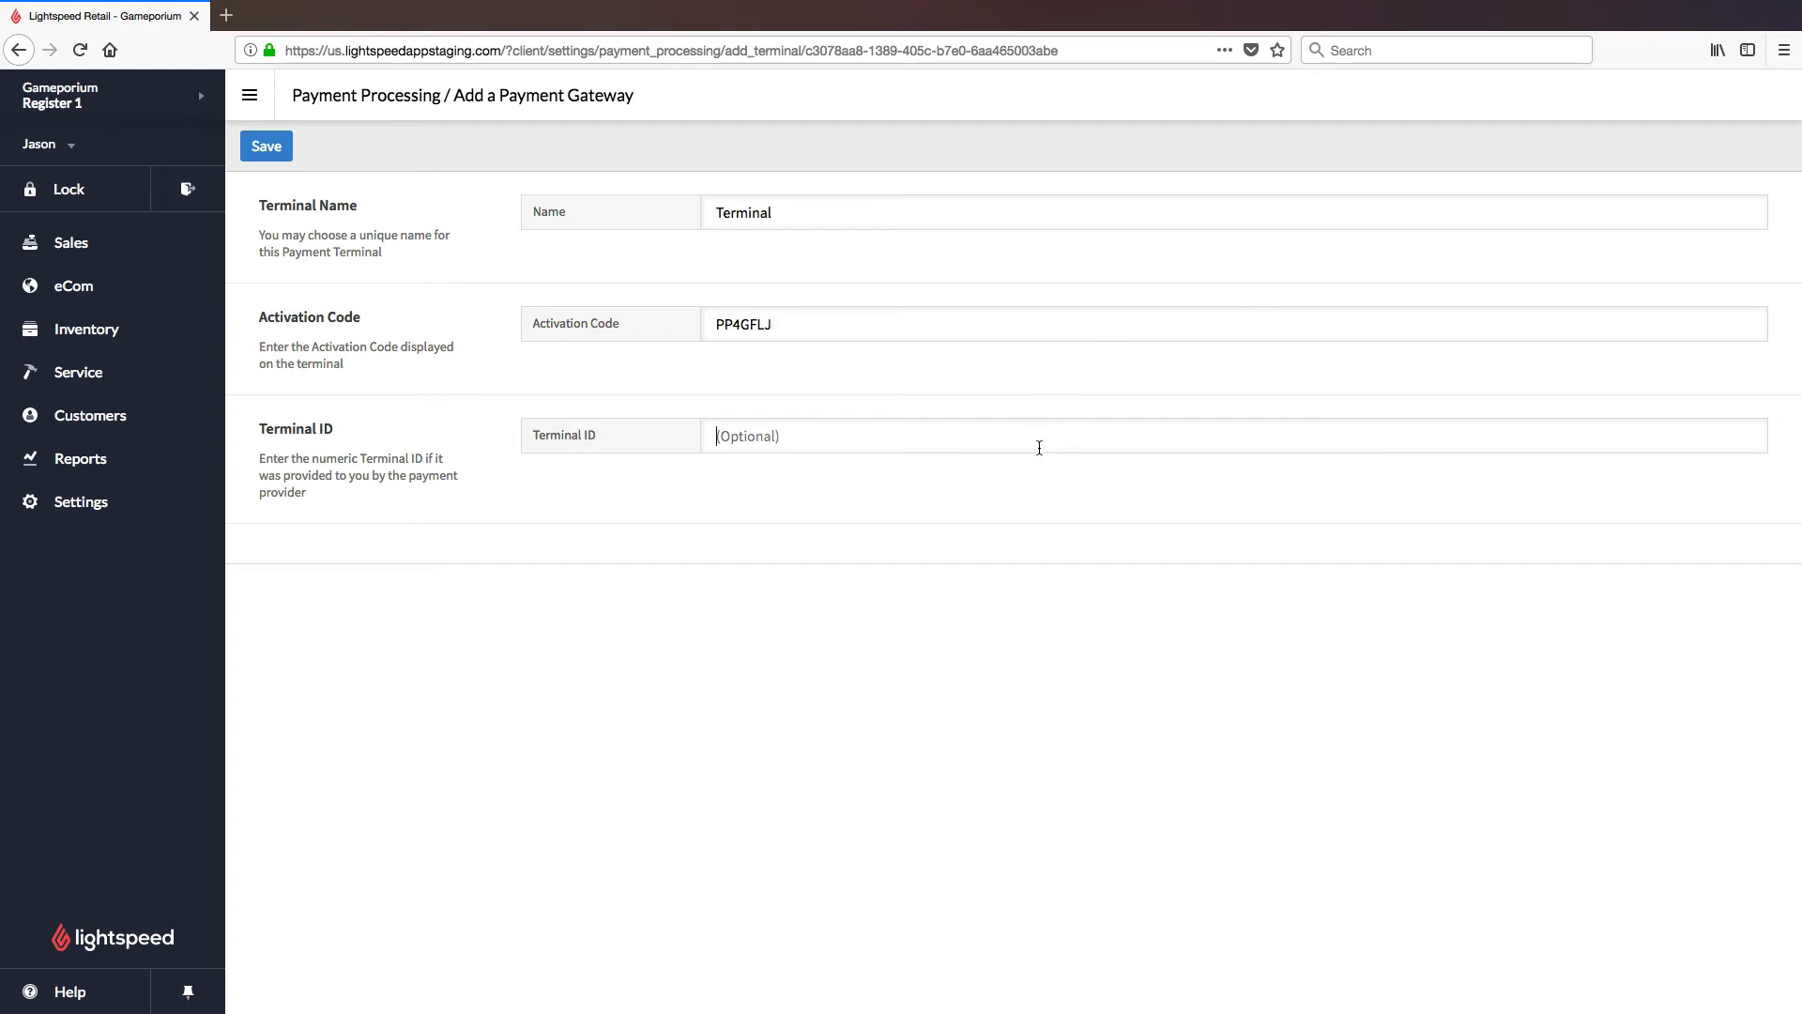
mouse_move(891, 425)
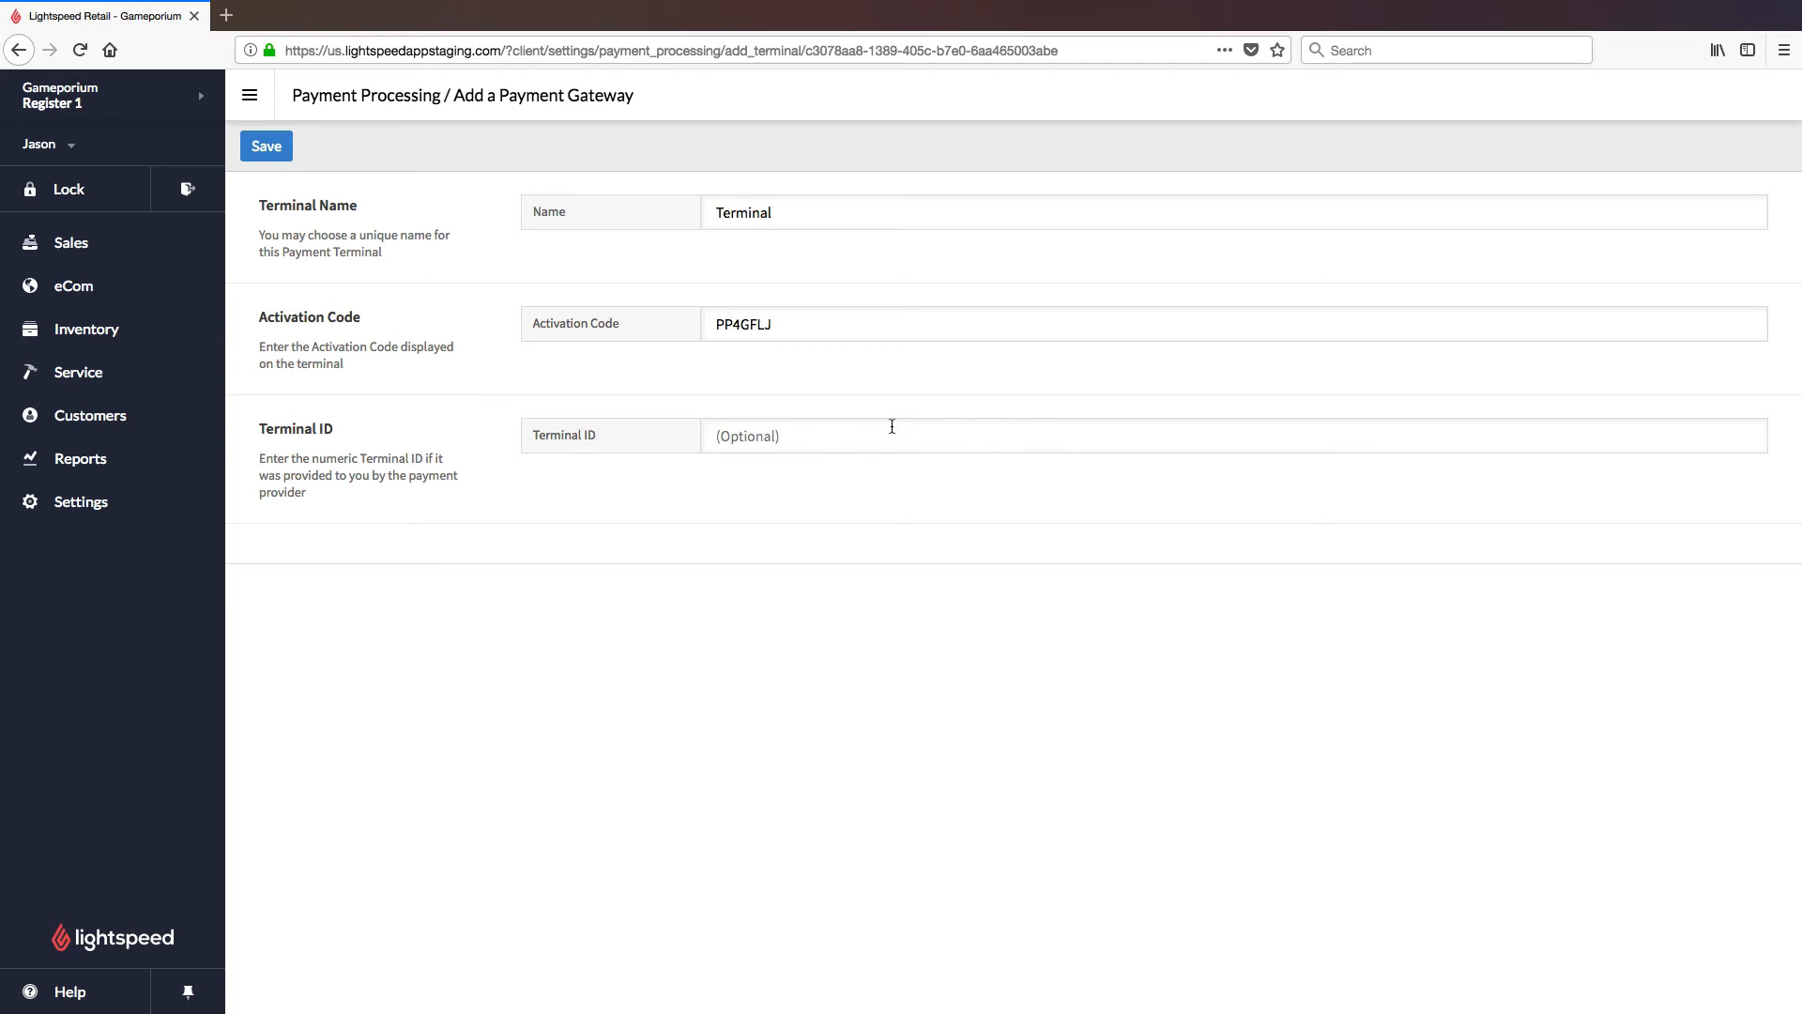
mouse_move(318, 219)
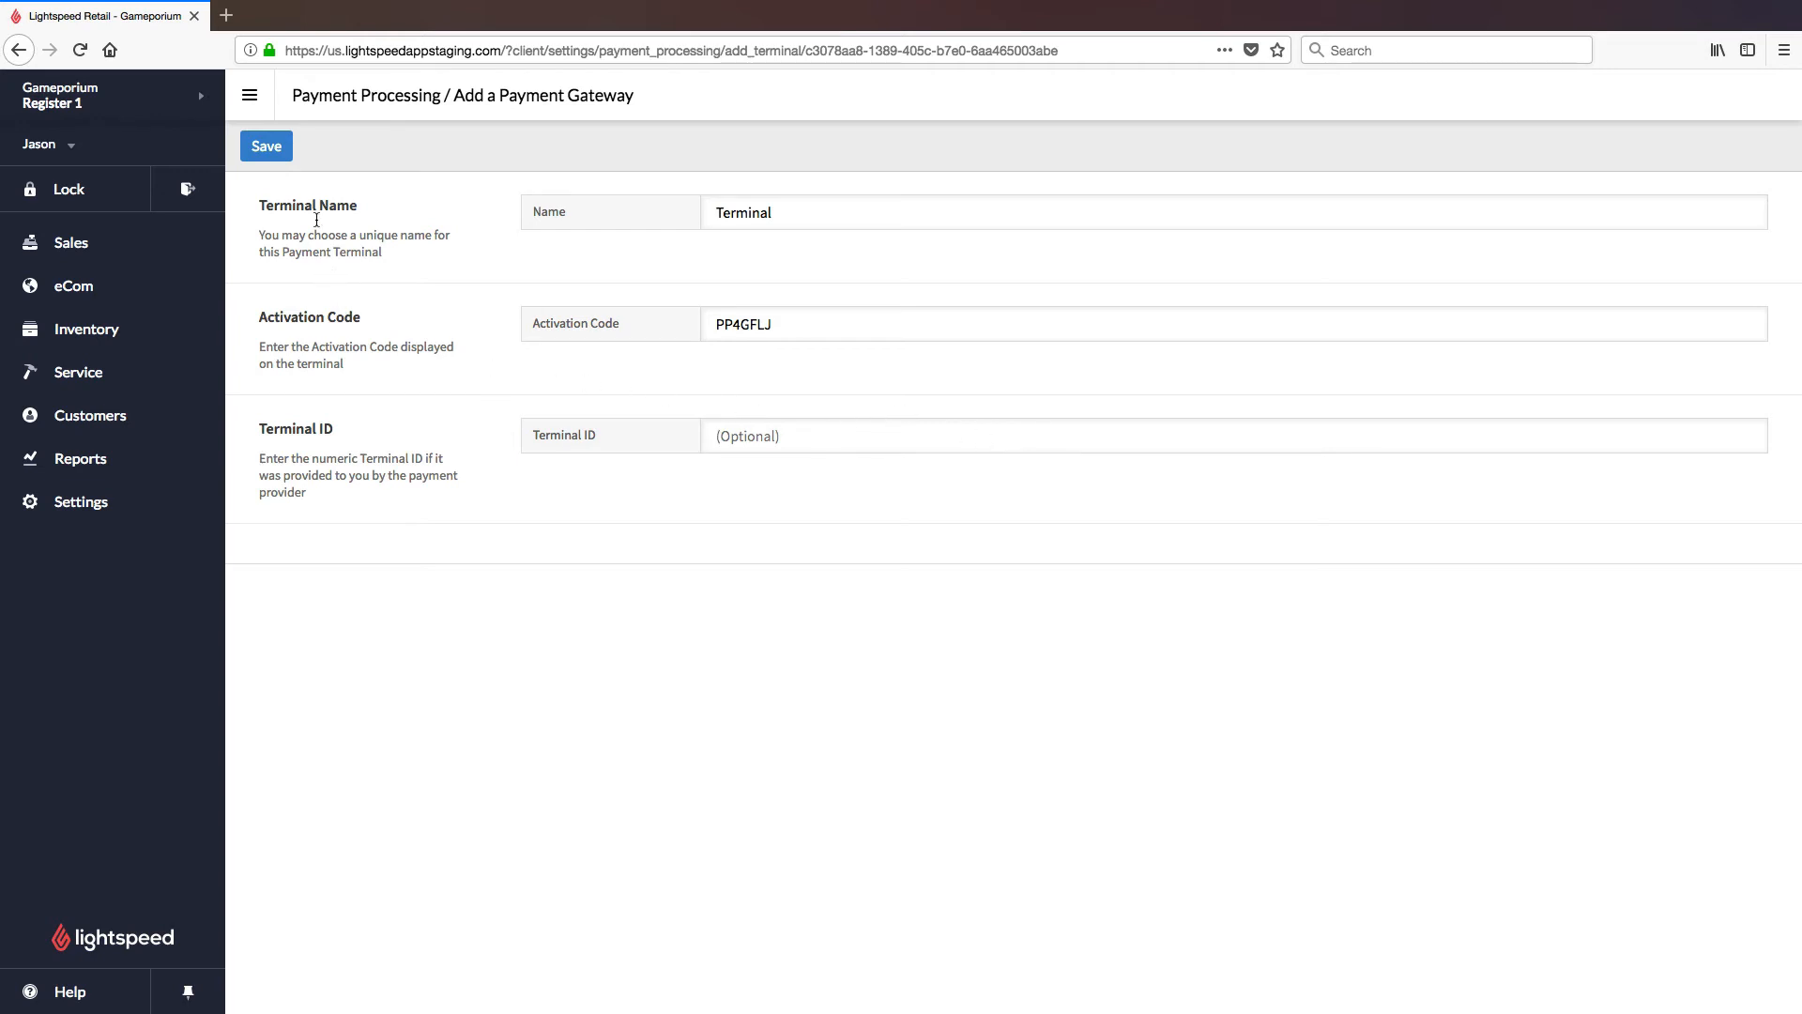
left_click(266, 146)
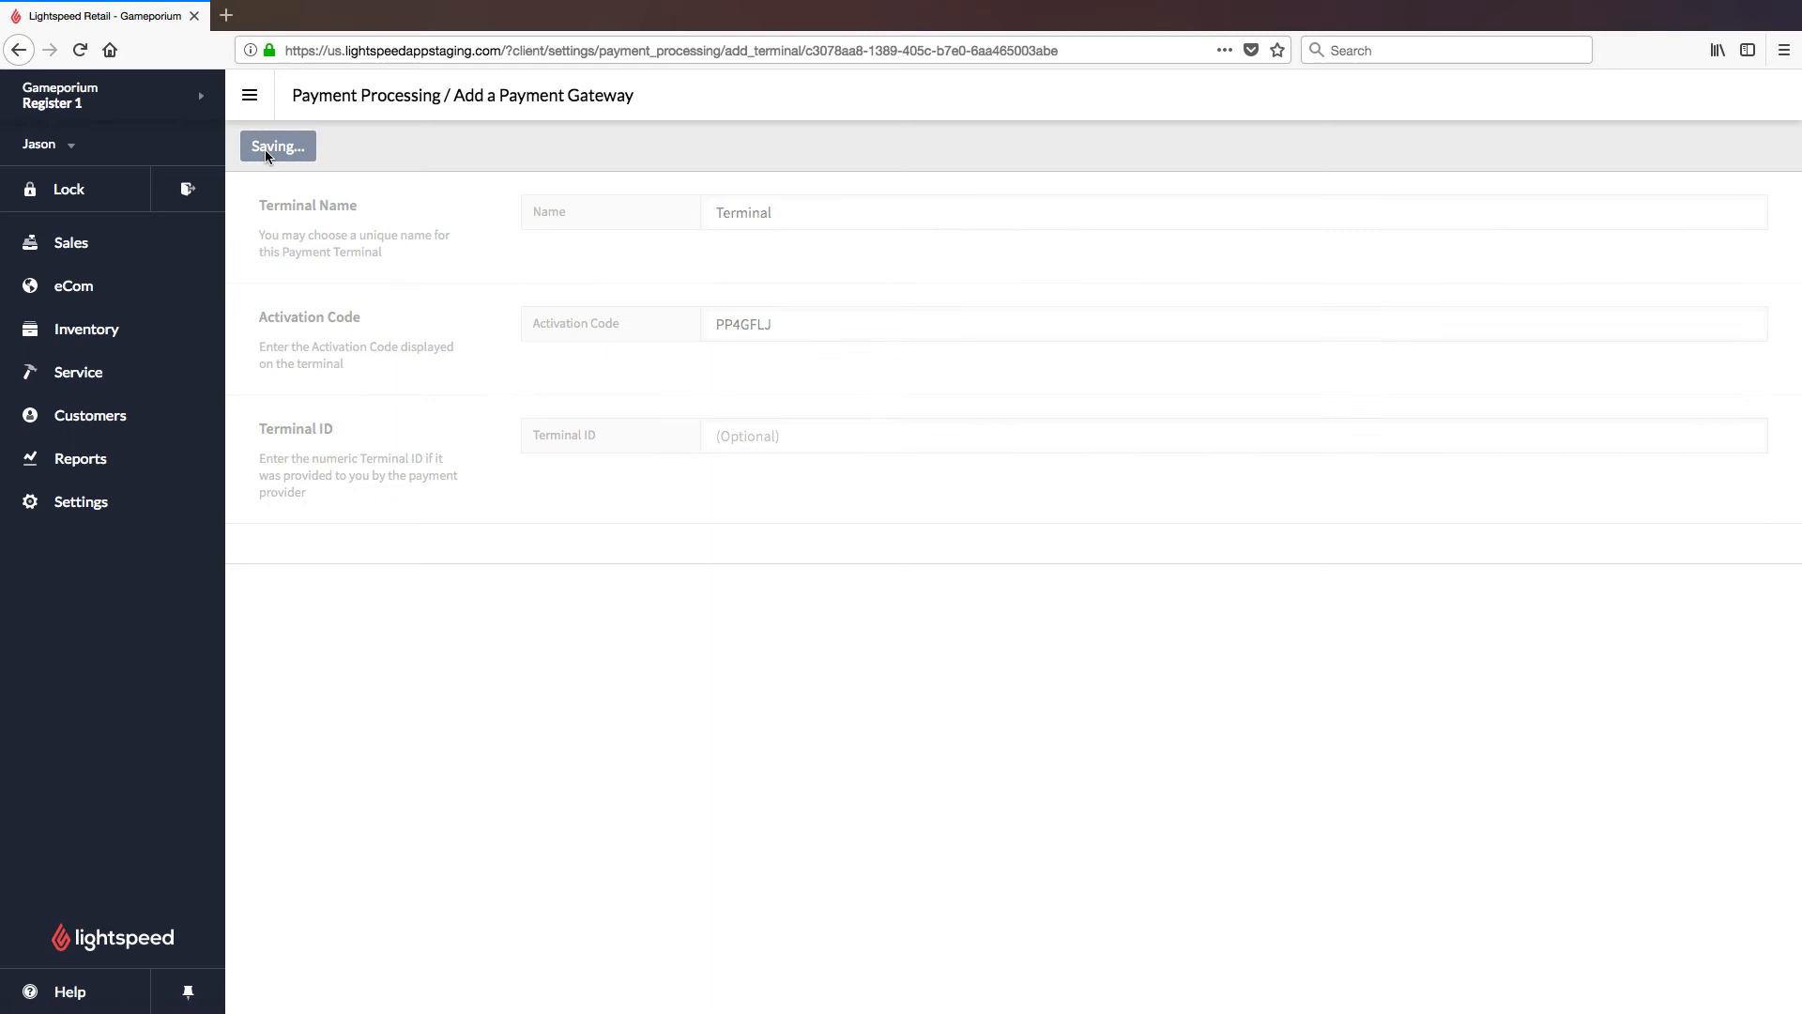
Confirm Terminal is listed under the triPOS gateway, then go to the Sales register.
left_click(277, 147)
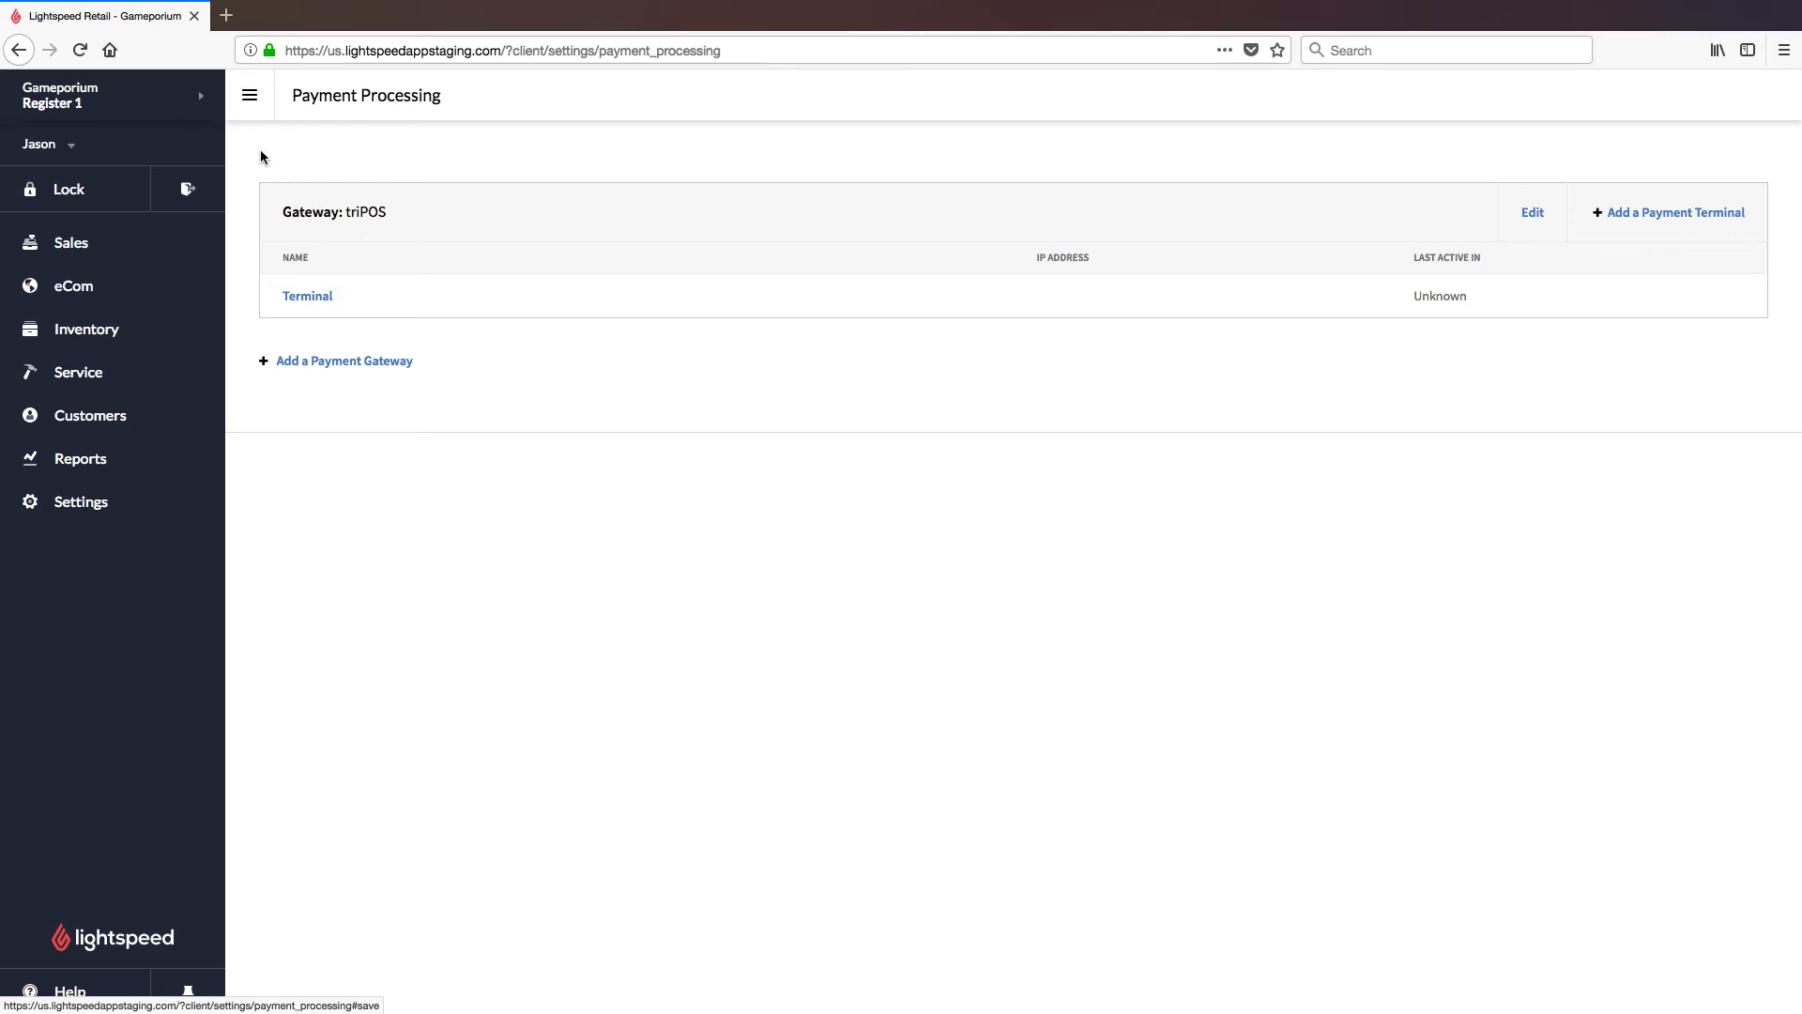
left_click(70, 243)
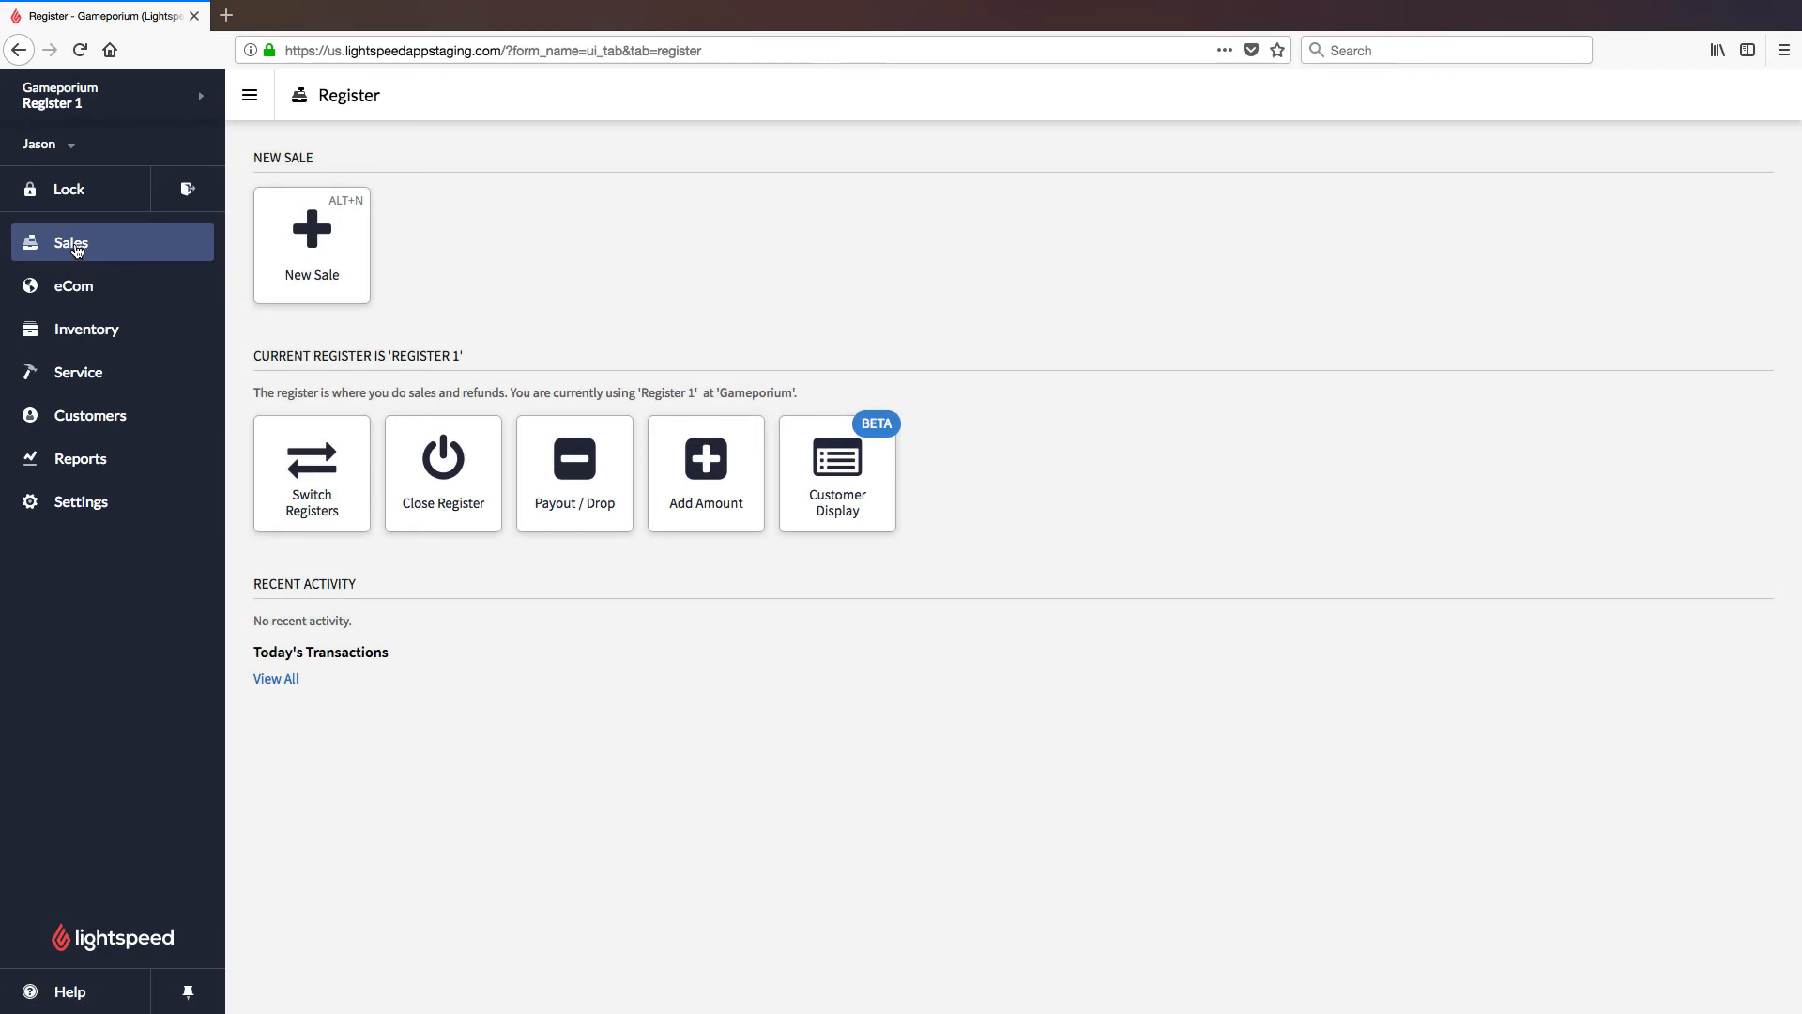
Start a new sale with an untaxed $10.00 miscellaneous charge named test.
left_click(311, 245)
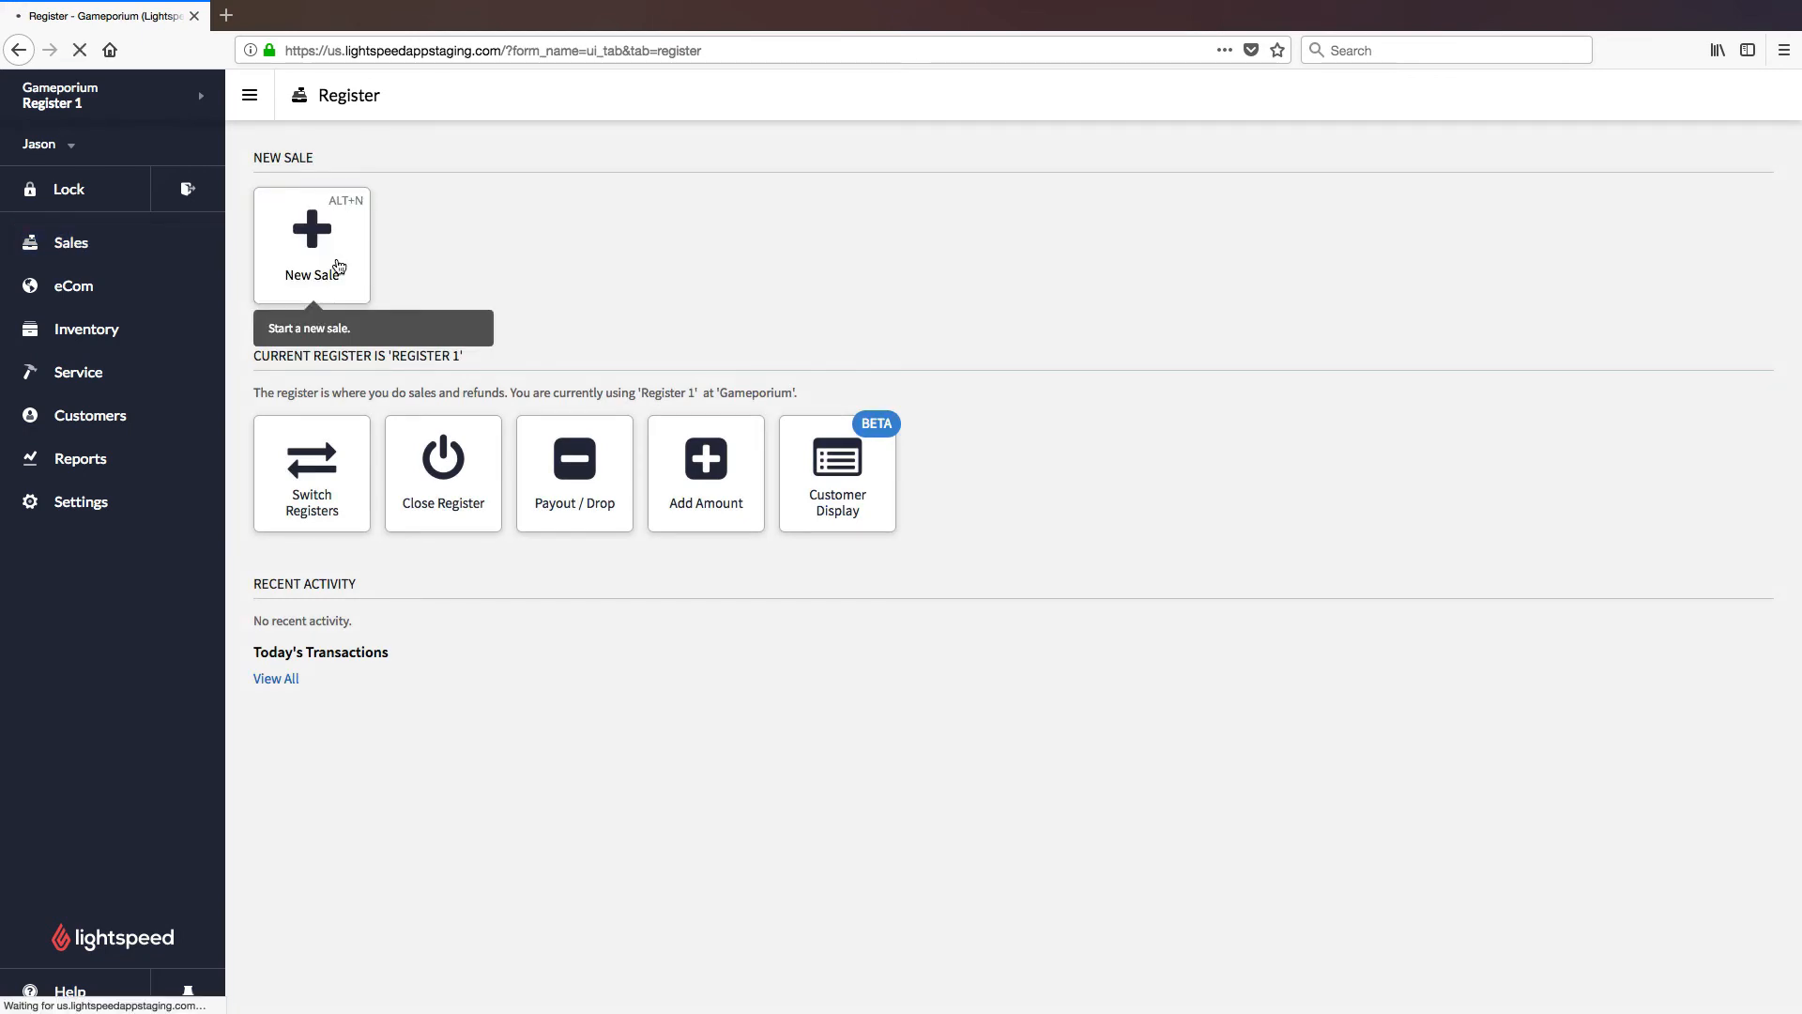
left_click(312, 246)
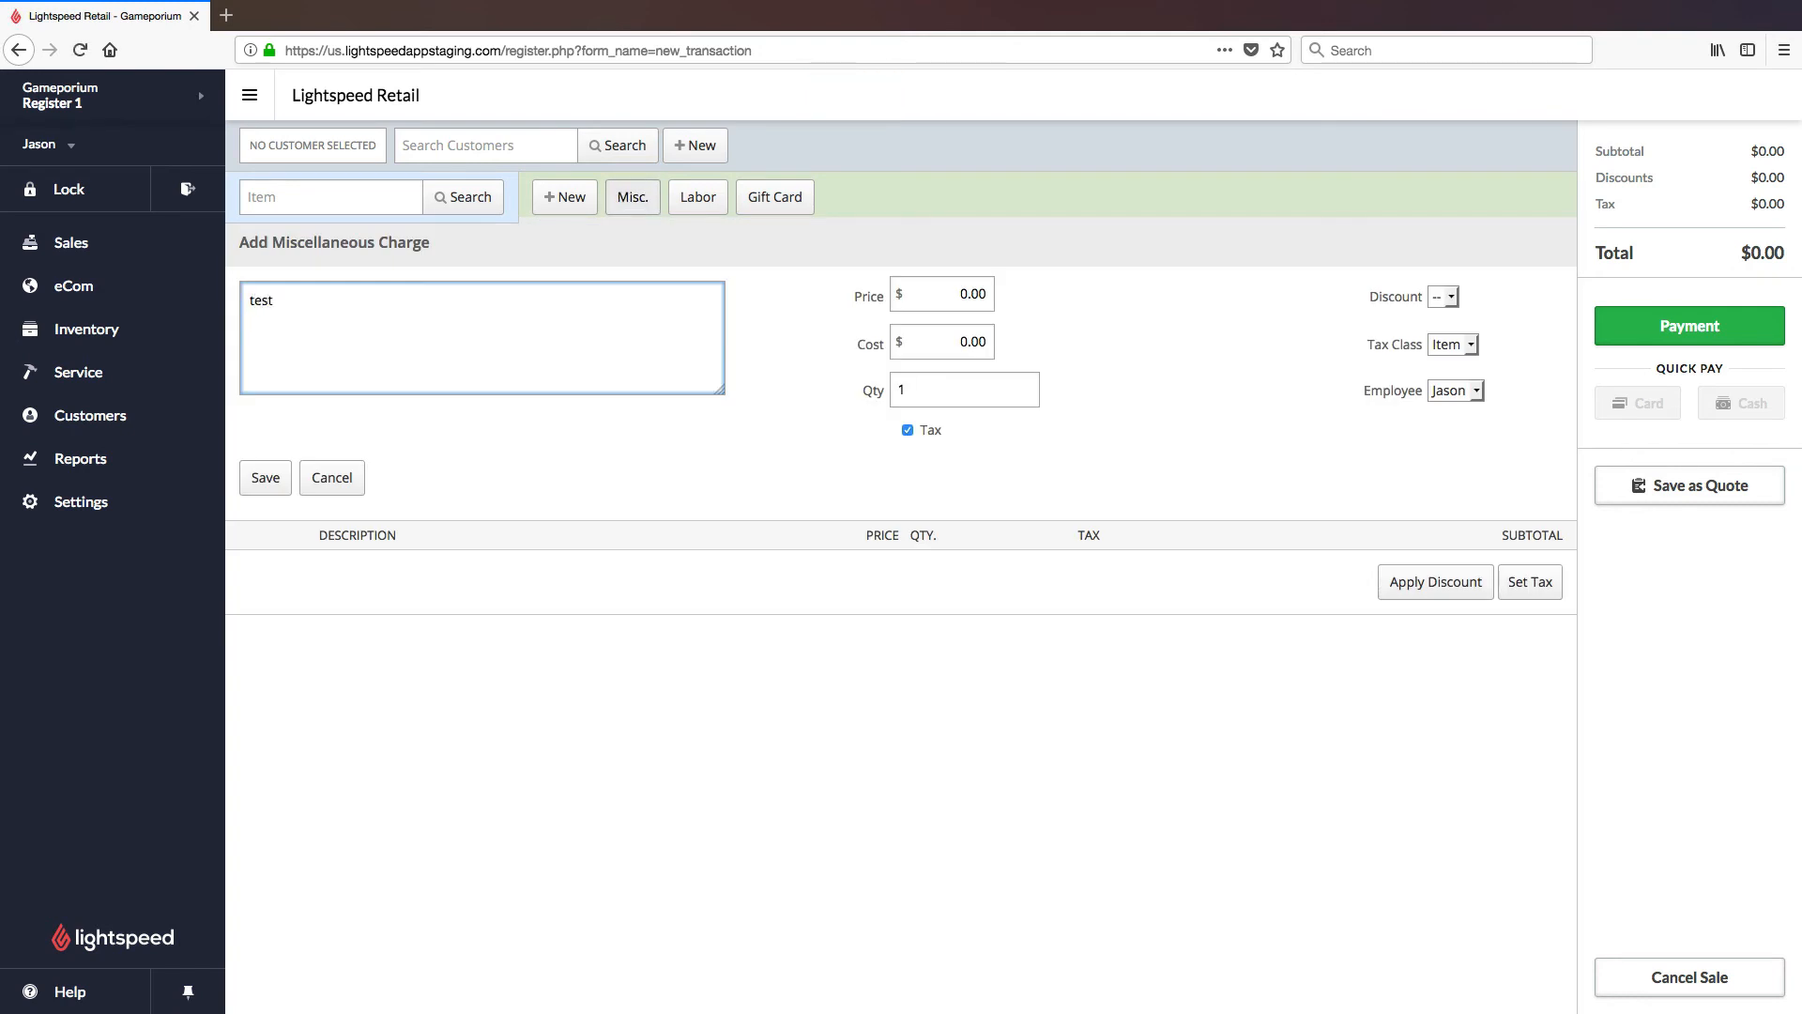
type("10")
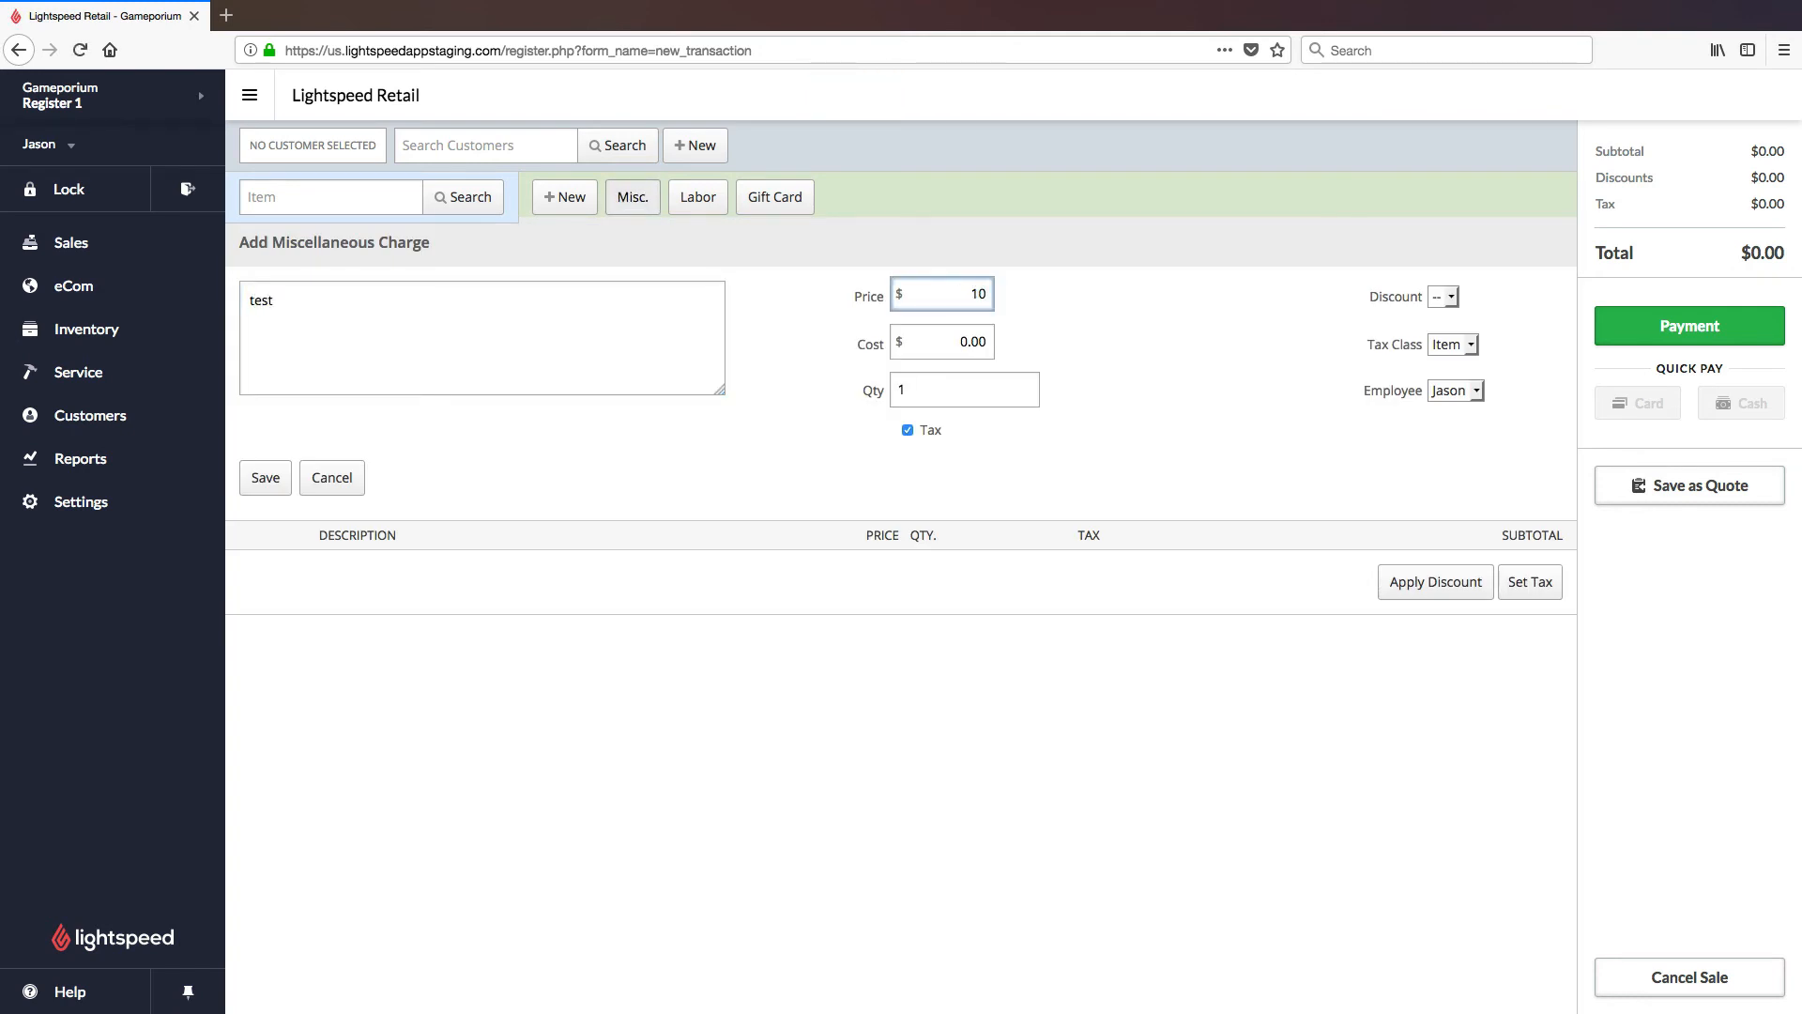
left_click(907, 430)
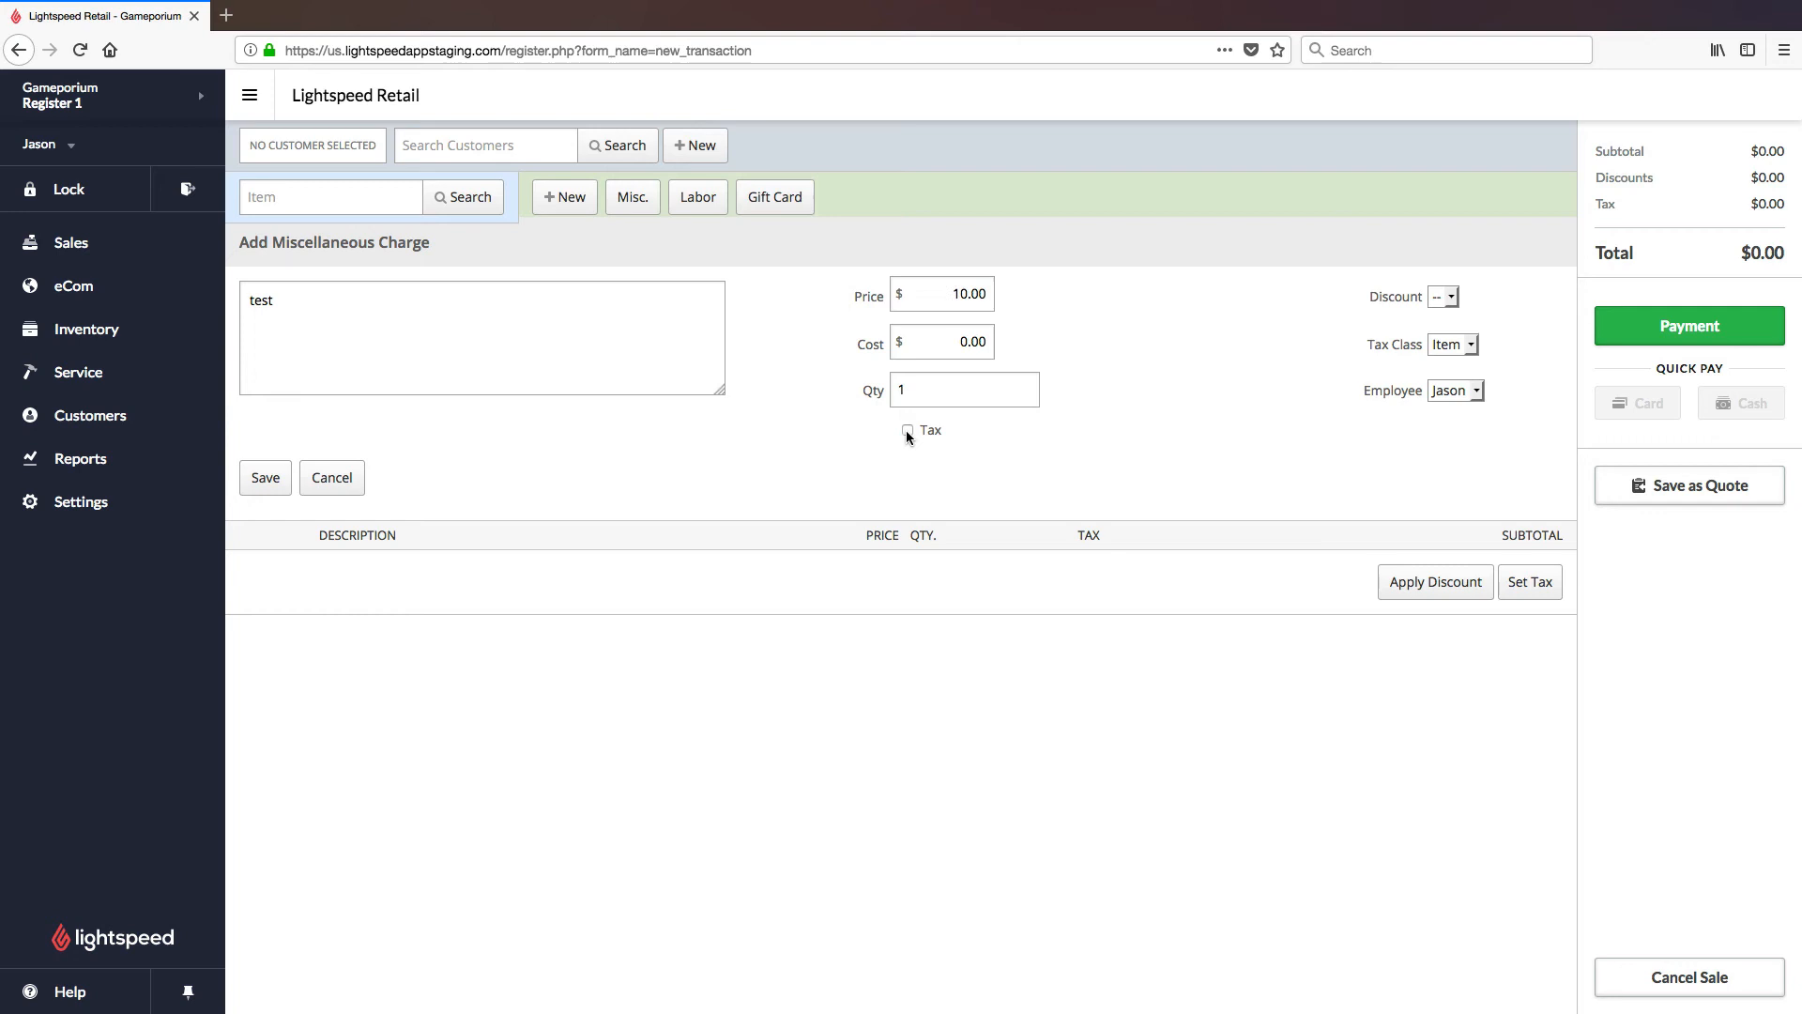
left_click(264, 477)
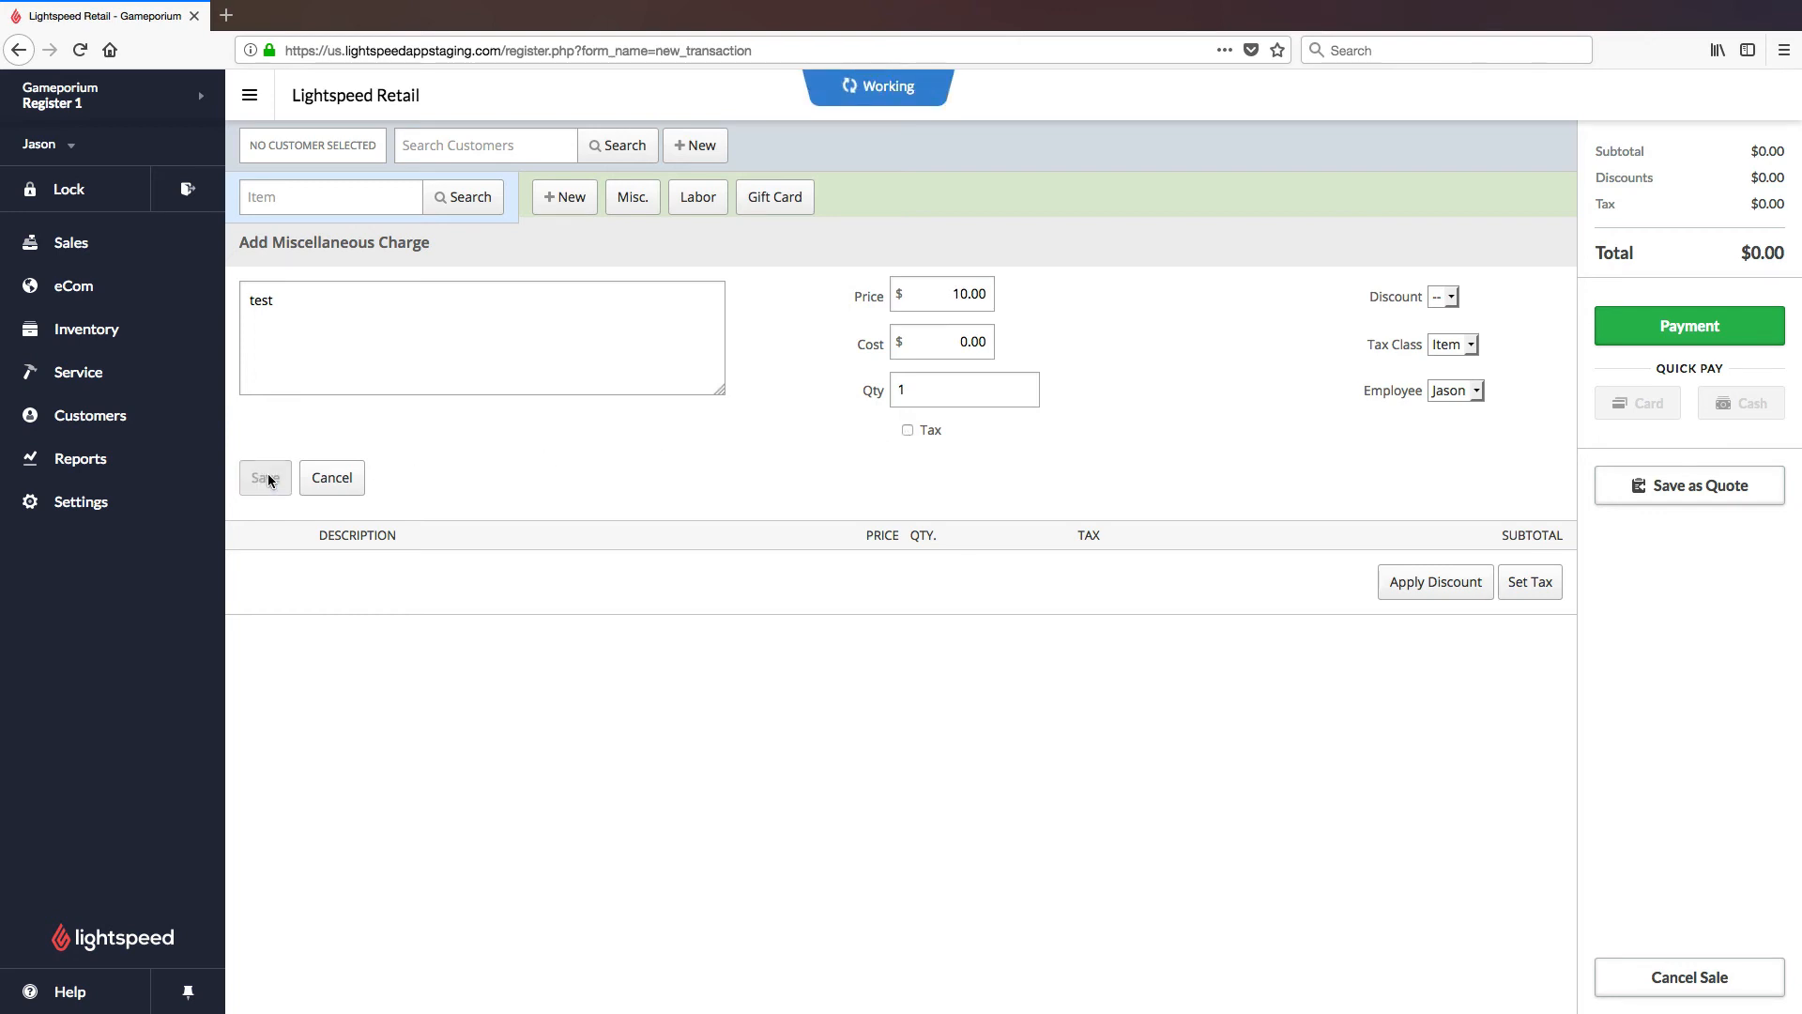
left_click(264, 477)
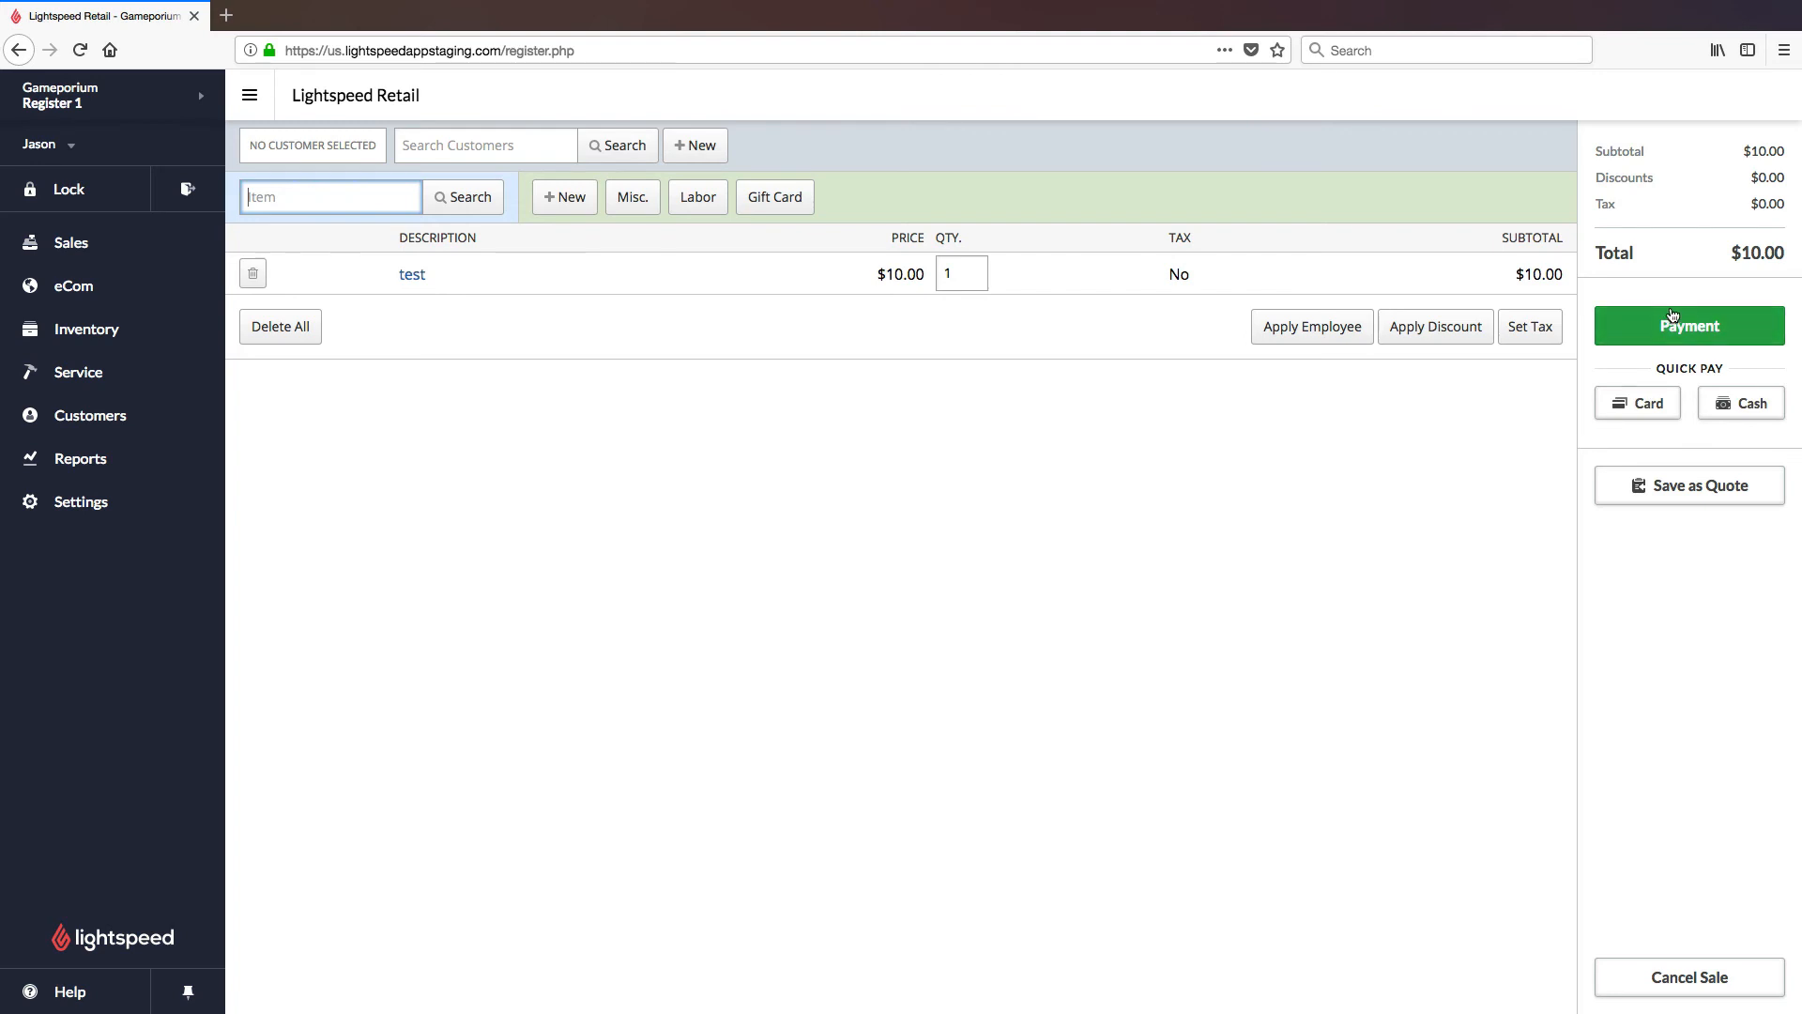
mouse_move(1638, 403)
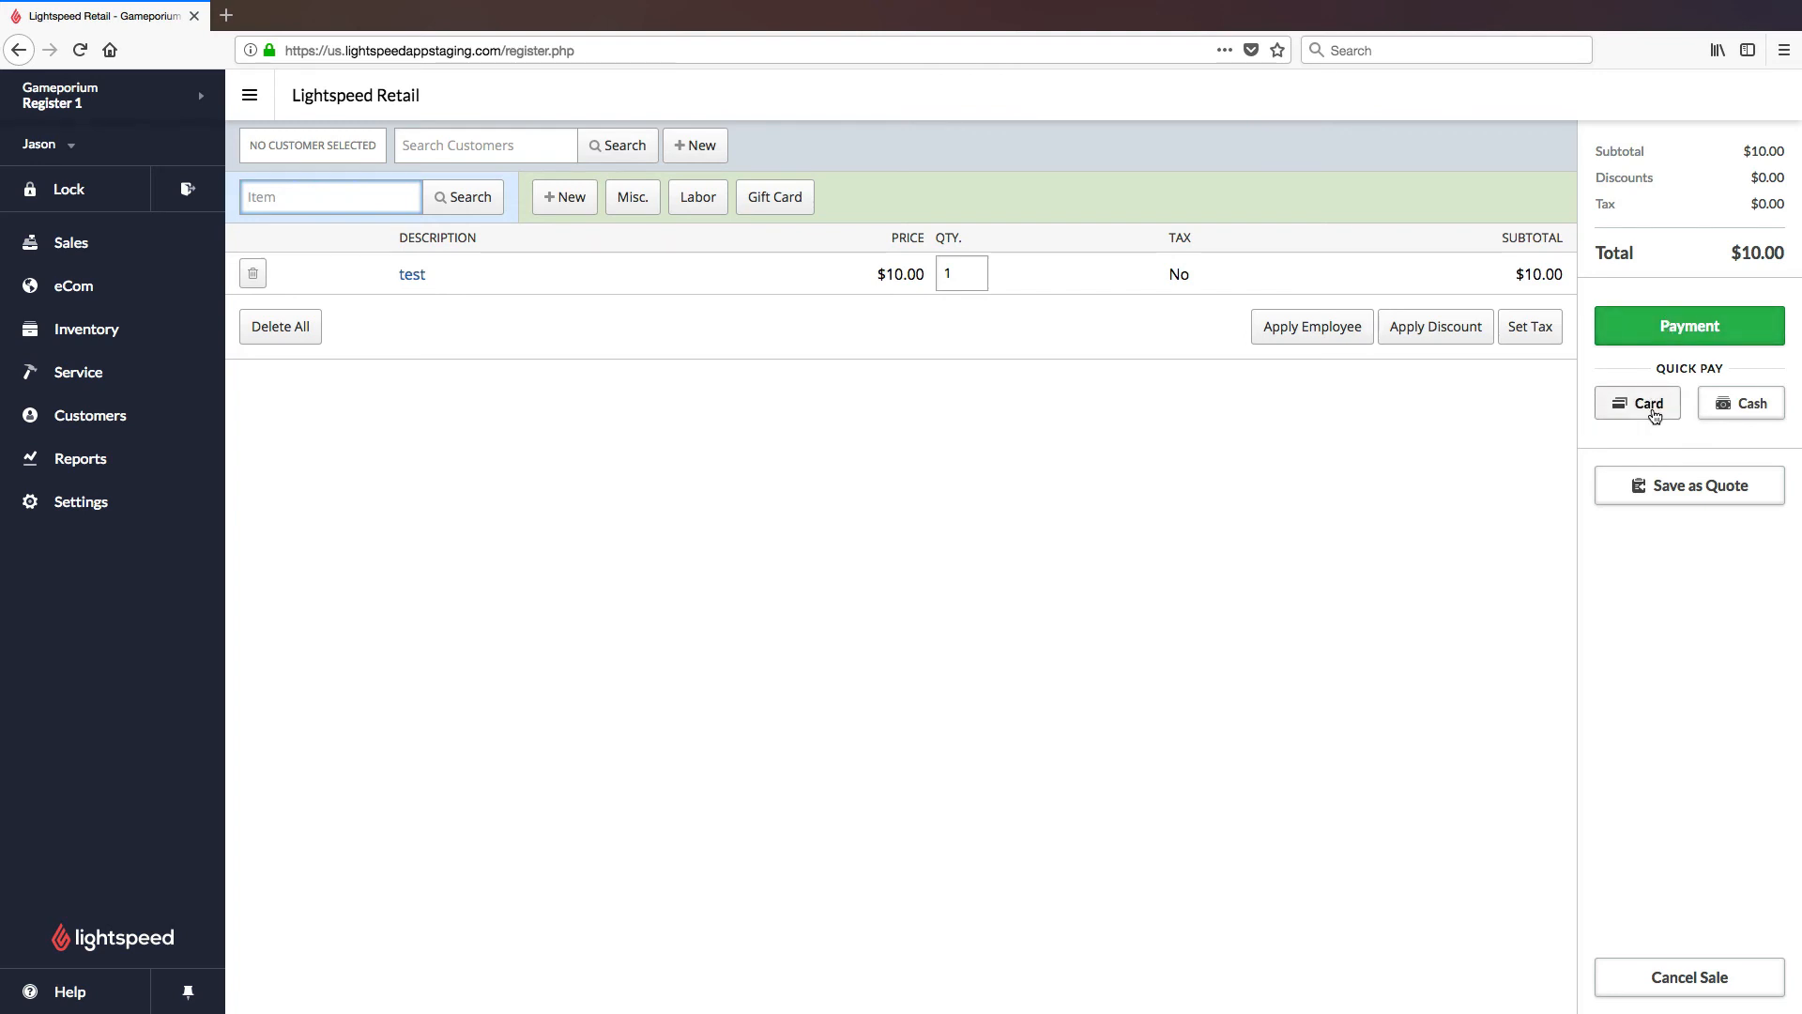
Quick Pay the $10.00 by card through Terminal until Payment Approved.
left_click(1637, 403)
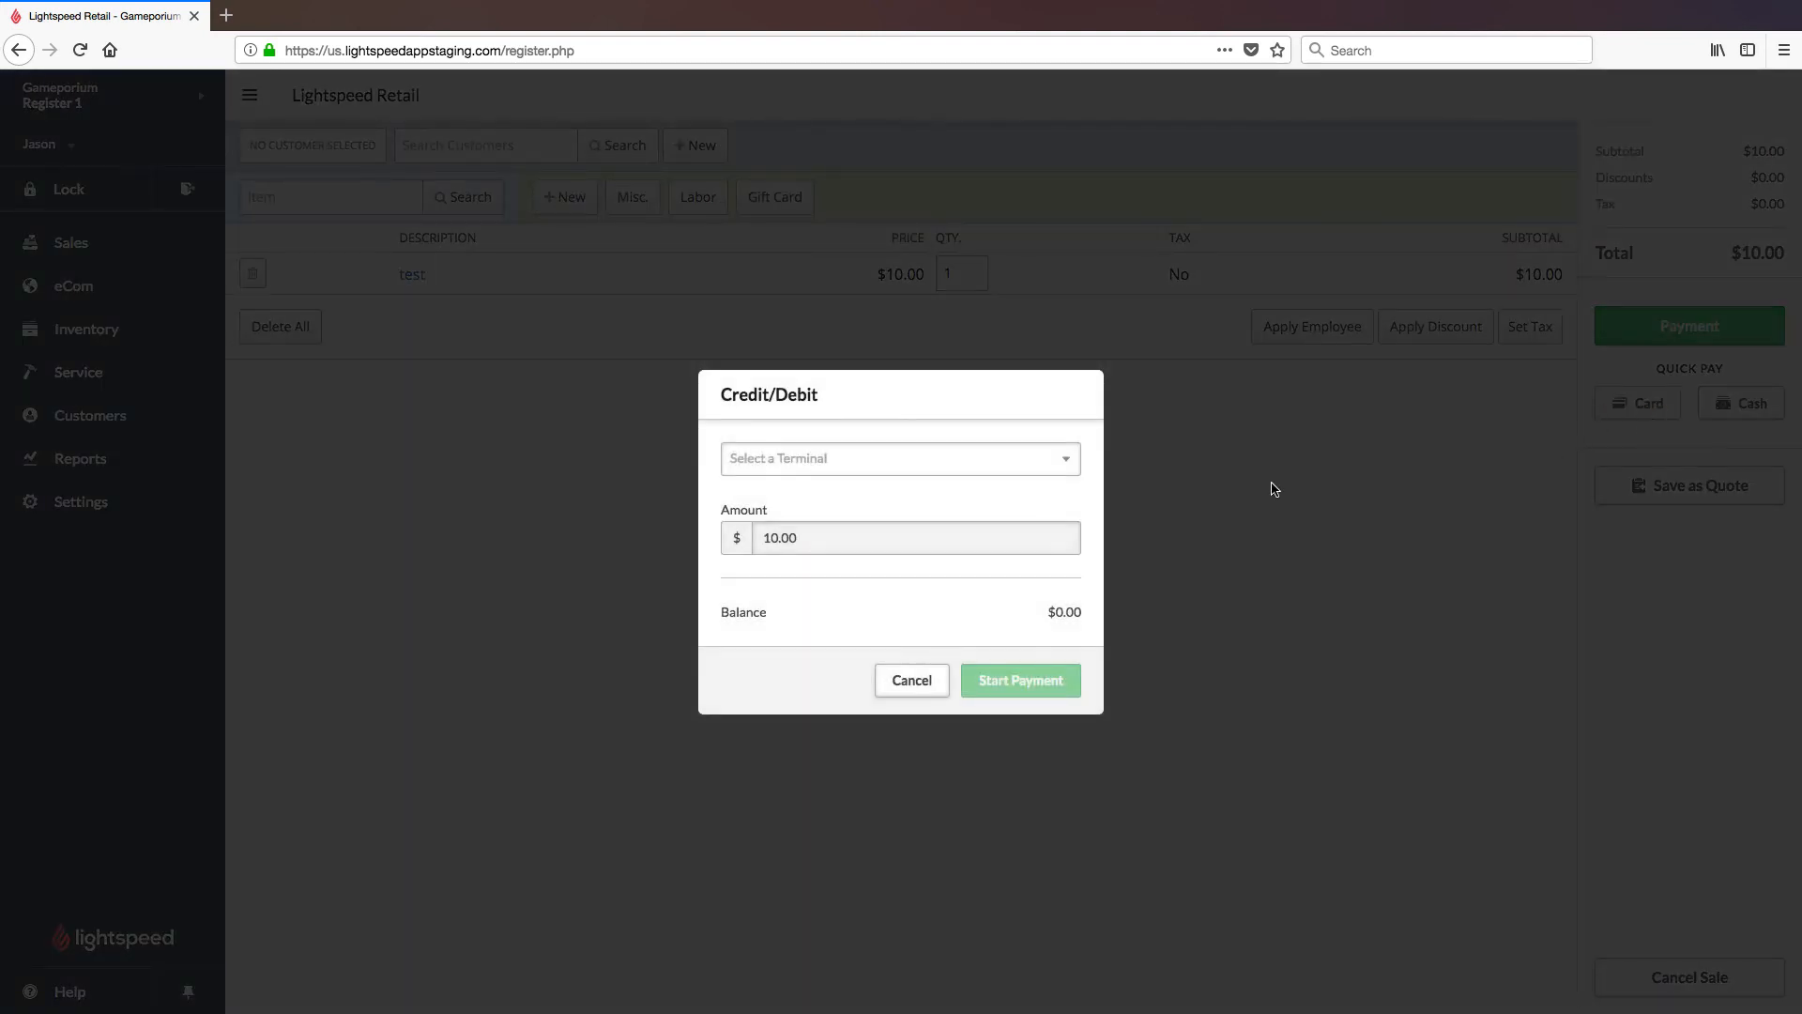
left_click(899, 457)
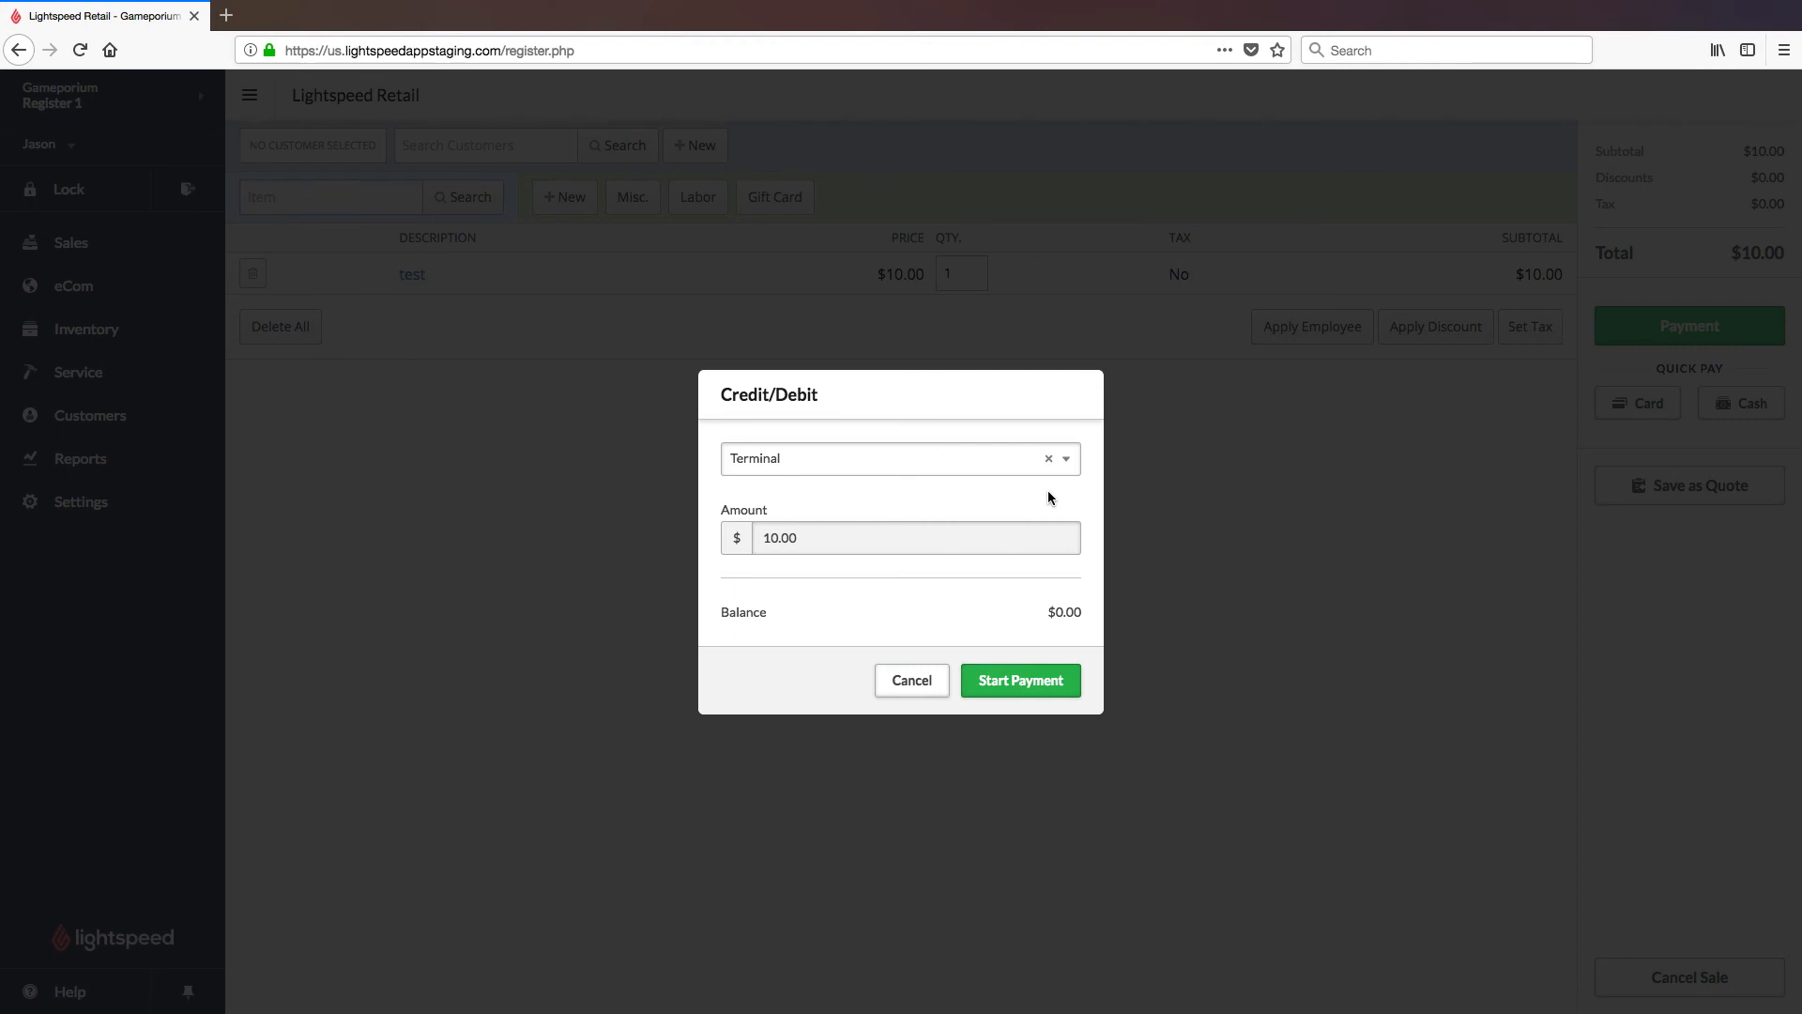
mouse_move(1050, 665)
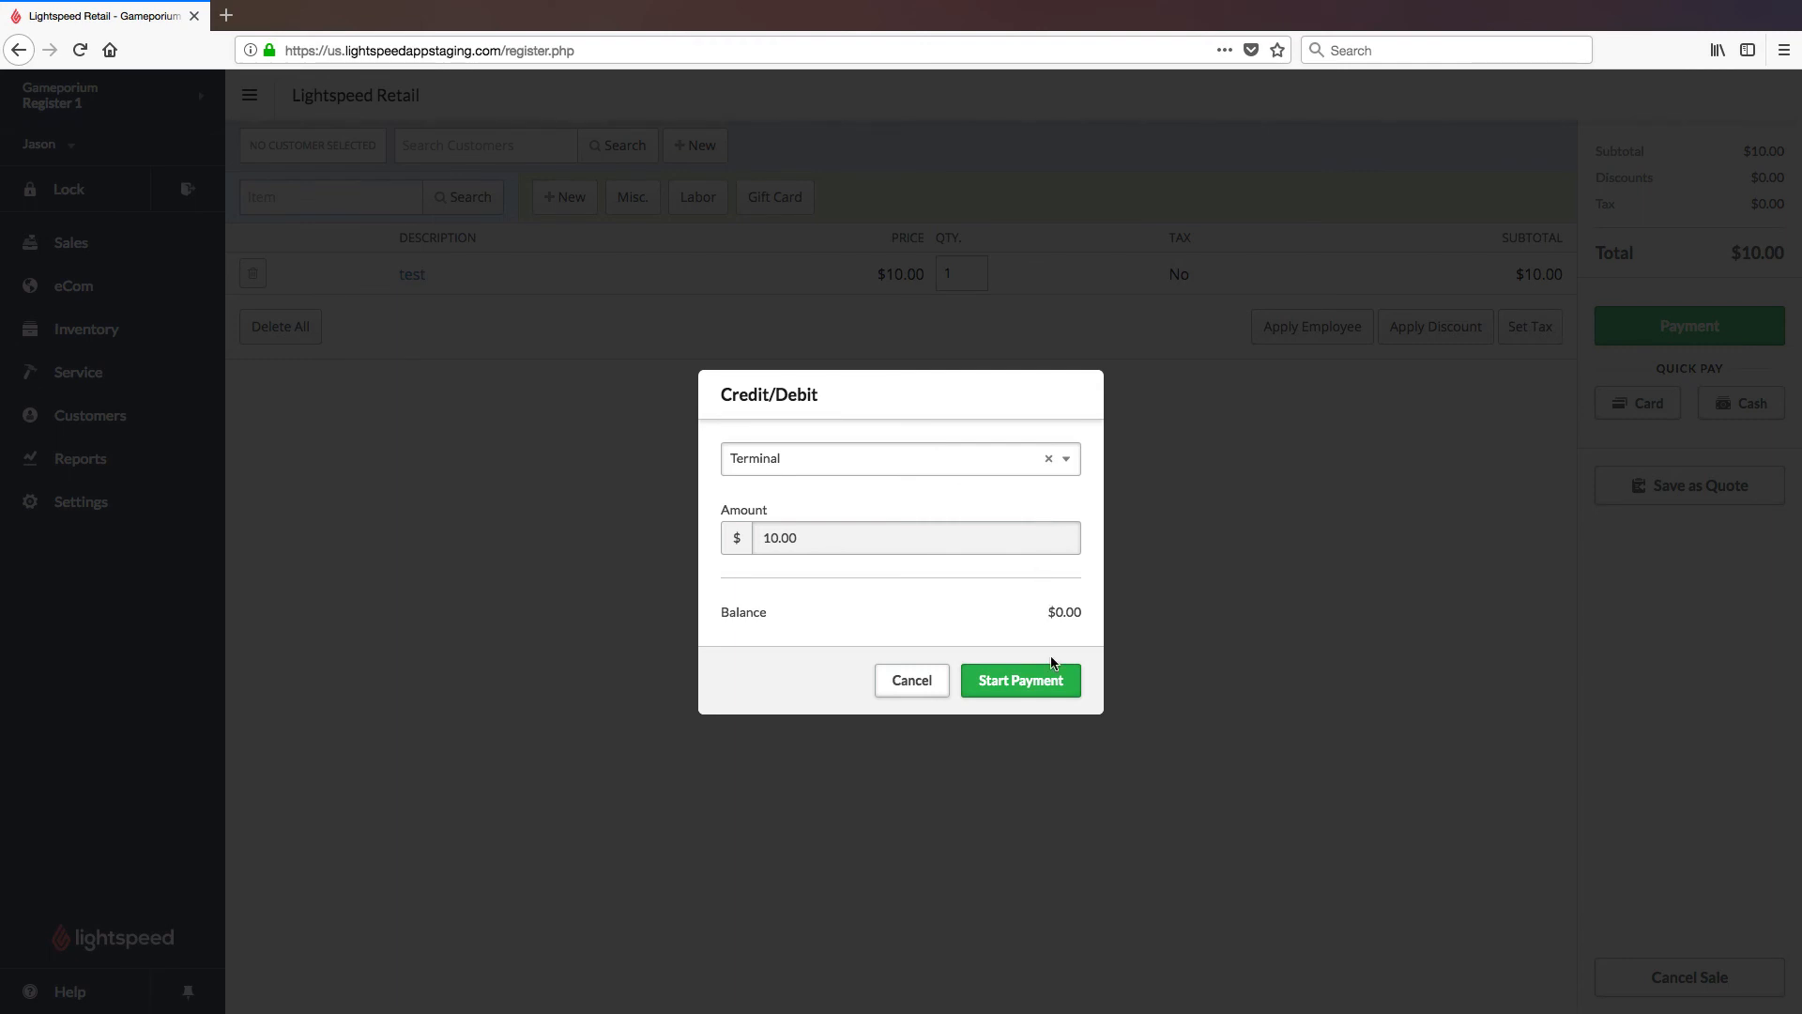
left_click(1018, 680)
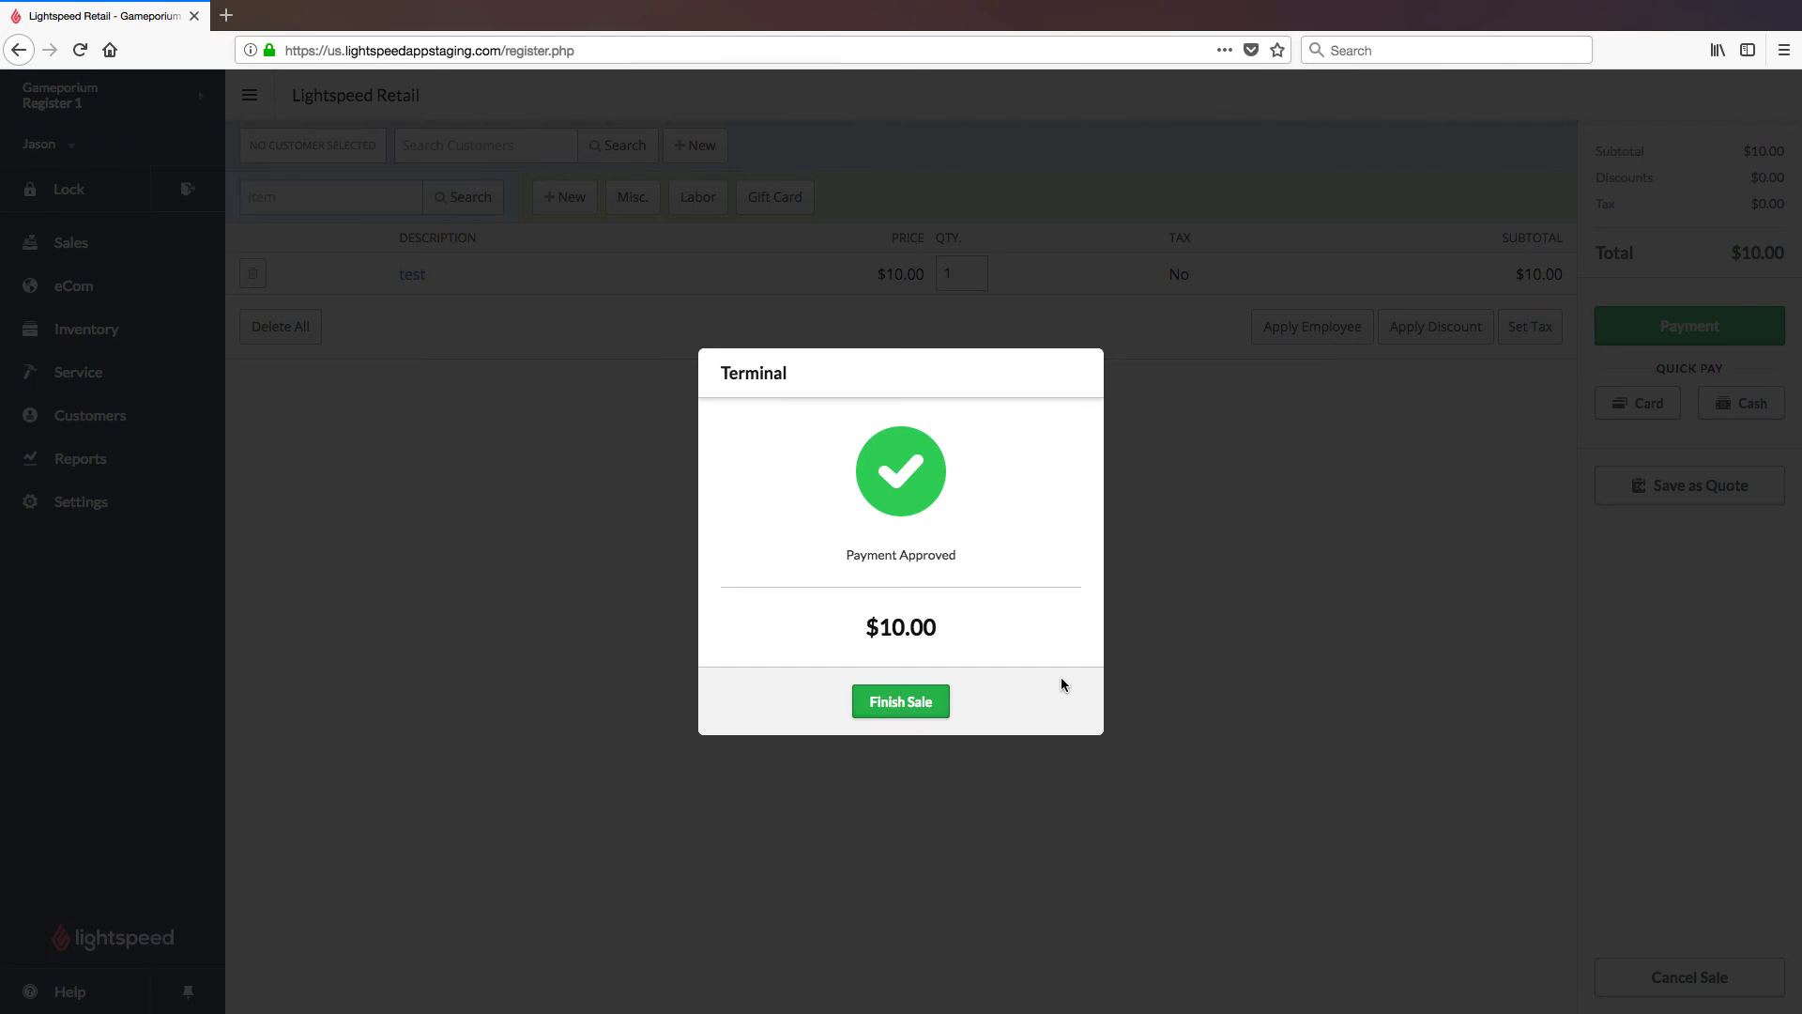
Finish the approved sale to display the Mastercard sales receipt.
left_click(900, 702)
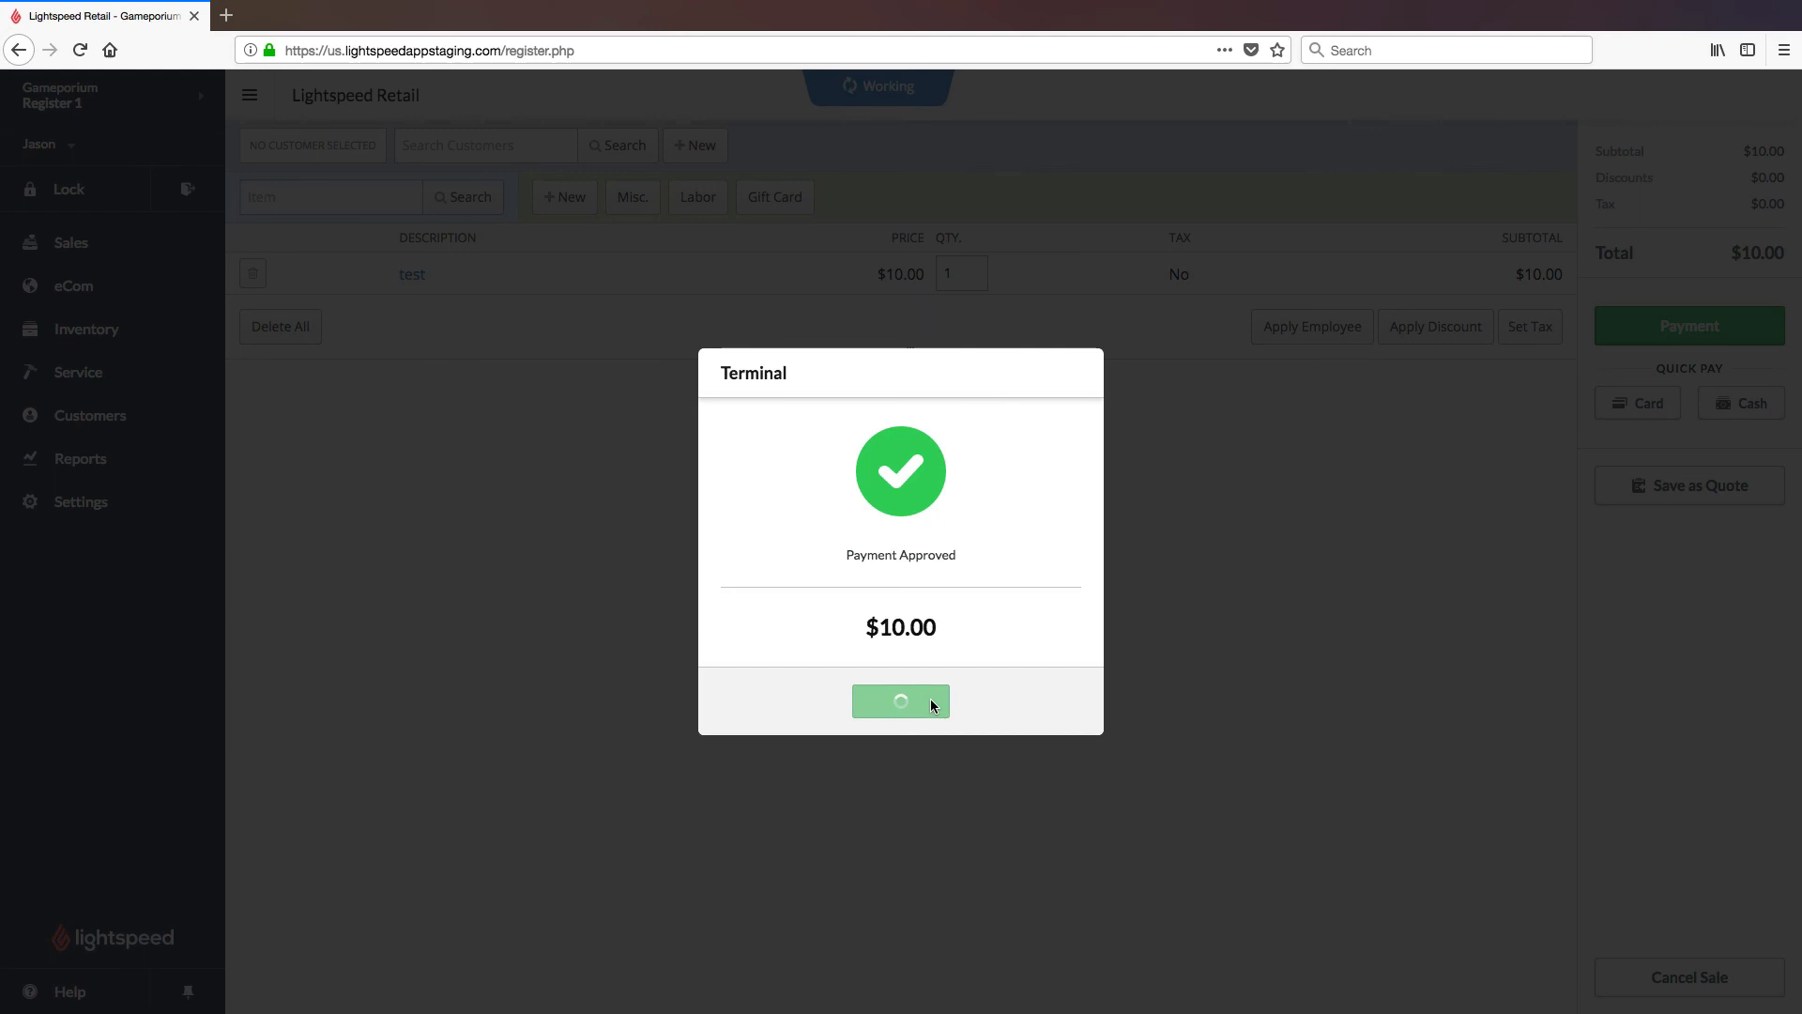
left_click(900, 701)
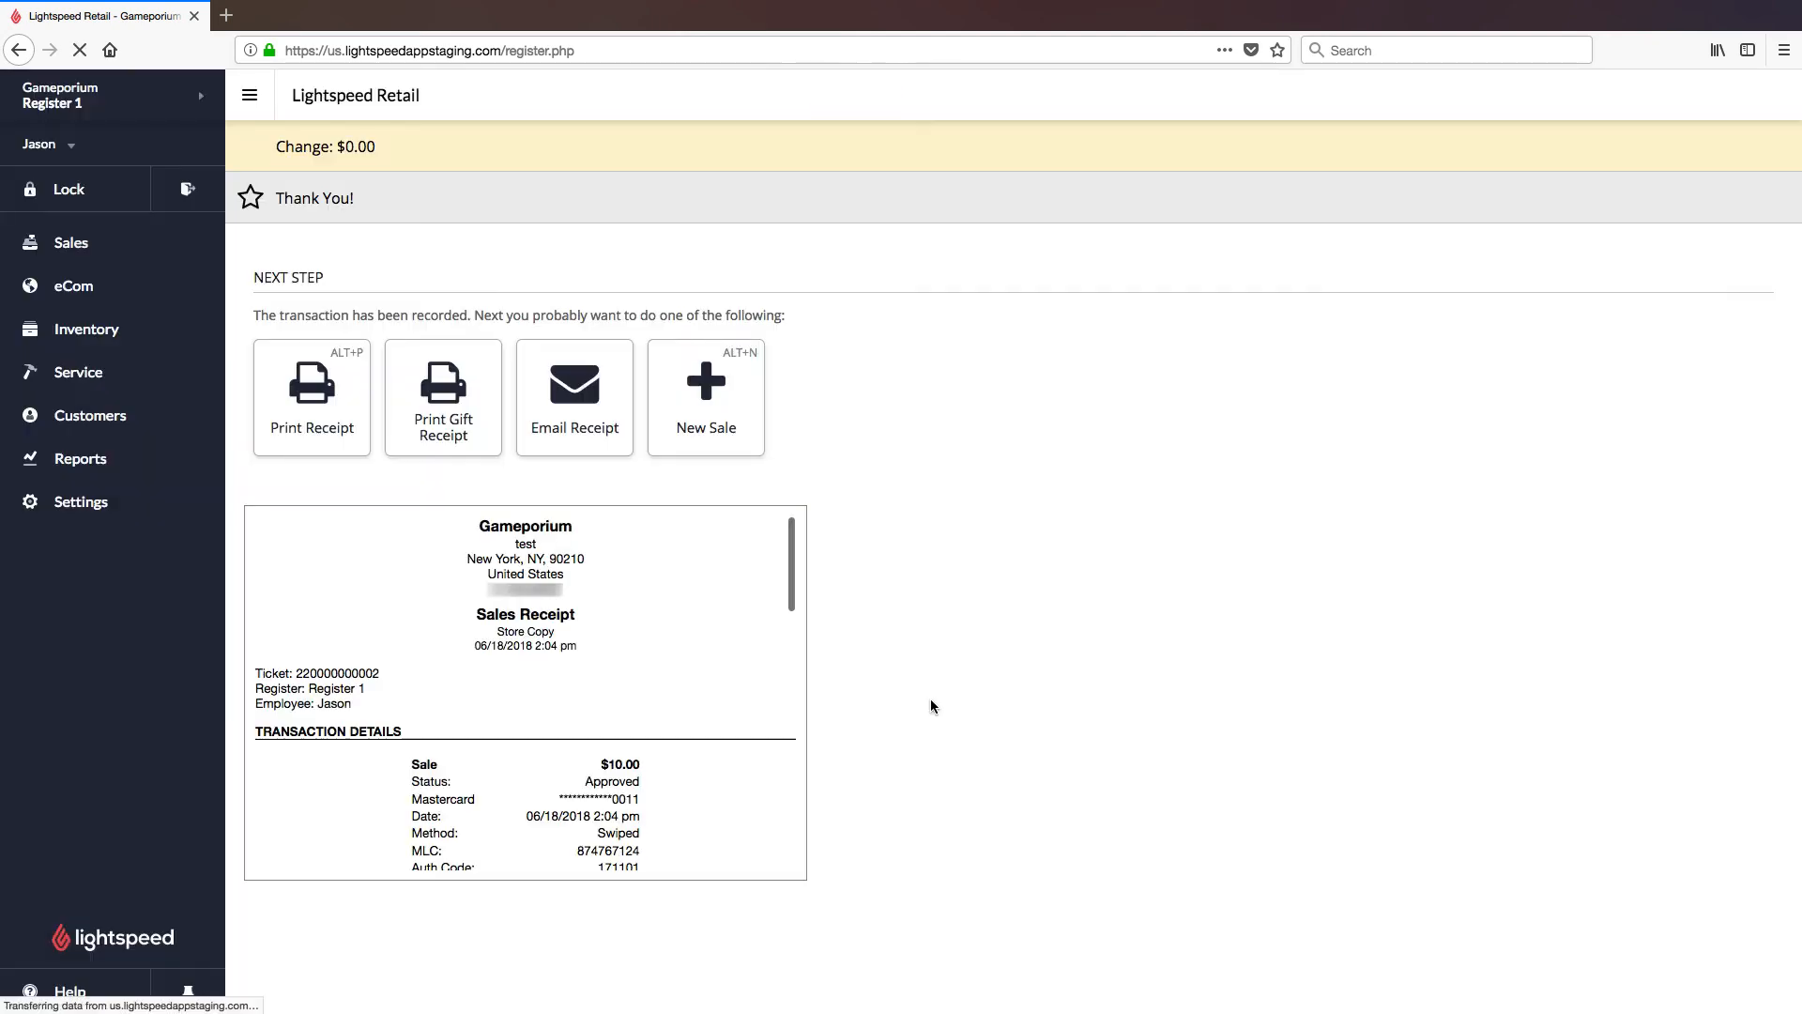